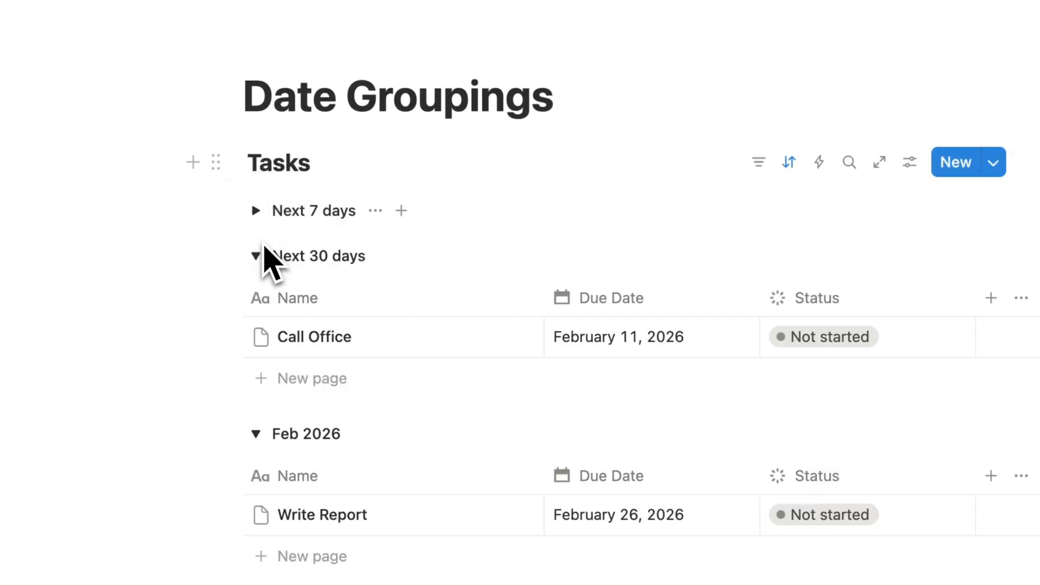
# Collapse the Next 30 days and Feb 2026 groups down to their headings
pyautogui.click(255, 256)
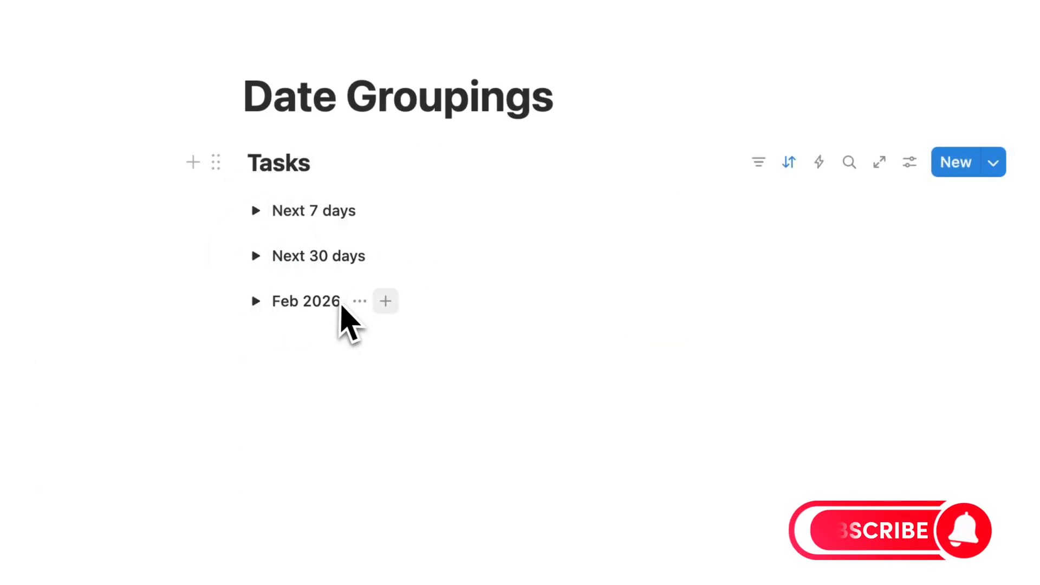
pyautogui.click(256, 210)
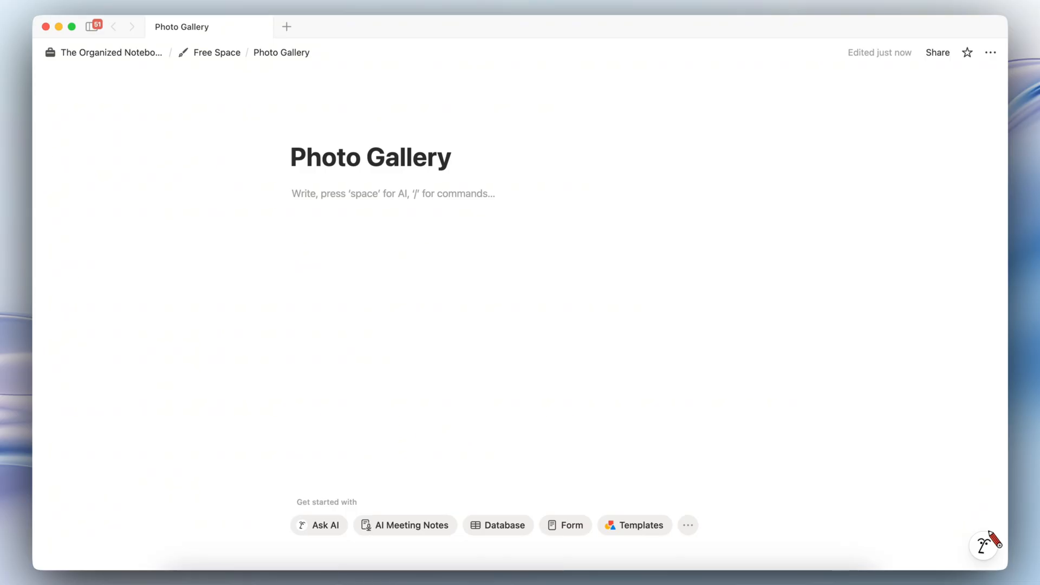
# Insert a gallery view database named Photography into the page body via /gall
pyautogui.click(392, 193)
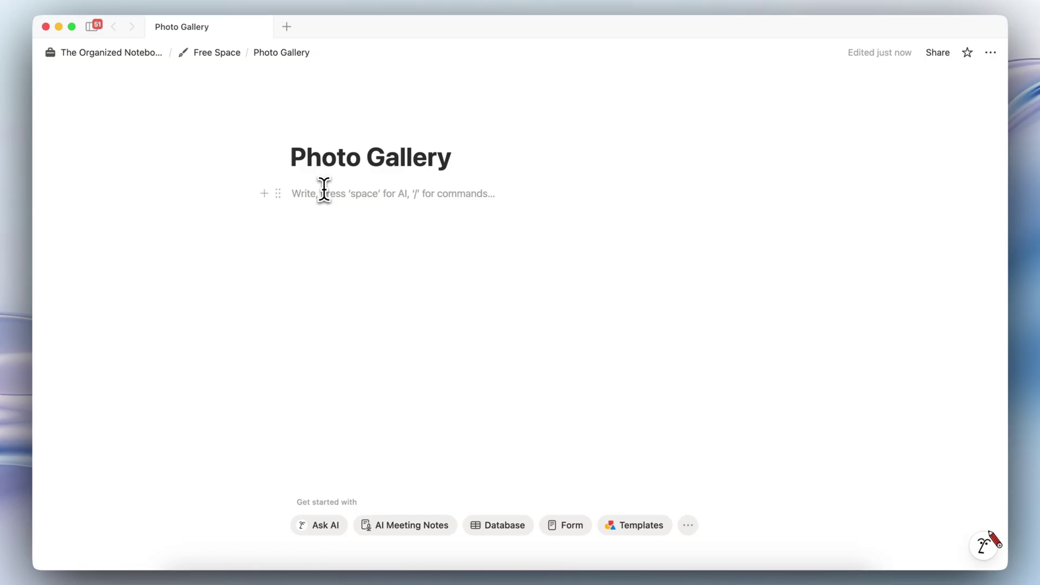
pyautogui.write('/gall')
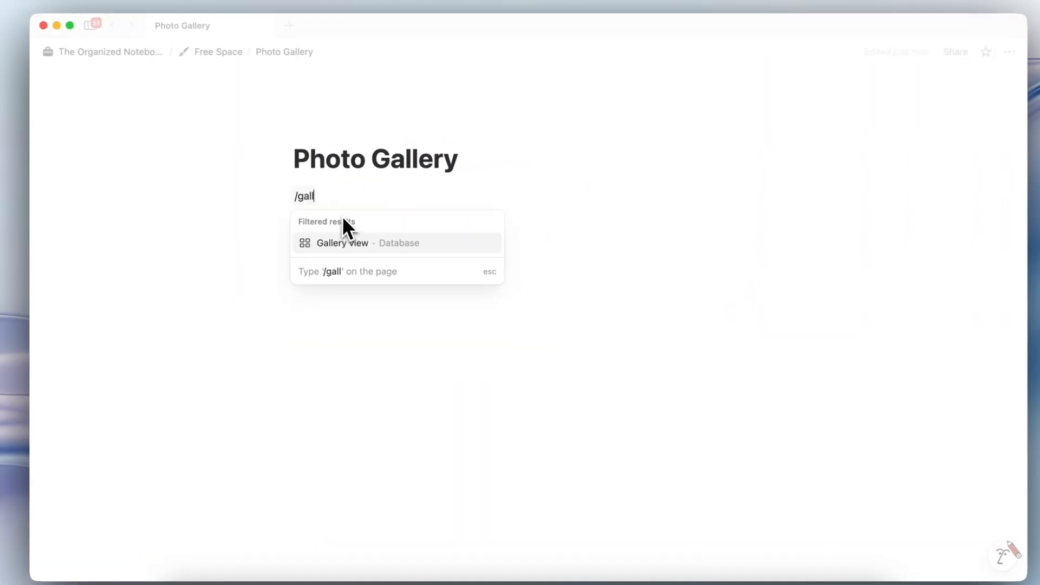
pyautogui.click(342, 243)
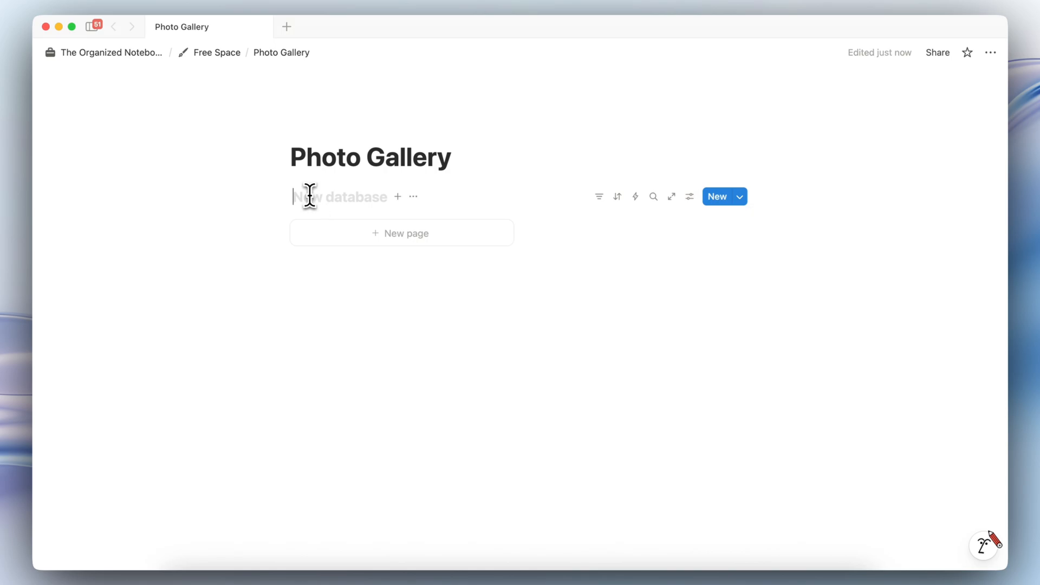
pyautogui.write('Photography')
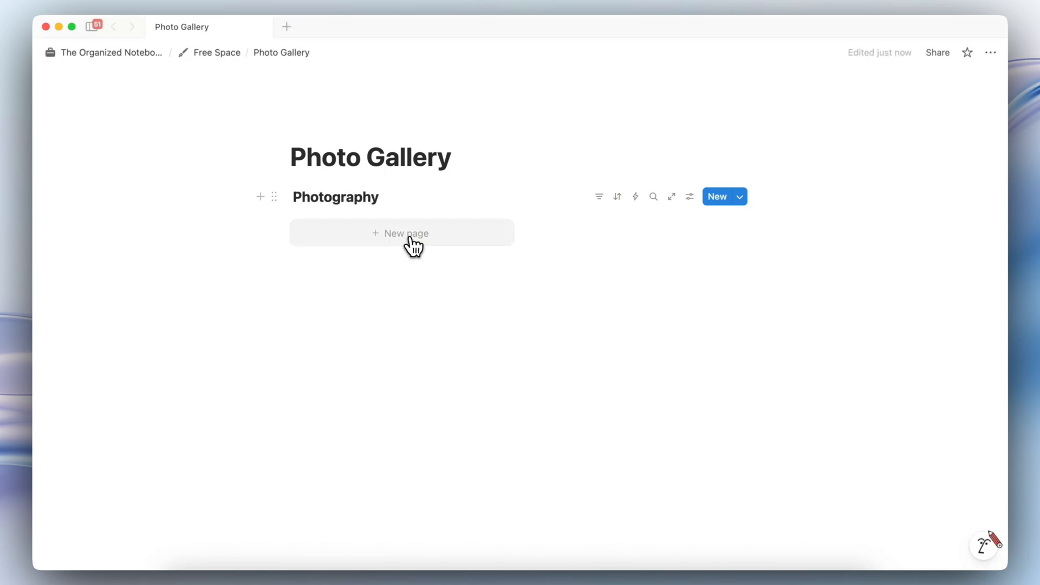
# Add a Tulips page to the gallery with a red tulips Unsplash photo as its cover
pyautogui.click(401, 233)
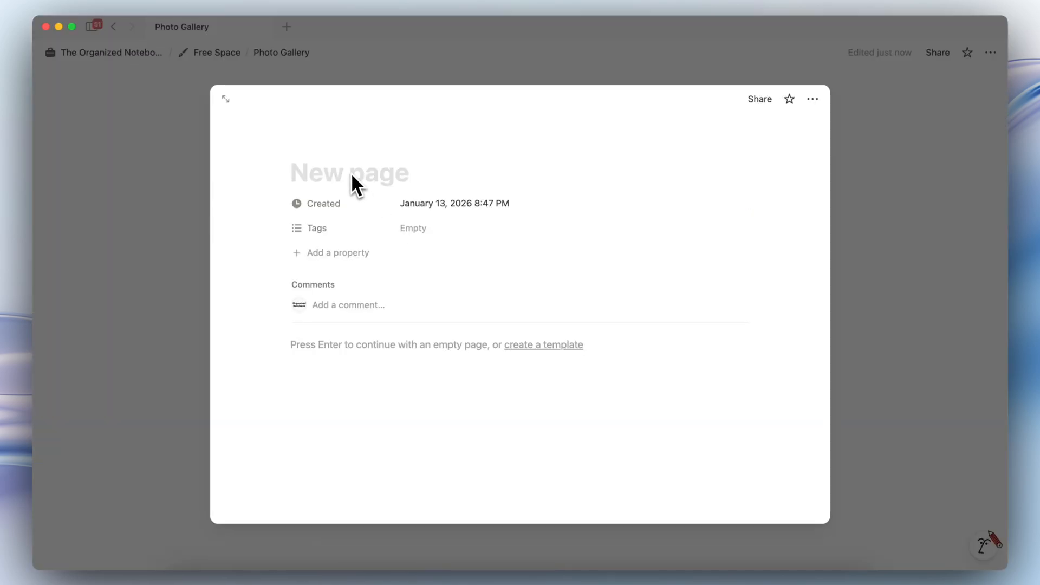
pyautogui.write('Tuli')
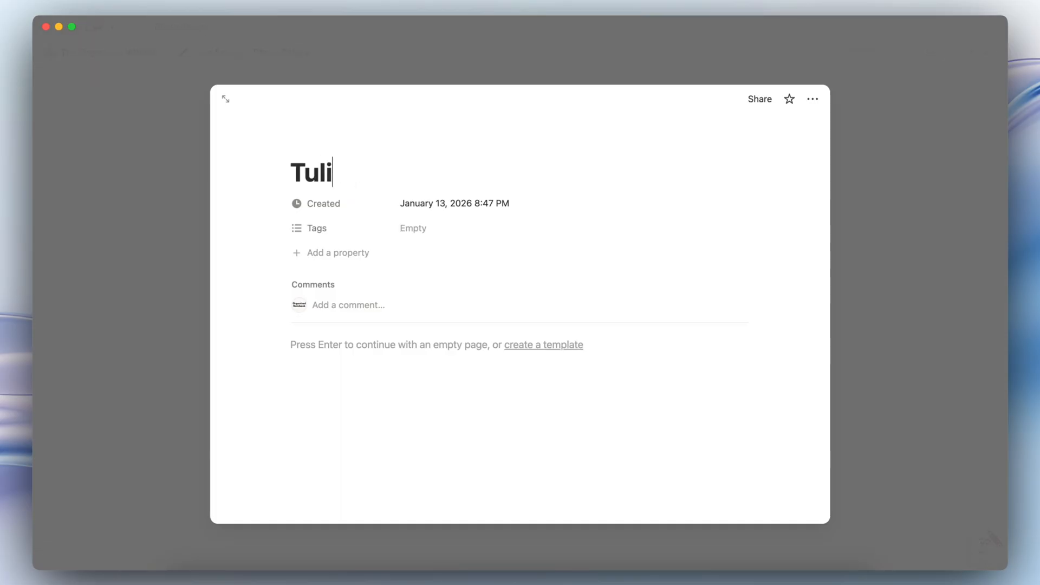
pyautogui.click(592, 166)
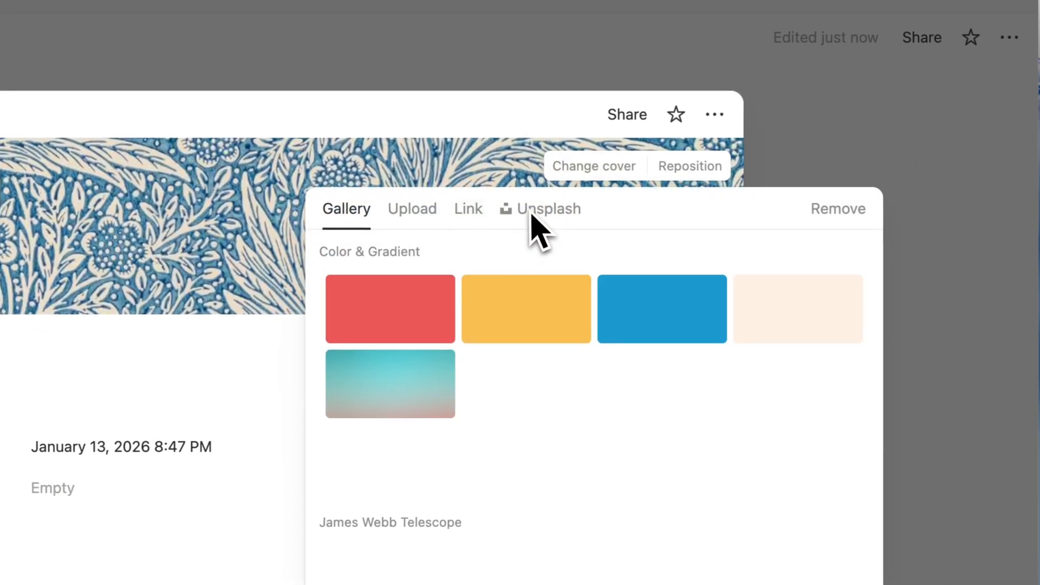
pyautogui.click(540, 209)
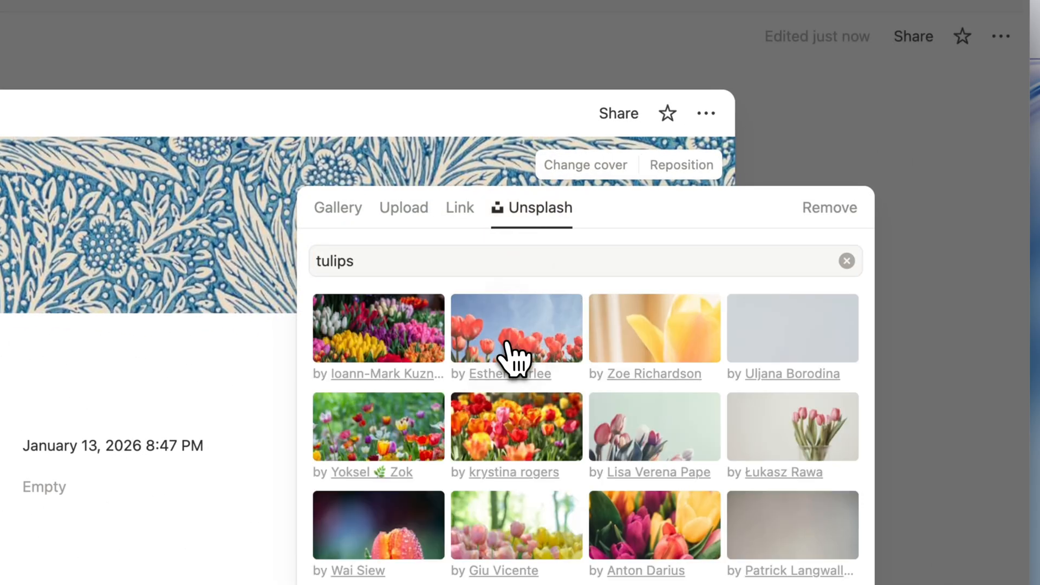
pyautogui.click(516, 328)
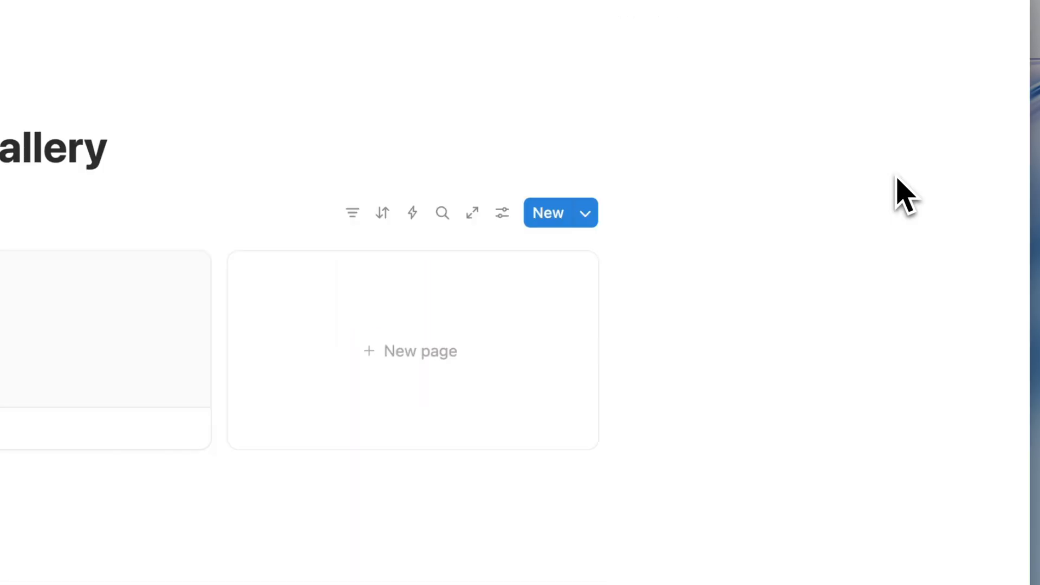
pyautogui.click(502, 212)
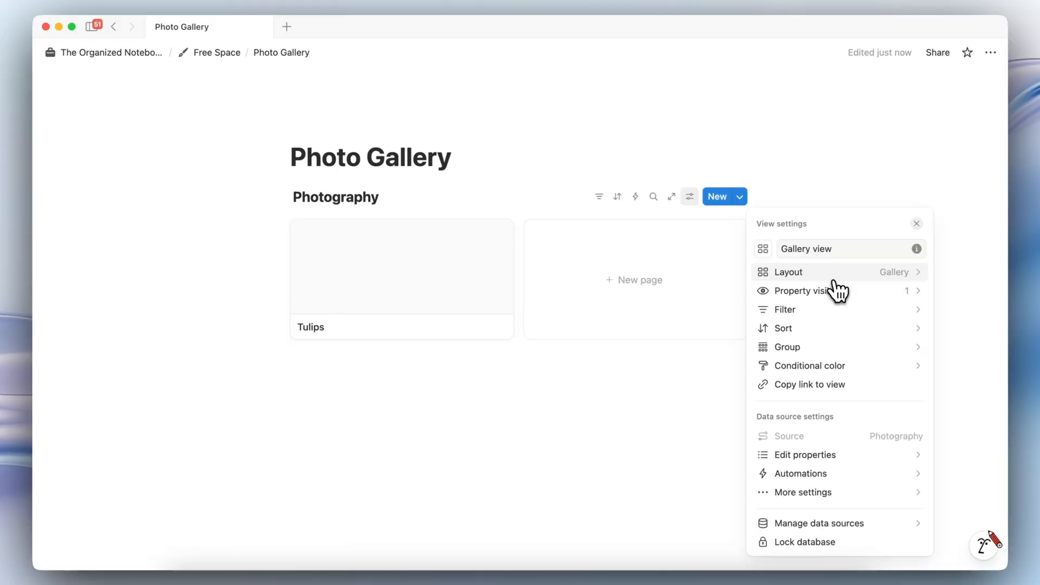
# Set the gallery layout's card preview to Page cover
pyautogui.click(787, 271)
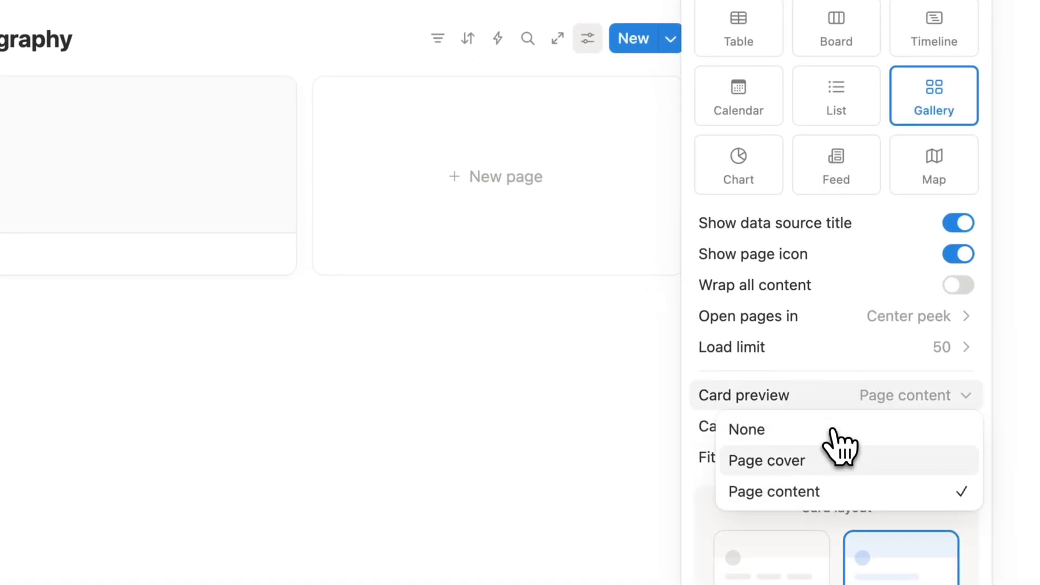
pyautogui.click(766, 459)
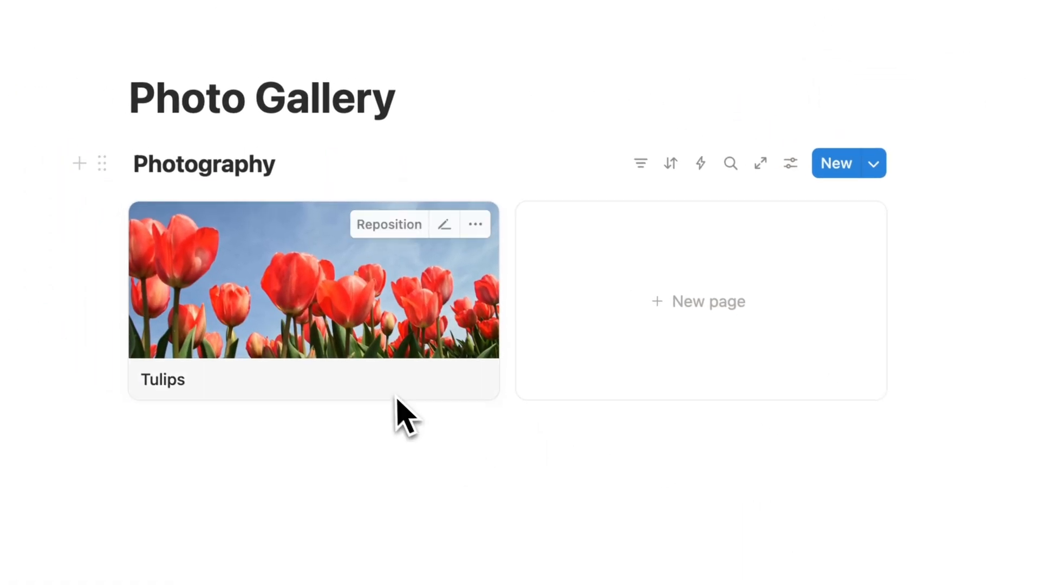
pyautogui.click(697, 301)
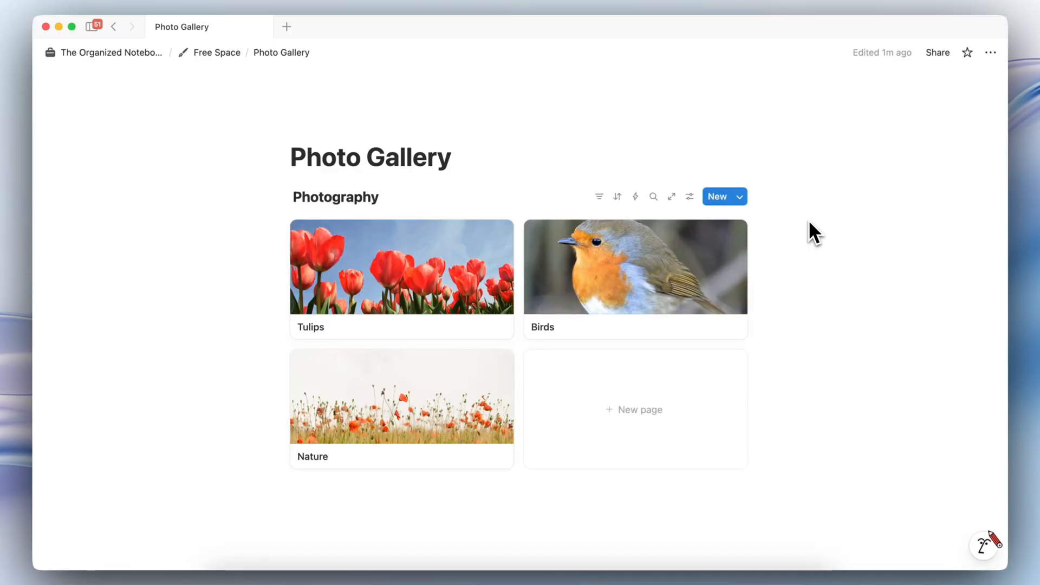
pyautogui.moveTo(579, 196)
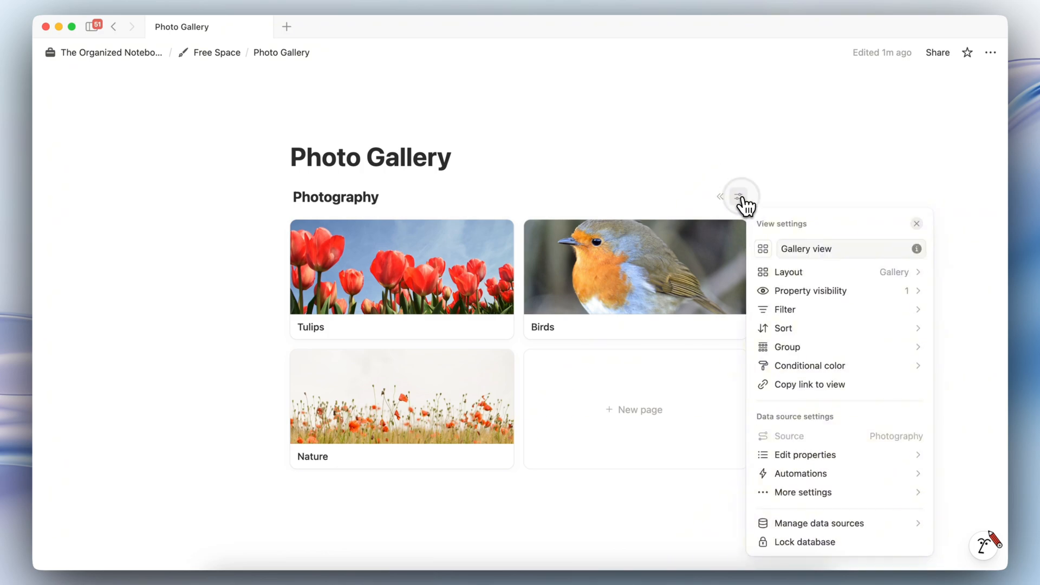
# Hide the Name property on the cards and the data source title above the gallery
pyautogui.click(810, 290)
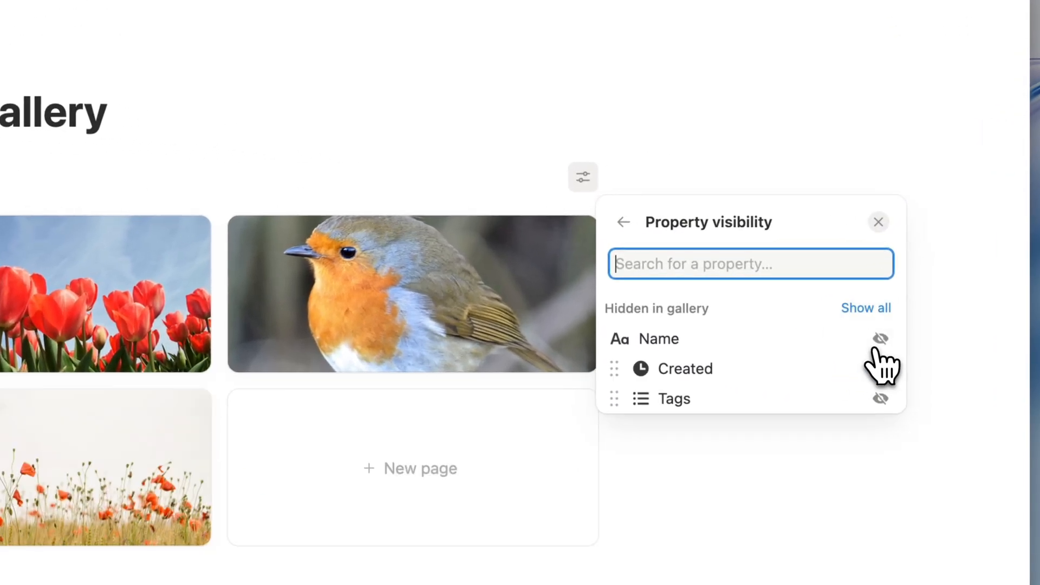
pyautogui.click(879, 222)
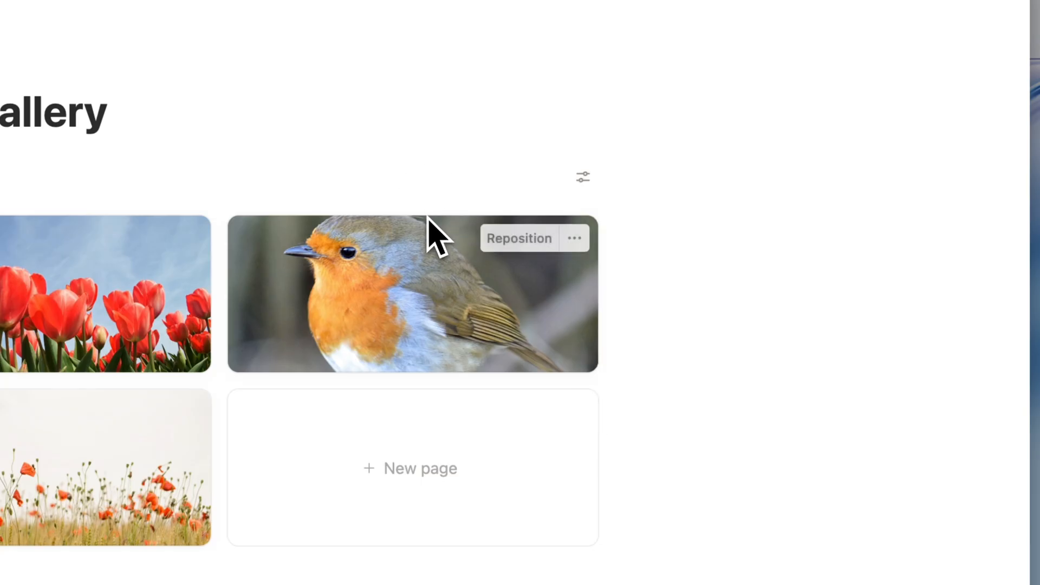
pyautogui.click(388, 140)
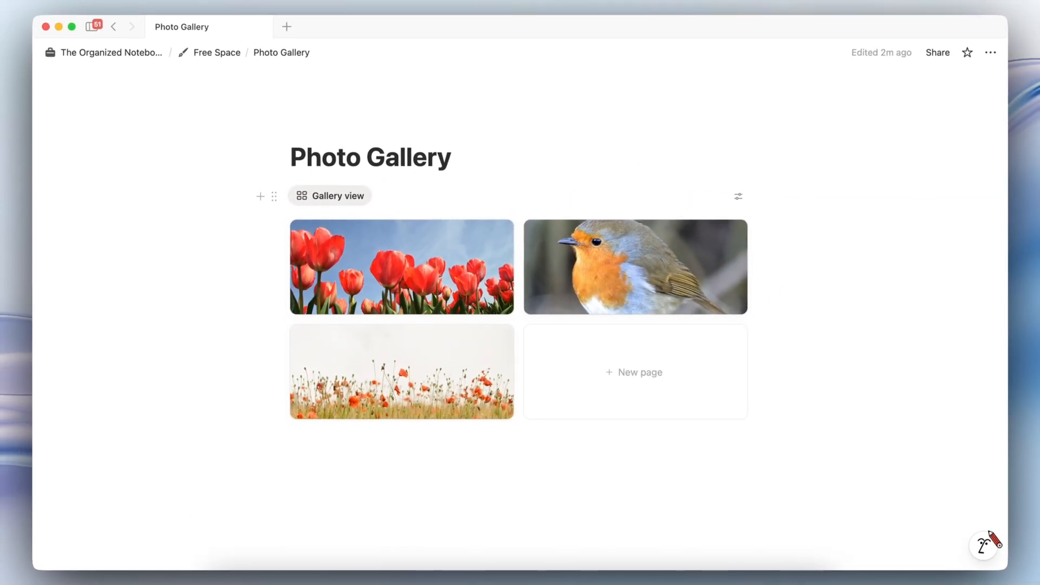
pyautogui.moveTo(342, 278)
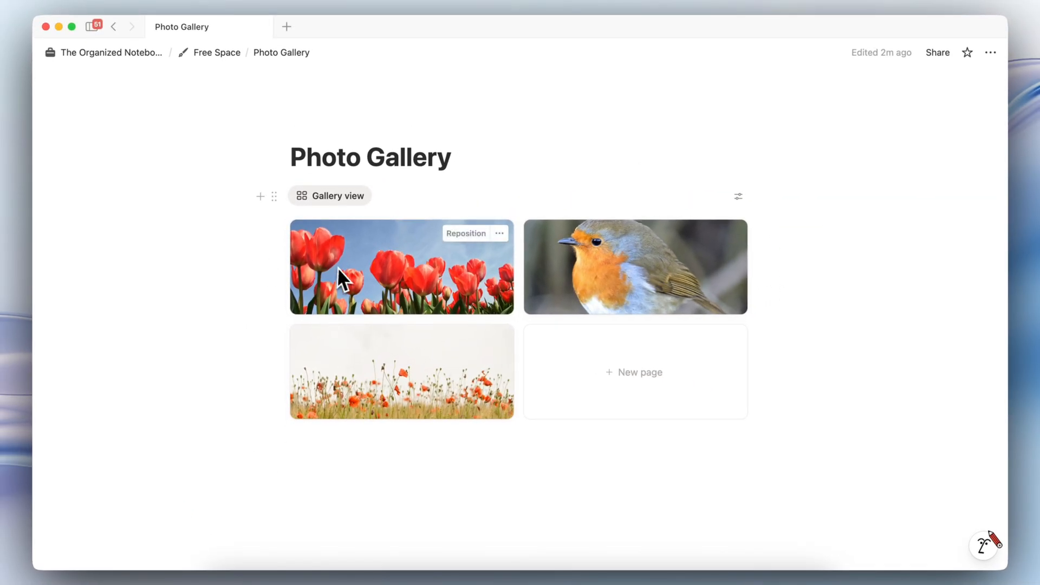
pyautogui.moveTo(325, 299)
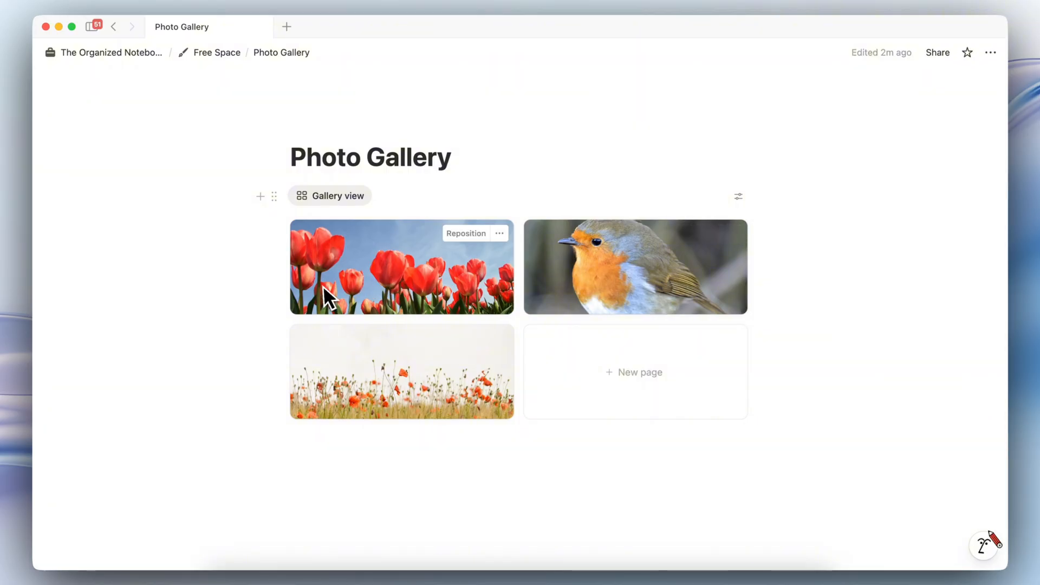
pyautogui.moveTo(303, 329)
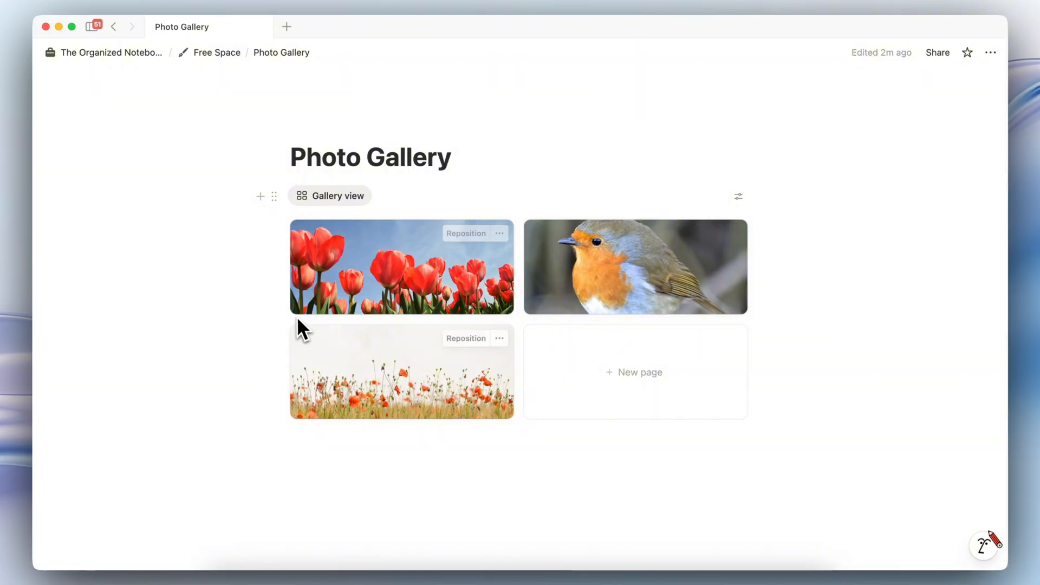
pyautogui.moveTo(401, 275)
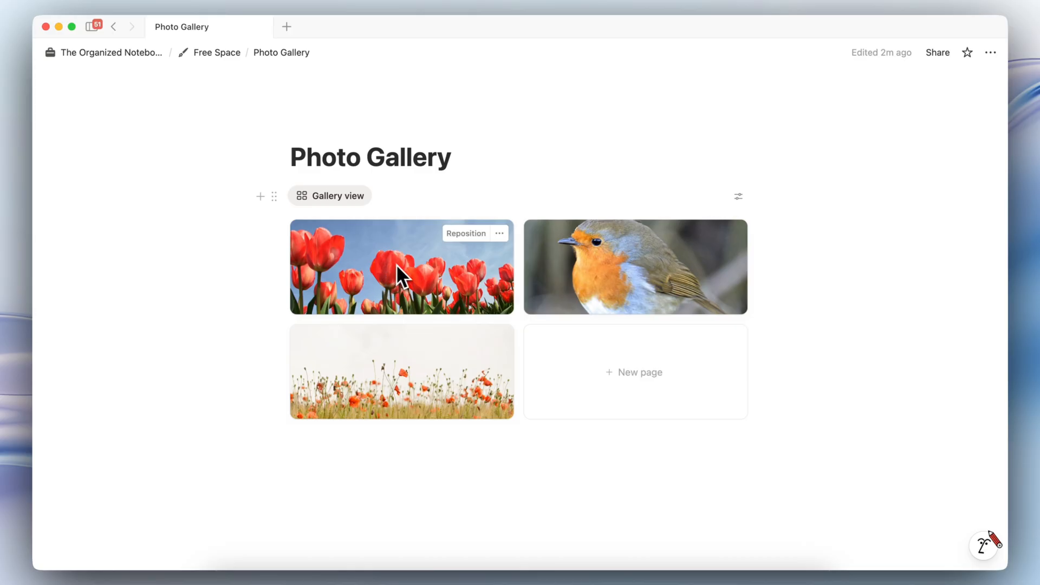
pyautogui.moveTo(403, 300)
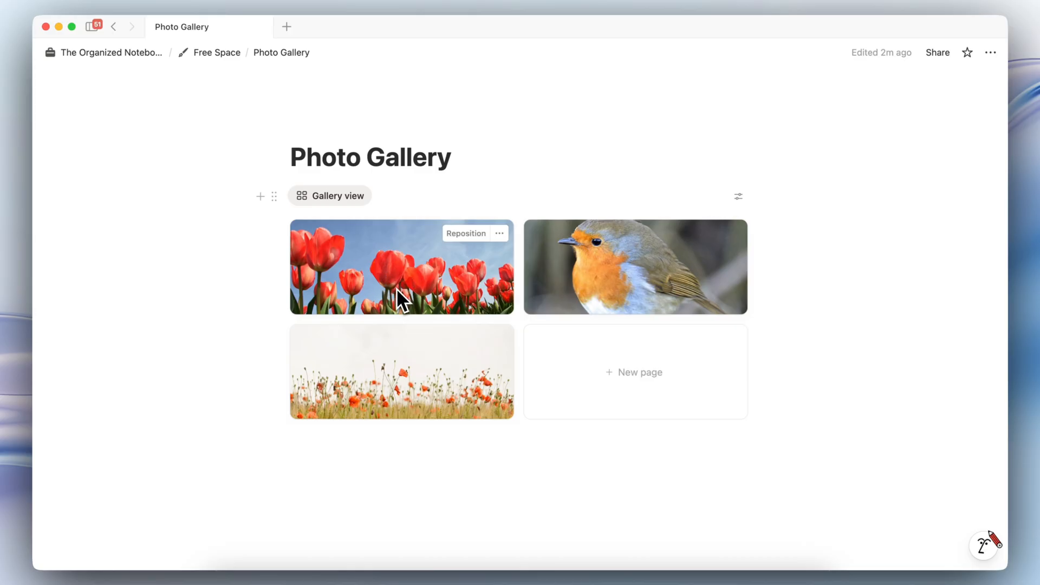
pyautogui.moveTo(224, 325)
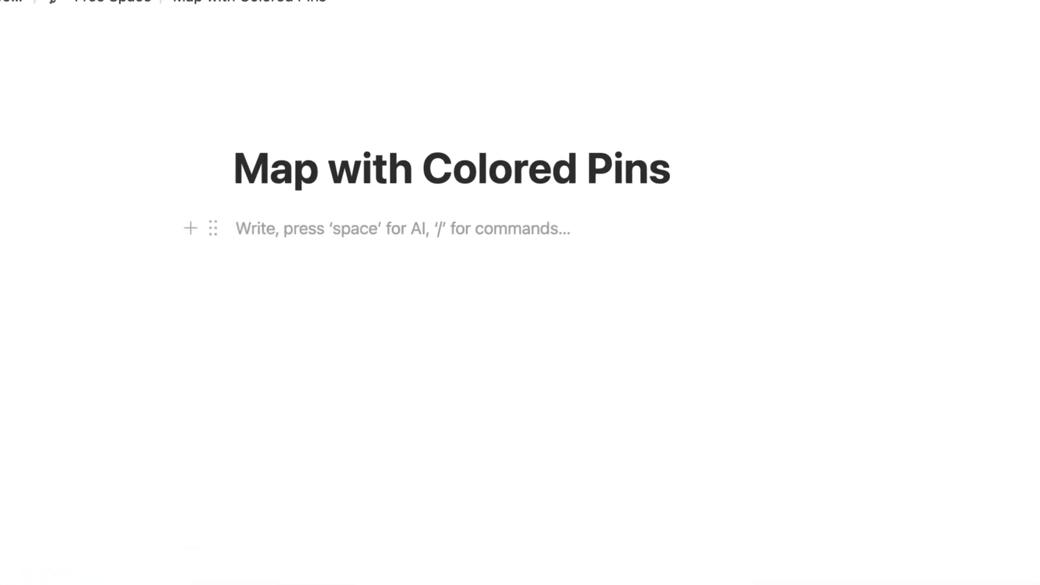
# Add a Bistro entry located in Barnwell, SC, United States to the map database via /map
pyautogui.write('/map')
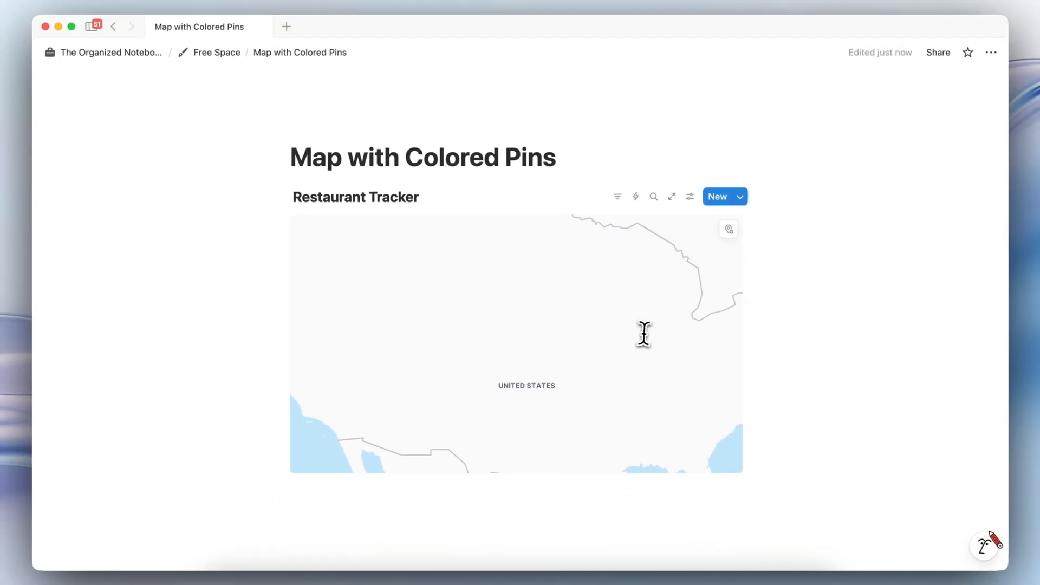
pyautogui.moveTo(572, 379)
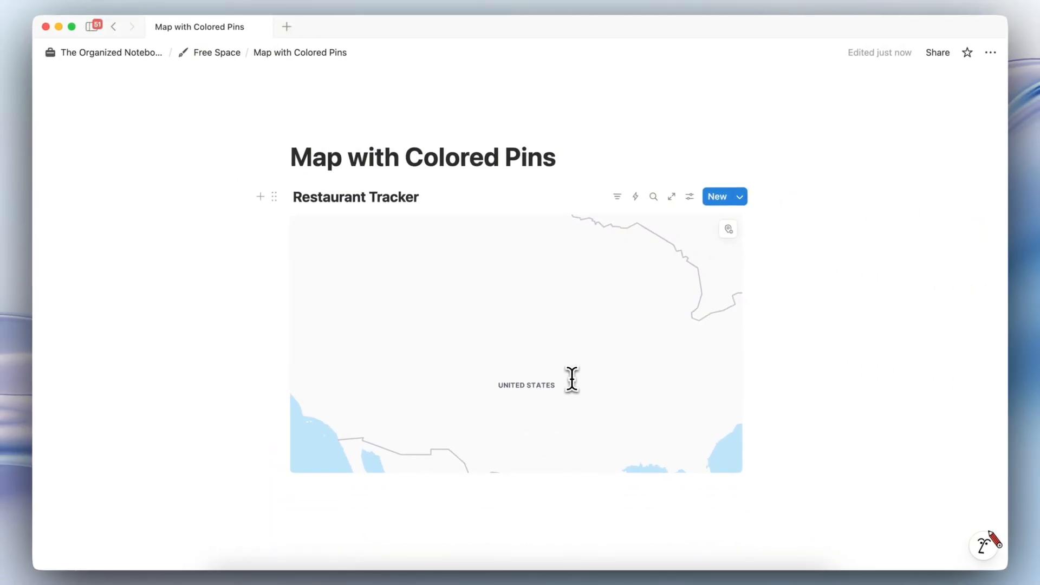
pyautogui.click(728, 229)
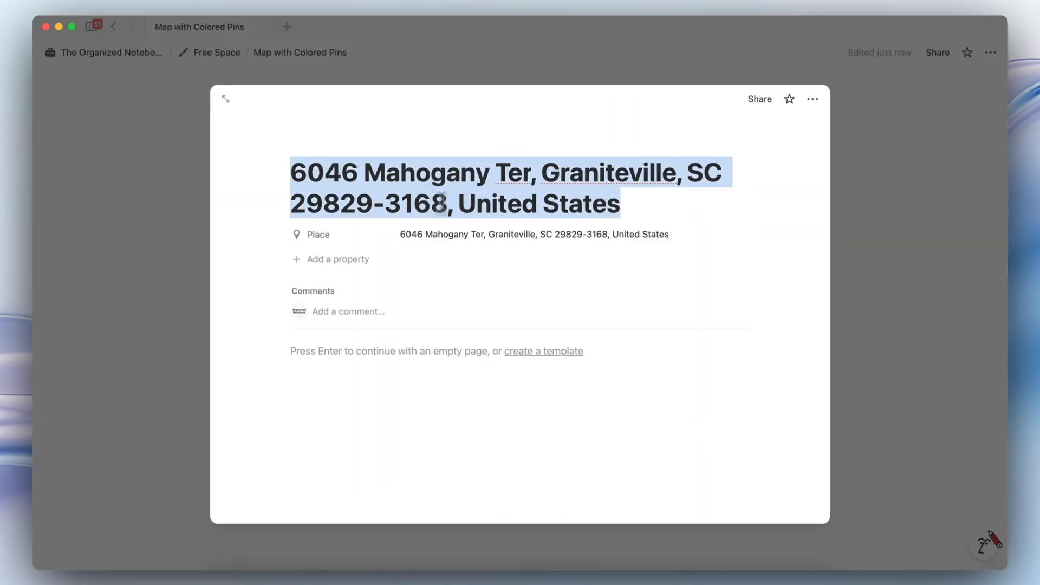
pyautogui.write('Sushi')
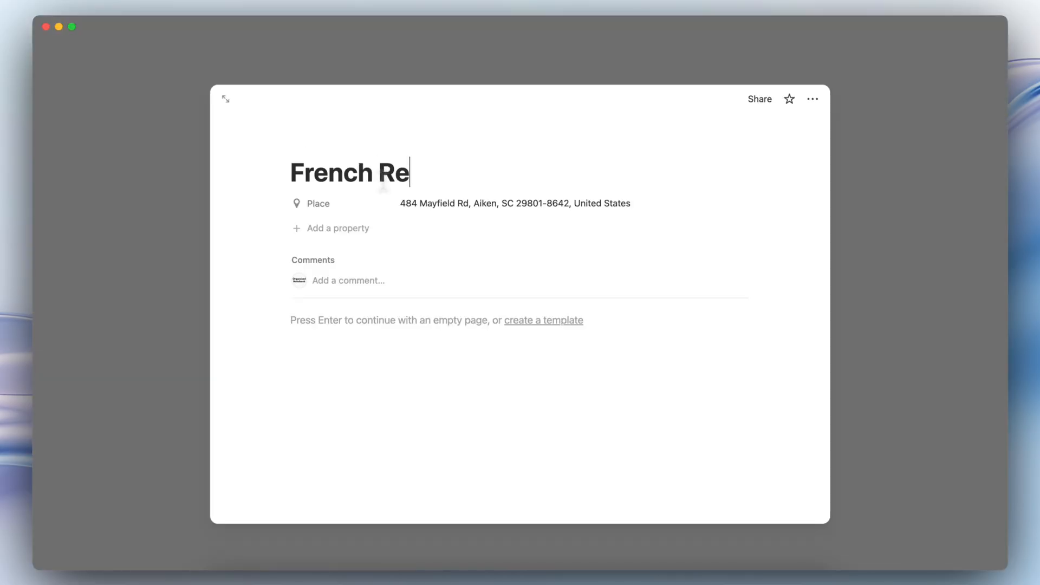
pyautogui.write('Barnwell, SC, United States')
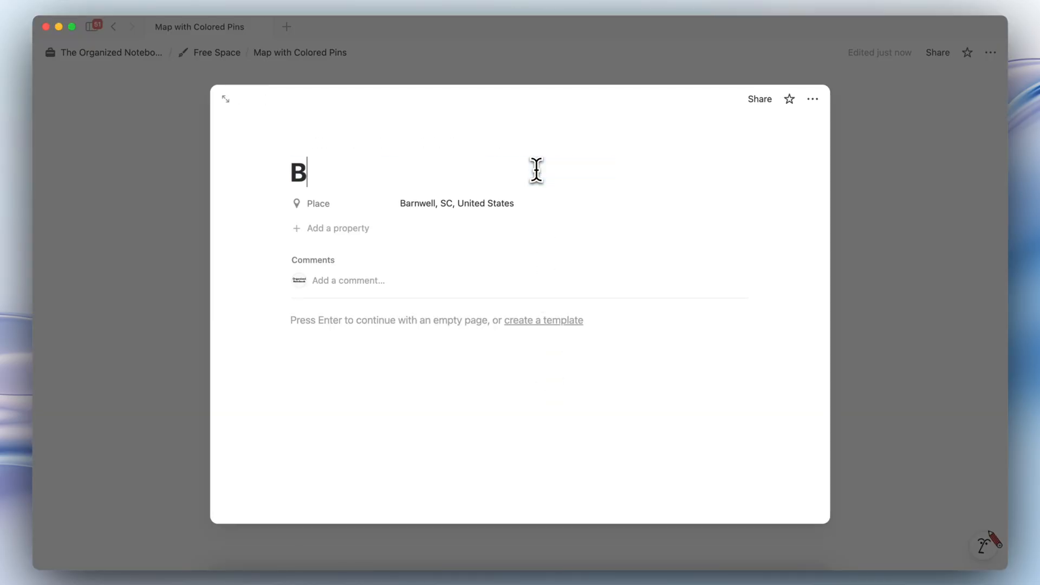
pyautogui.write('istro')
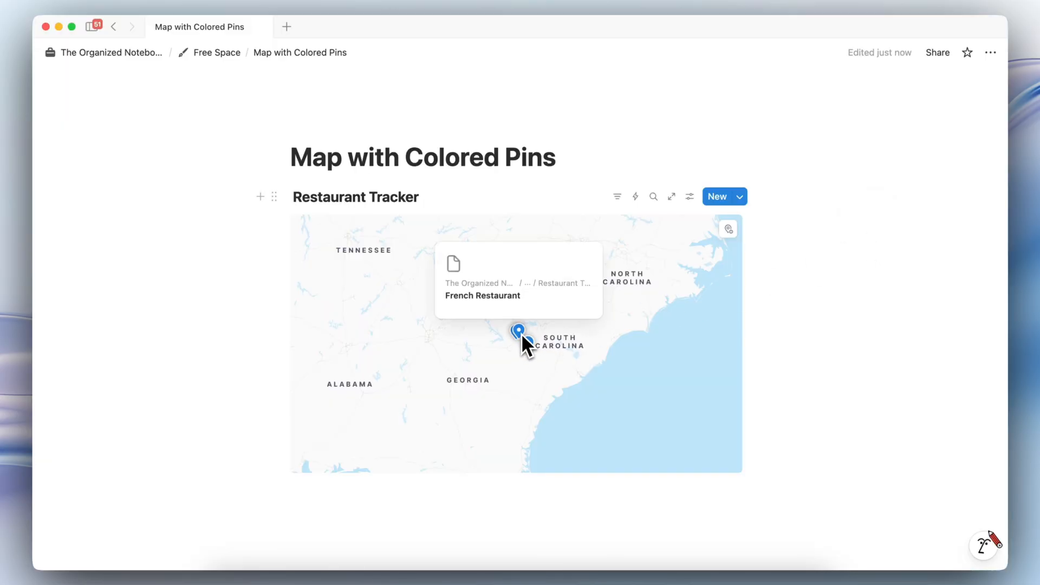
# Open the Sushi Restaurant entry from its map pin
pyautogui.click(521, 332)
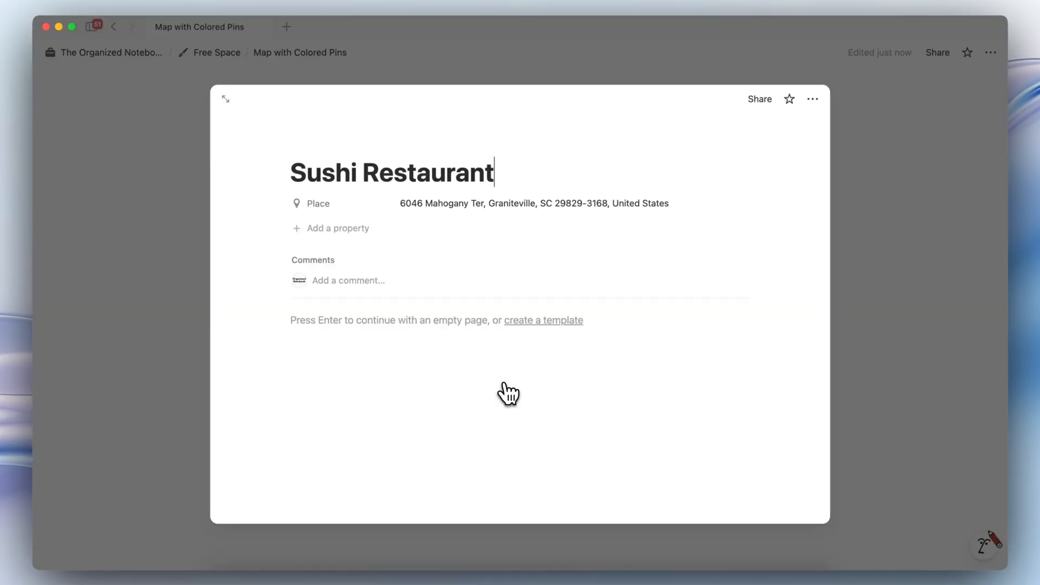
# Add a Type select property to the restaurant pages and tag the Bistro as French
pyautogui.click(338, 229)
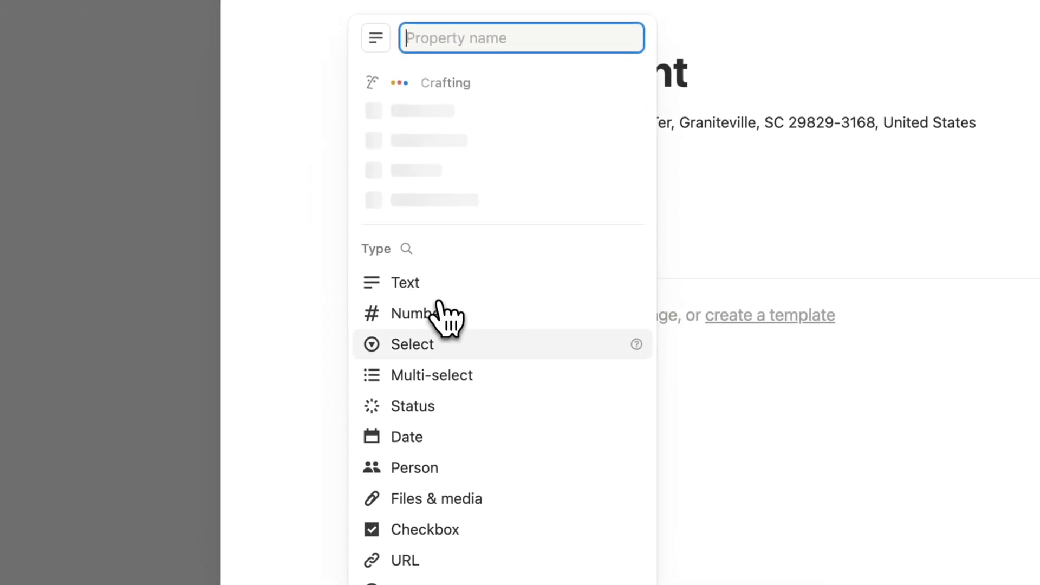
pyautogui.click(412, 343)
pyautogui.write('Fren')
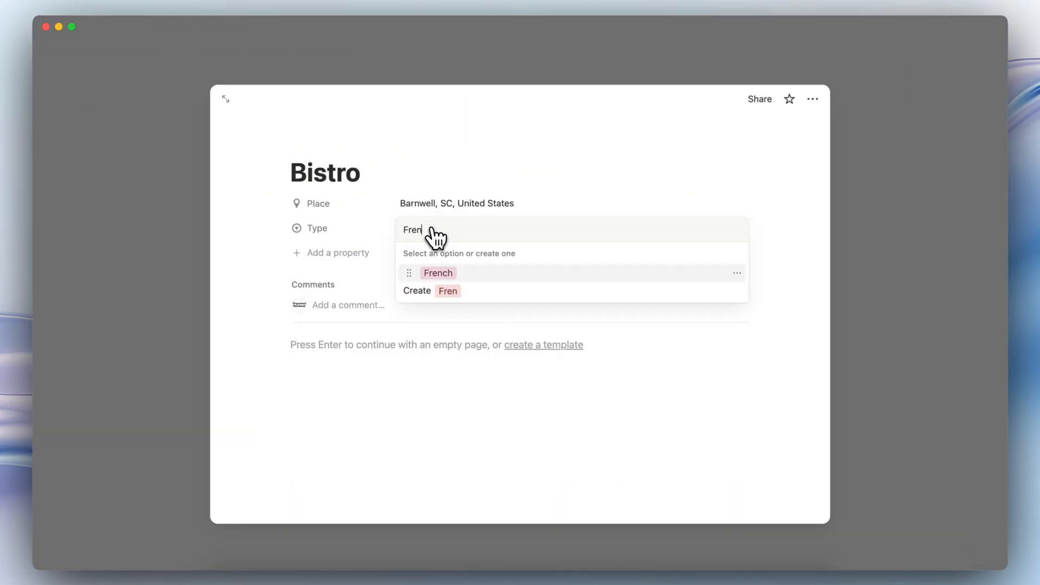
pyautogui.click(437, 273)
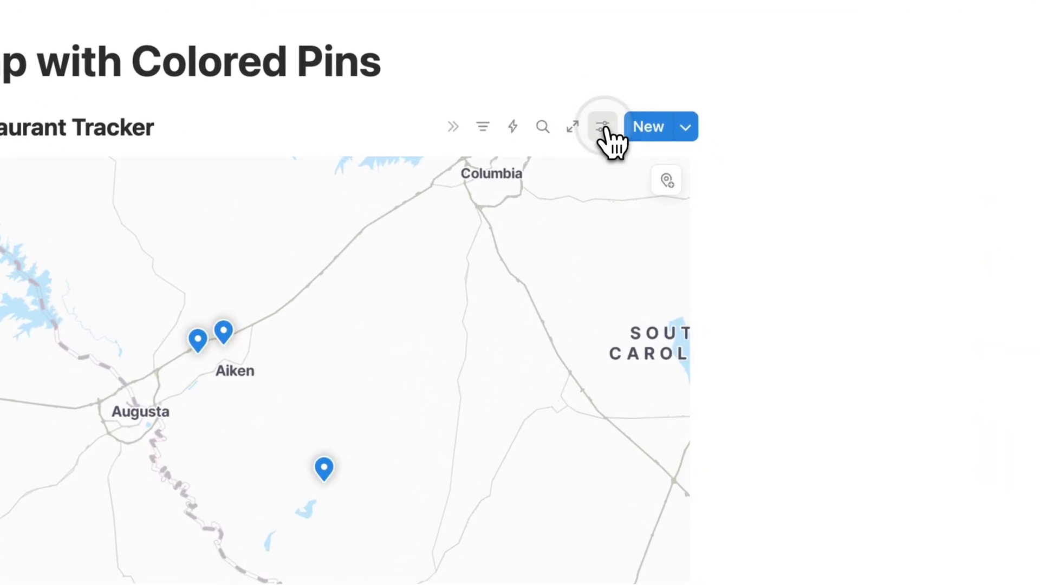
# Add a conditional colour rule basing the map pin colours on the Type property
pyautogui.click(601, 125)
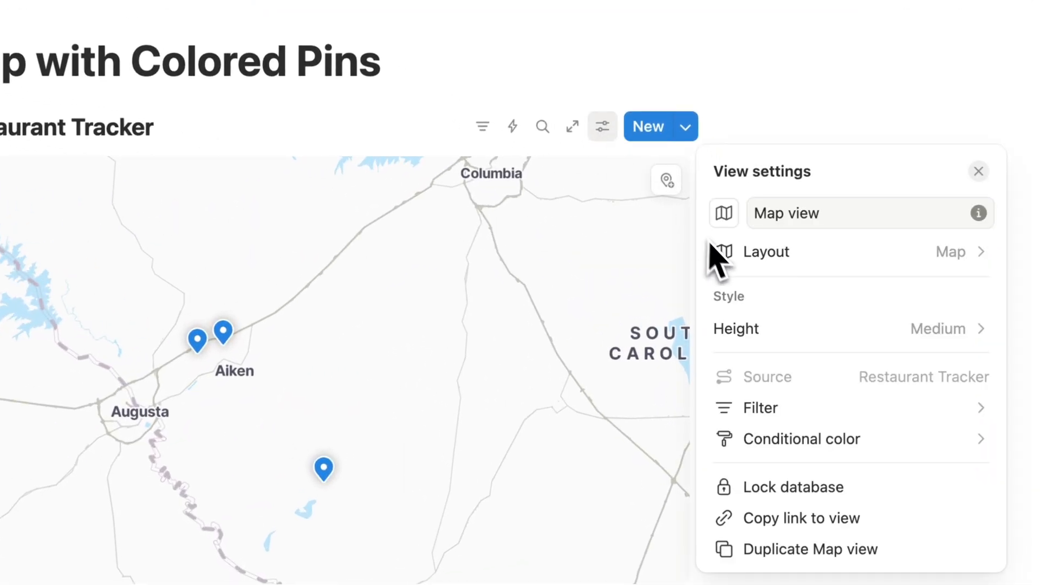
pyautogui.click(802, 438)
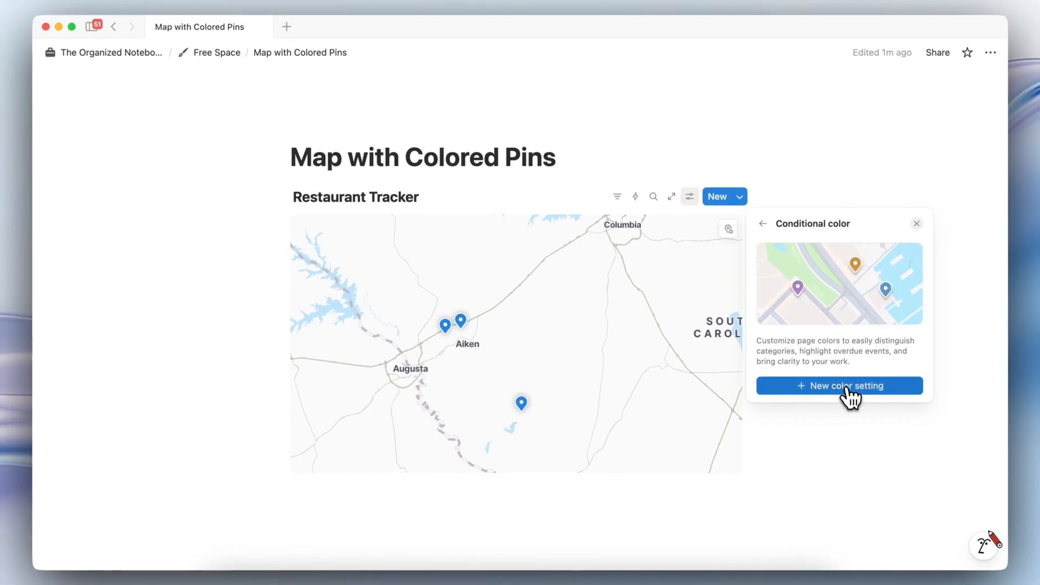
pyautogui.click(839, 386)
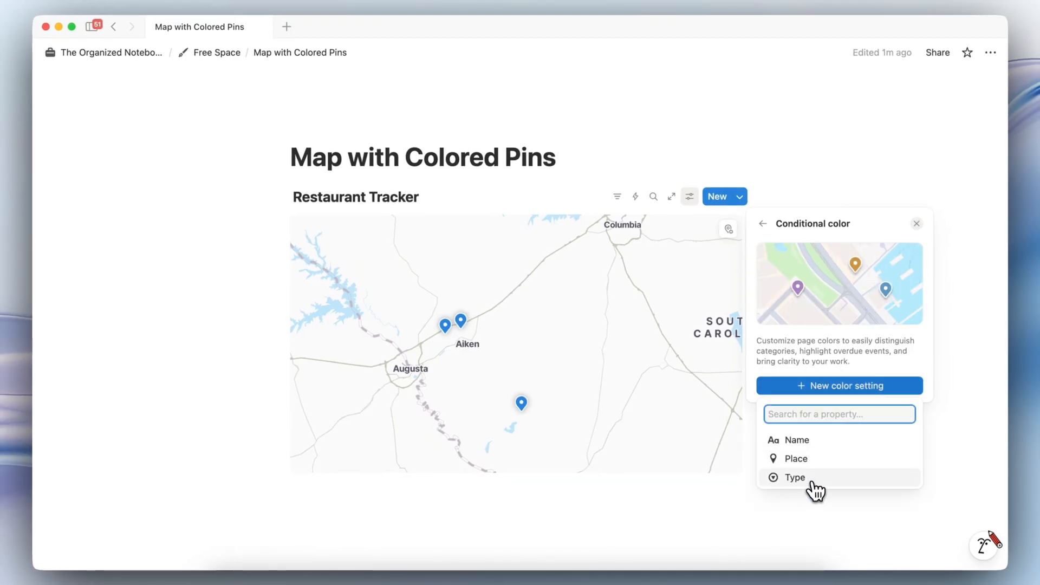
pyautogui.click(793, 477)
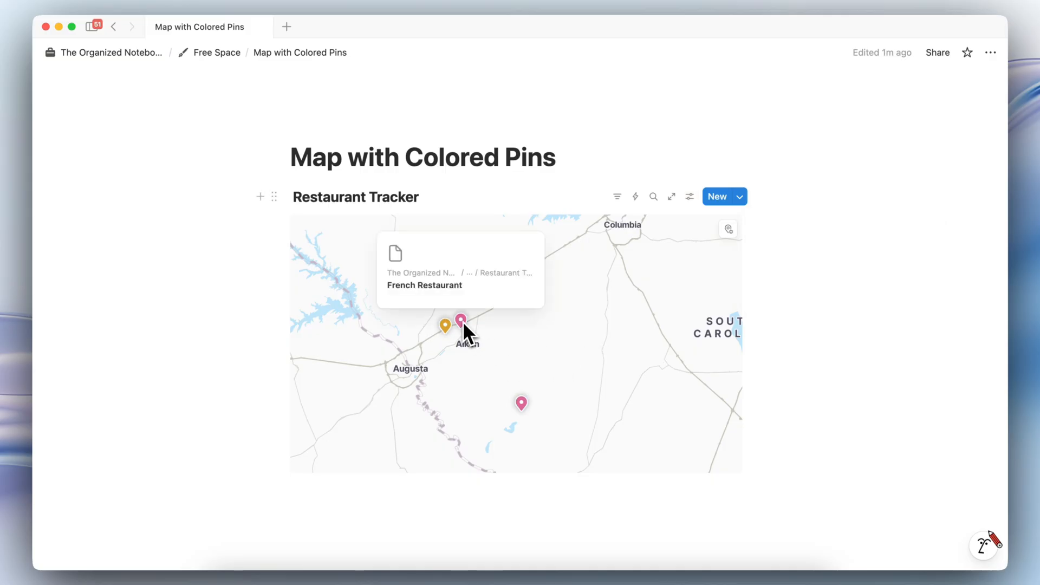
pyautogui.moveTo(466, 335)
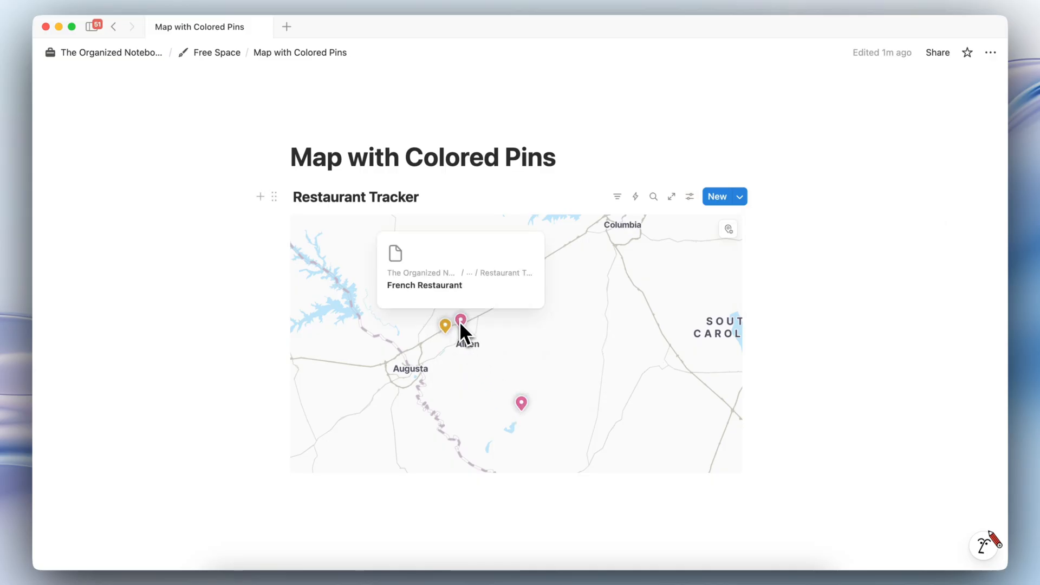
pyautogui.moveTo(445, 327)
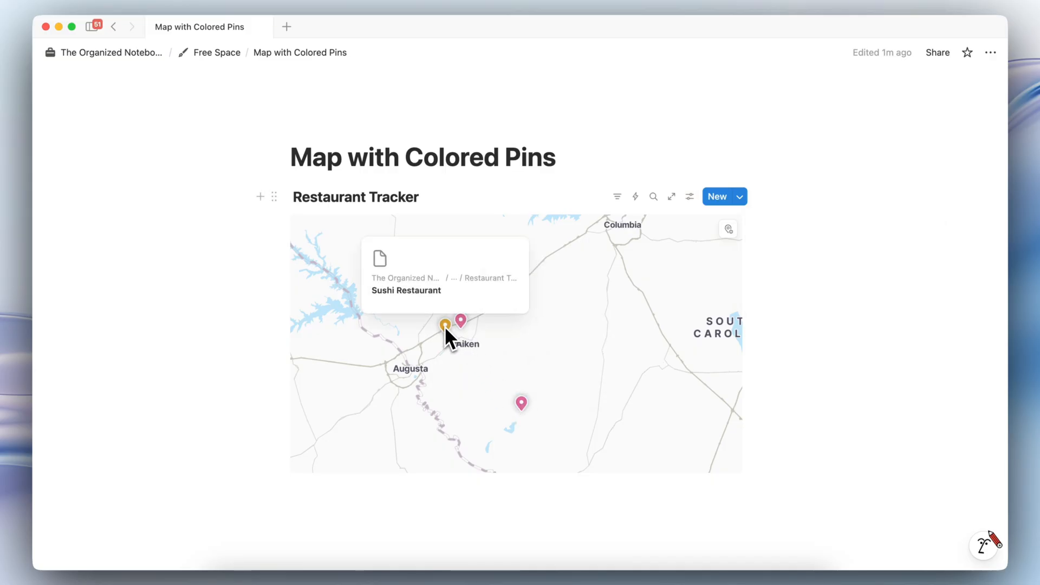
pyautogui.moveTo(453, 344)
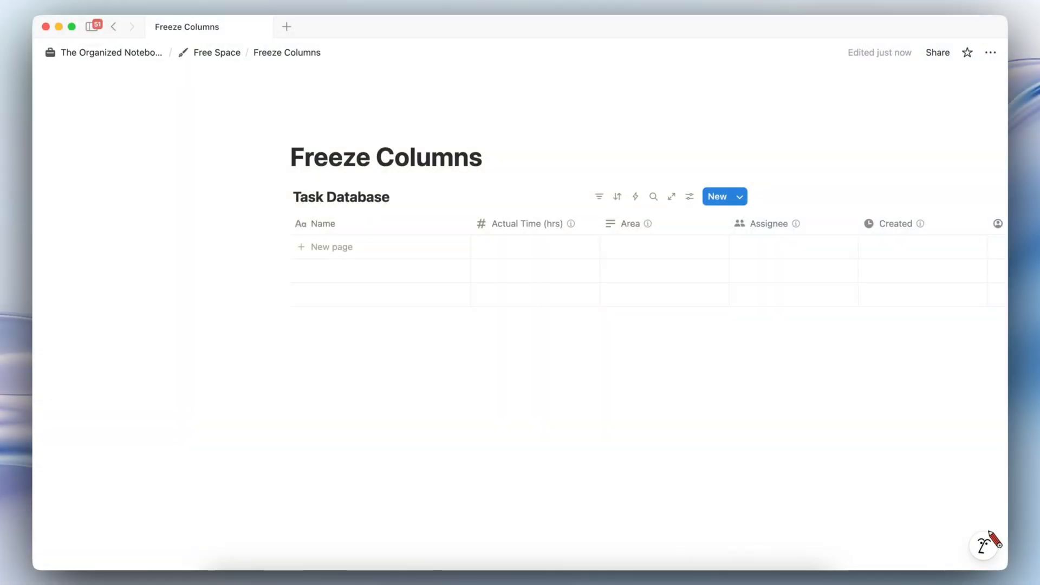
pyautogui.moveTo(404, 234)
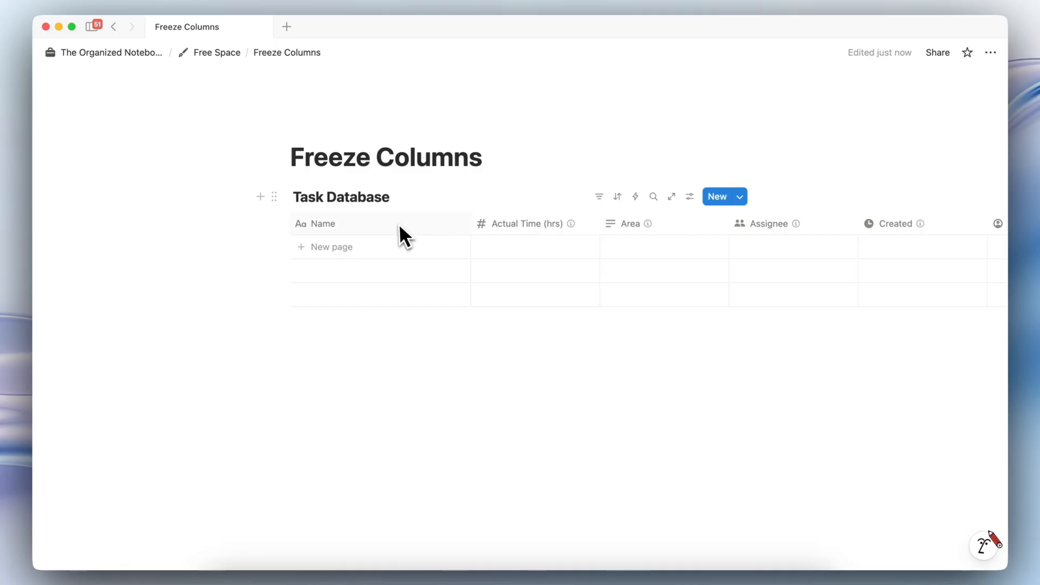
# Name the new task Website Revamp, scrolling across the table's property columns
pyautogui.hscroll(3)
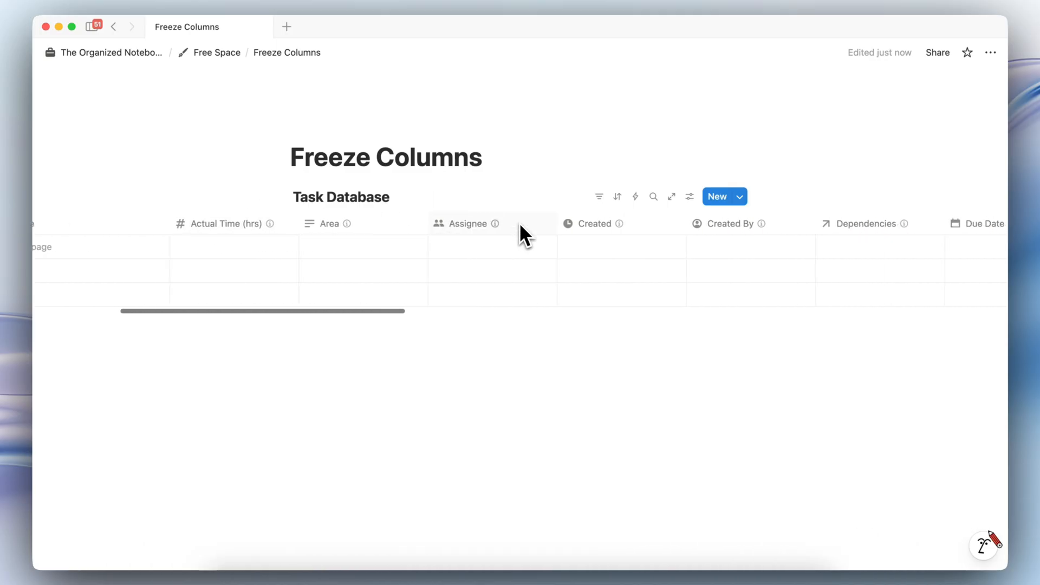
pyautogui.hscroll(3)
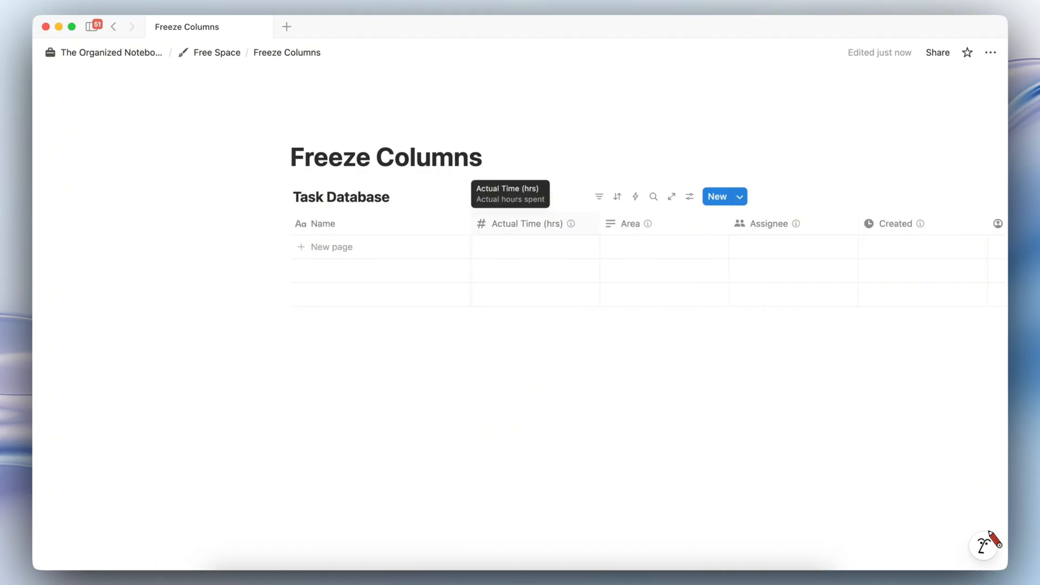
pyautogui.moveTo(626, 278)
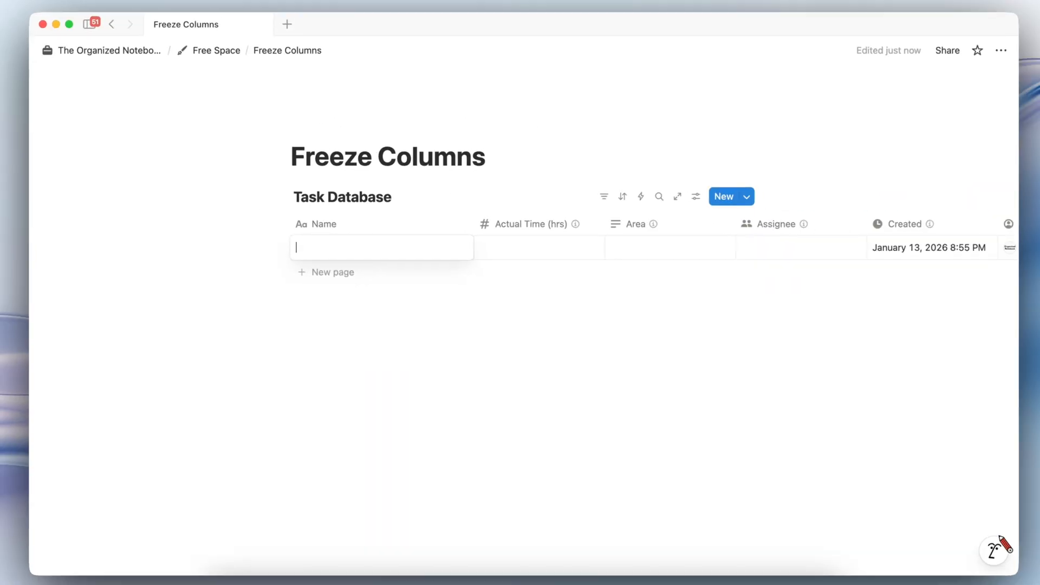
pyautogui.write('Website Revamp')
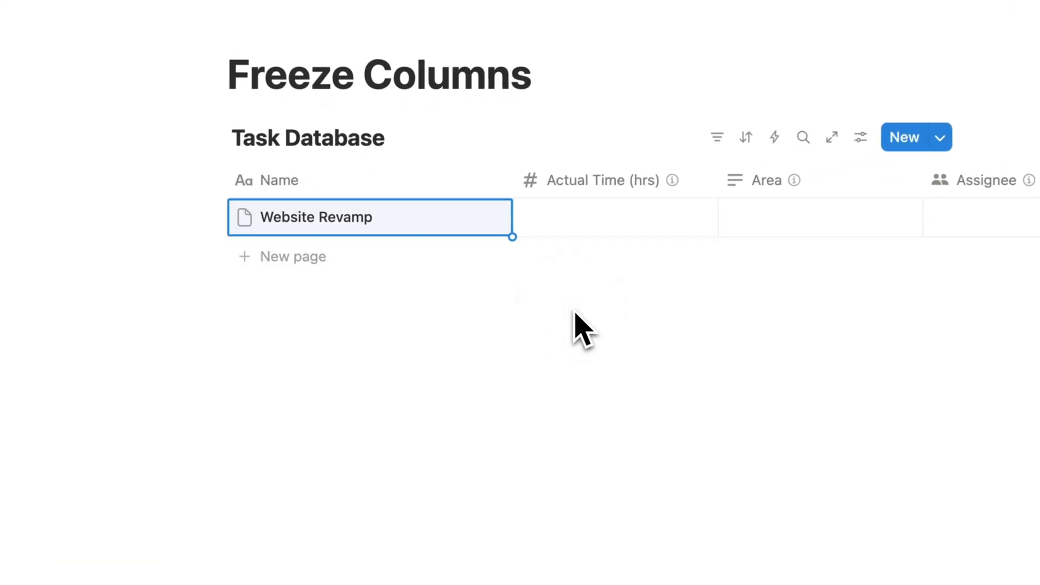
pyautogui.hscroll(3)
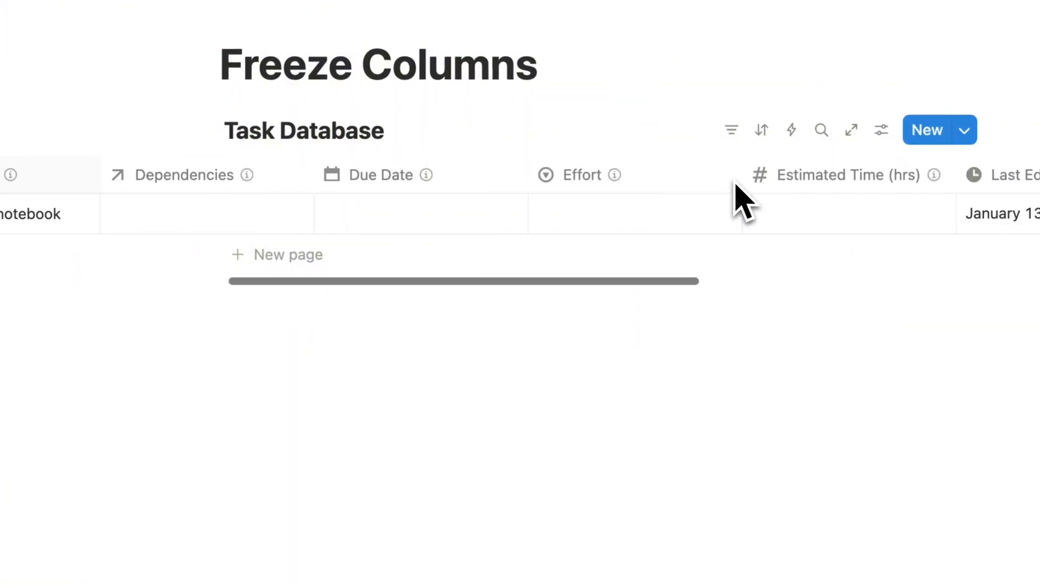
pyautogui.hscroll(3)
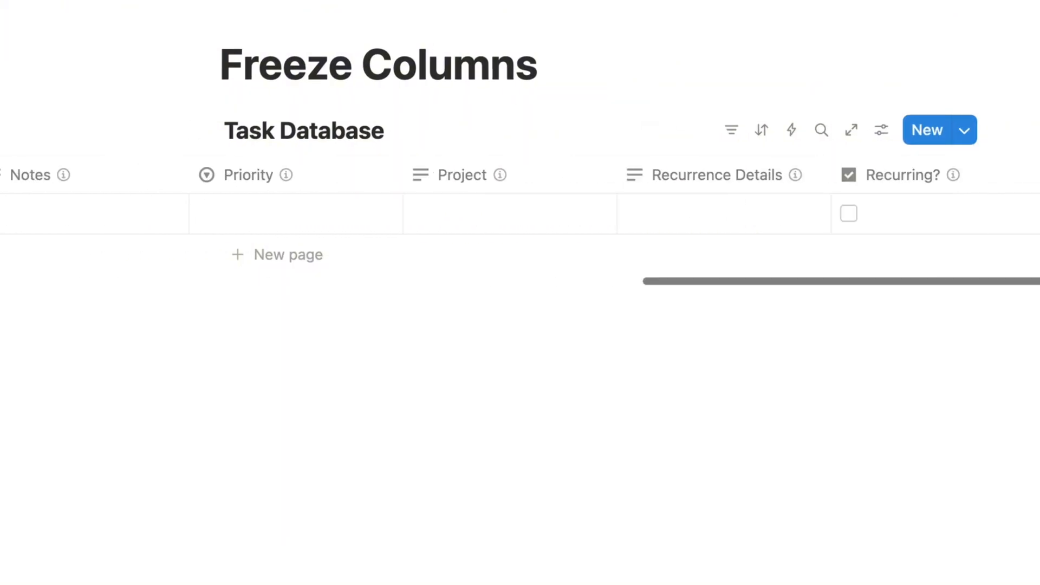
# Freeze the Name column and scroll sideways to confirm it stays visible
pyautogui.click(272, 175)
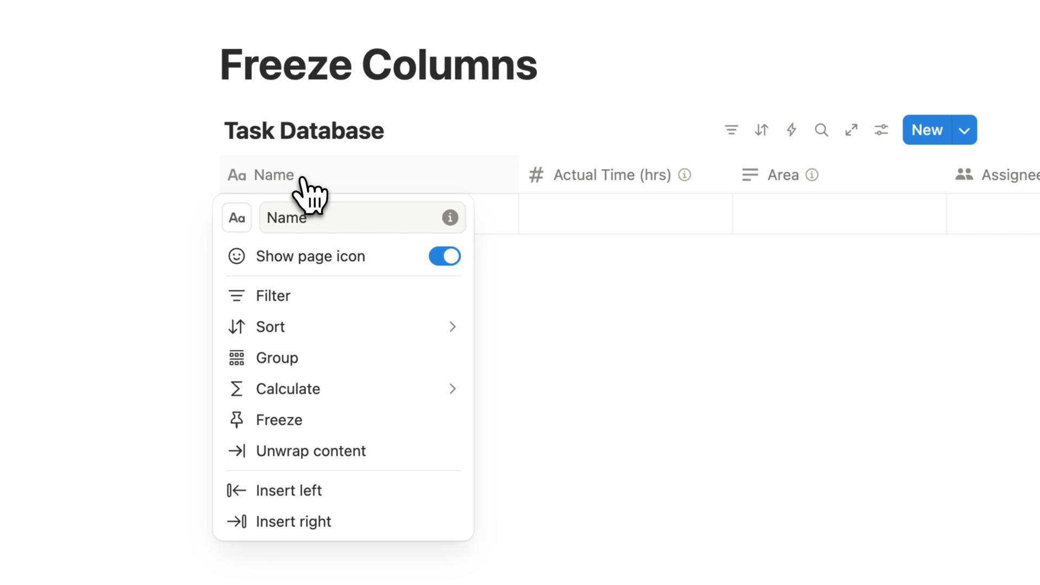
pyautogui.moveTo(315, 322)
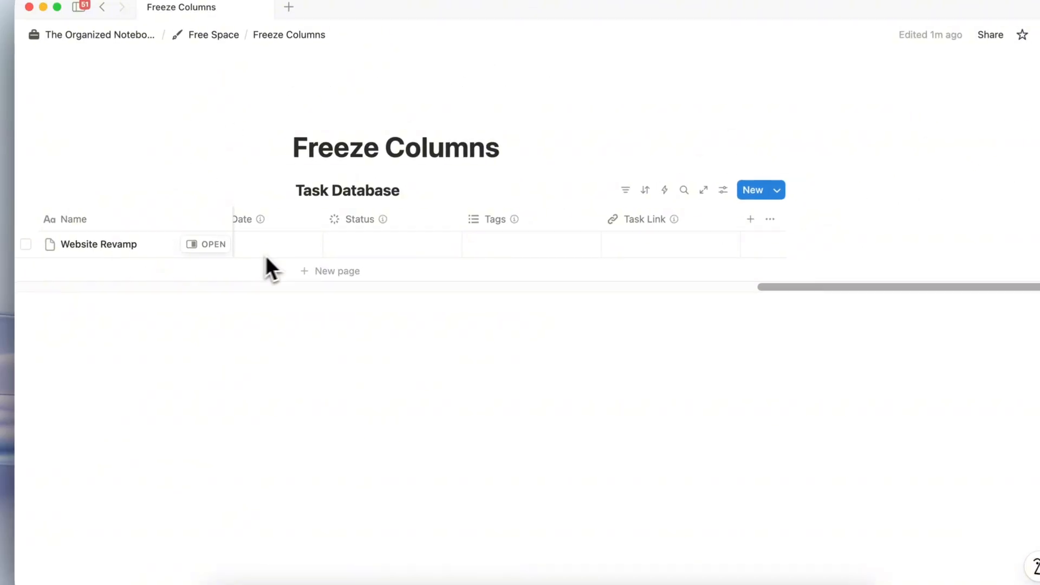
pyautogui.hscroll(3)
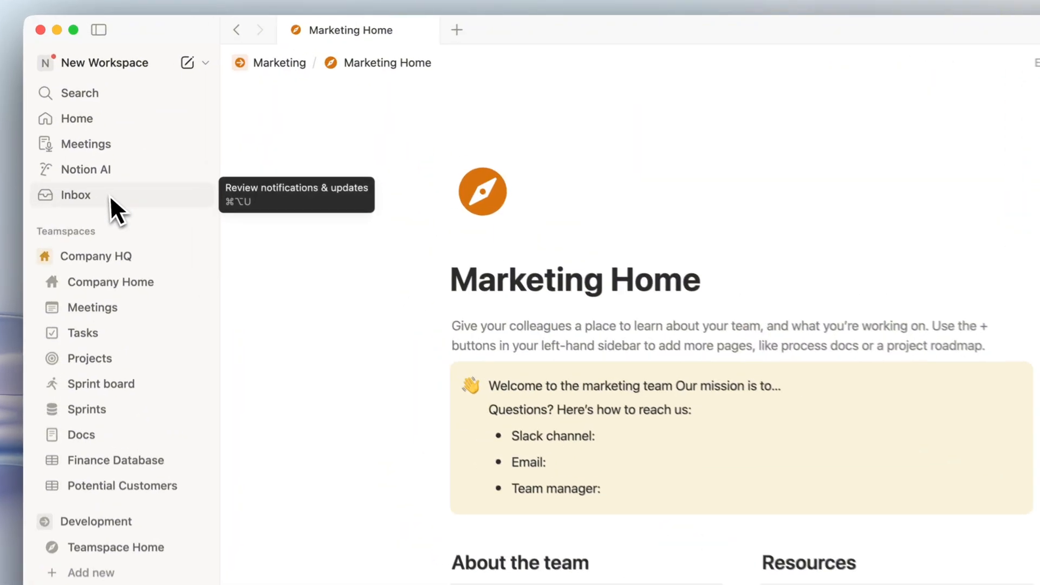
# Open the Inbox panel from the left sidebar, showing no notifications
pyautogui.click(73, 194)
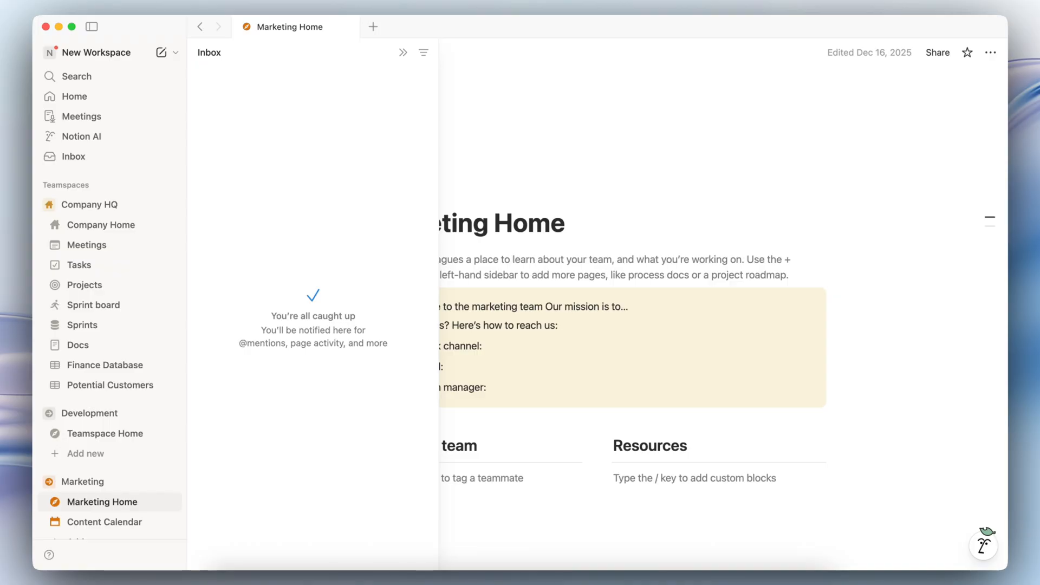
pyautogui.moveTo(330, 213)
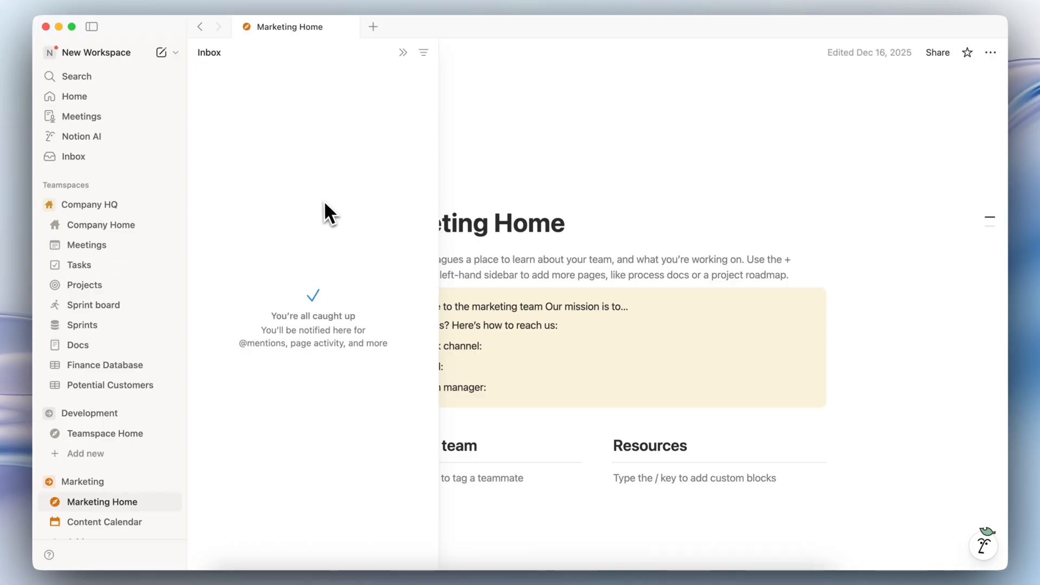
pyautogui.moveTo(324, 170)
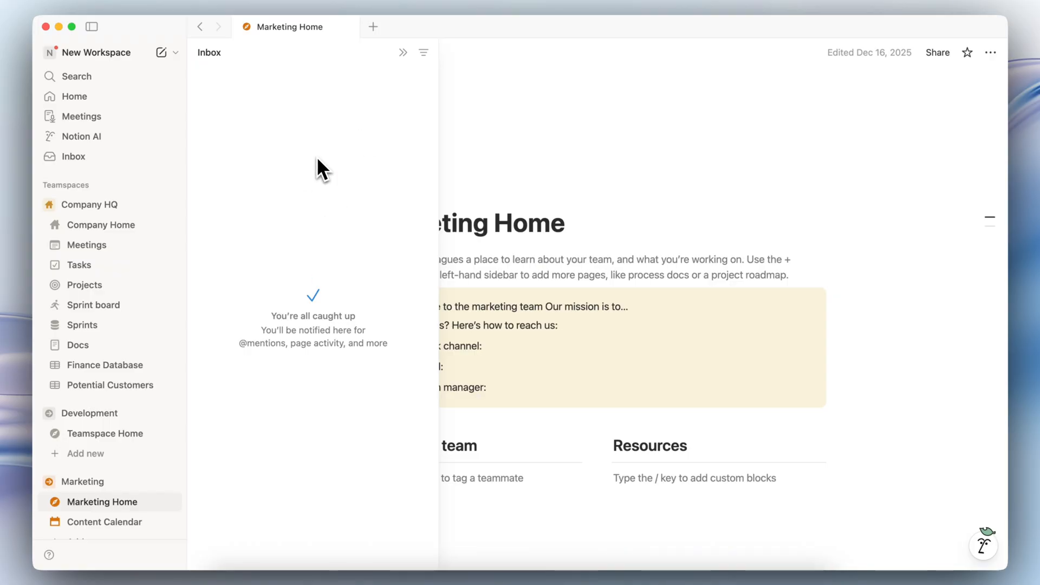
pyautogui.moveTo(423, 52)
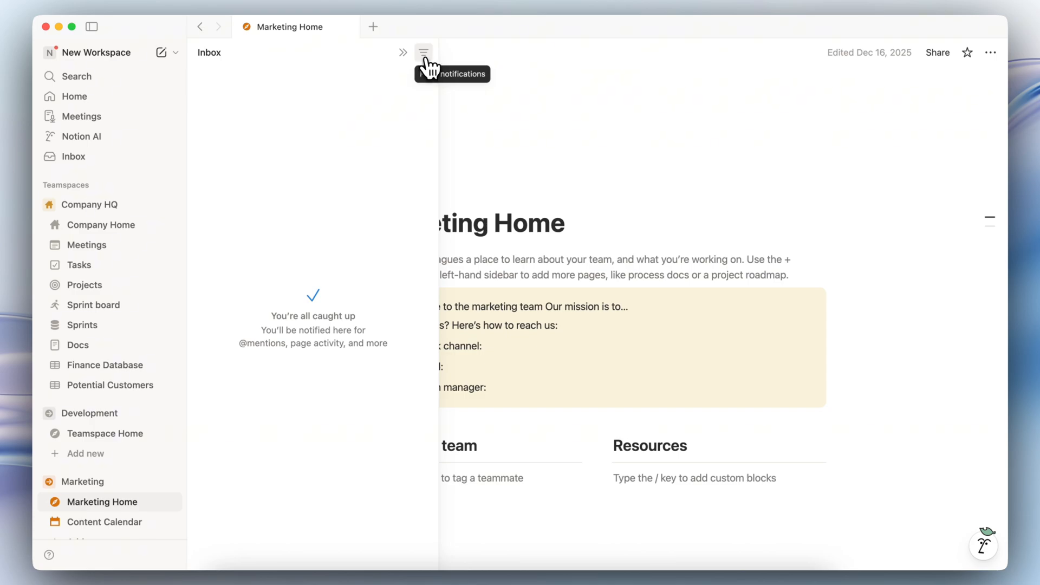
# Filter the inbox to All workspace updates instead of unread and read
pyautogui.click(424, 52)
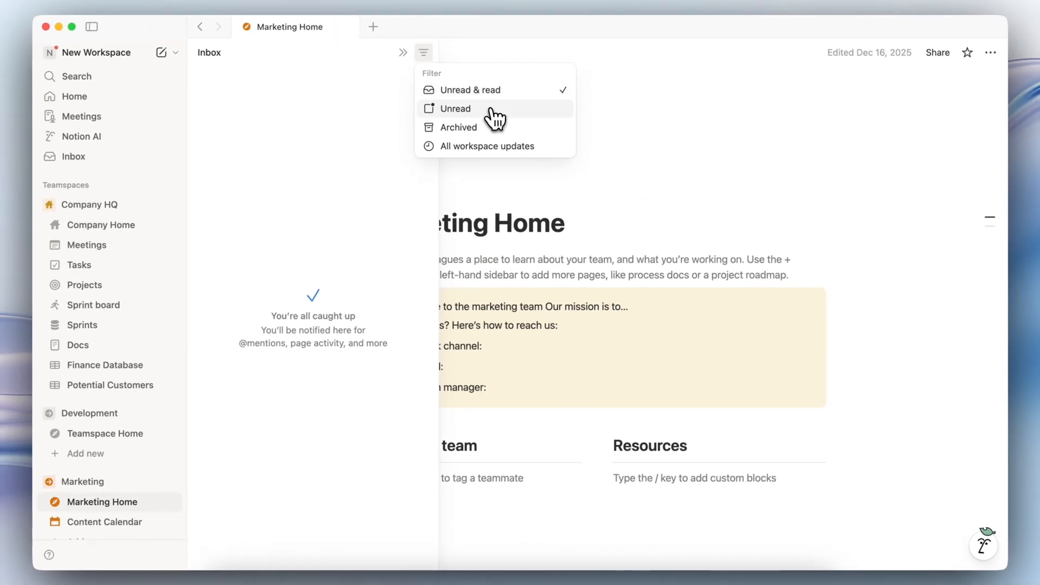
pyautogui.moveTo(489, 118)
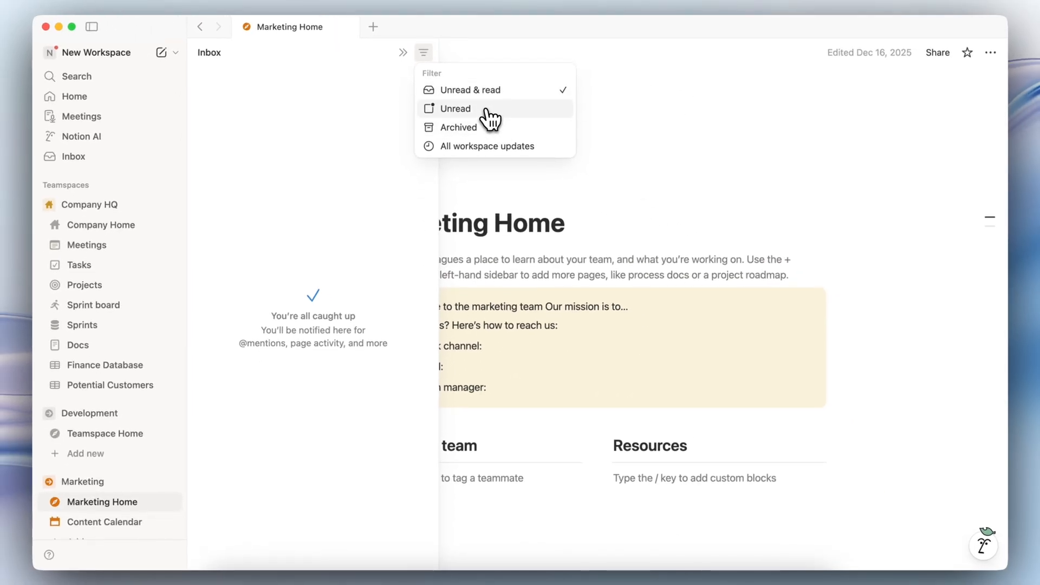
pyautogui.moveTo(490, 128)
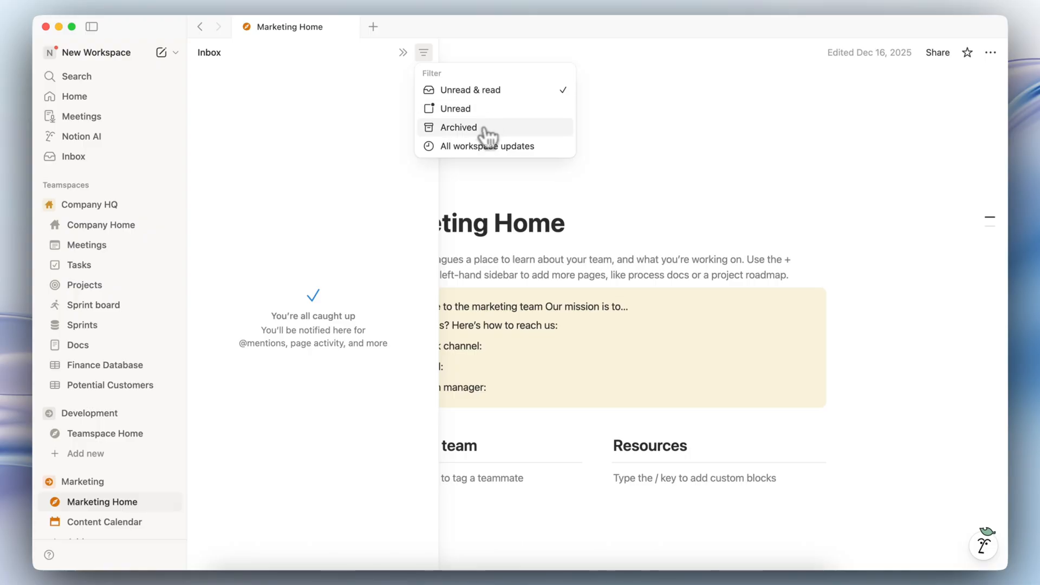
pyautogui.moveTo(497, 146)
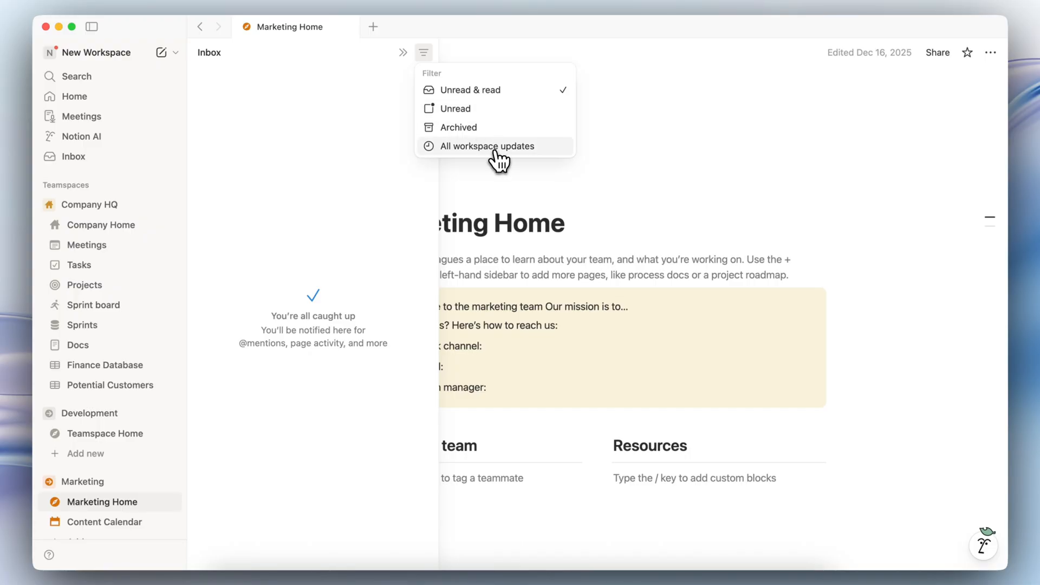
pyautogui.click(489, 146)
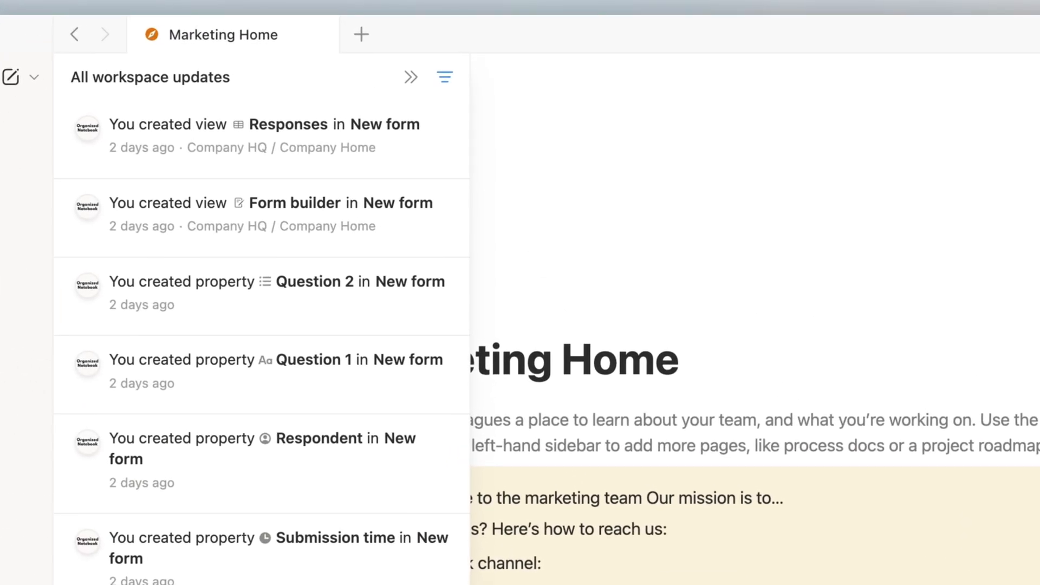
pyautogui.moveTo(444, 77)
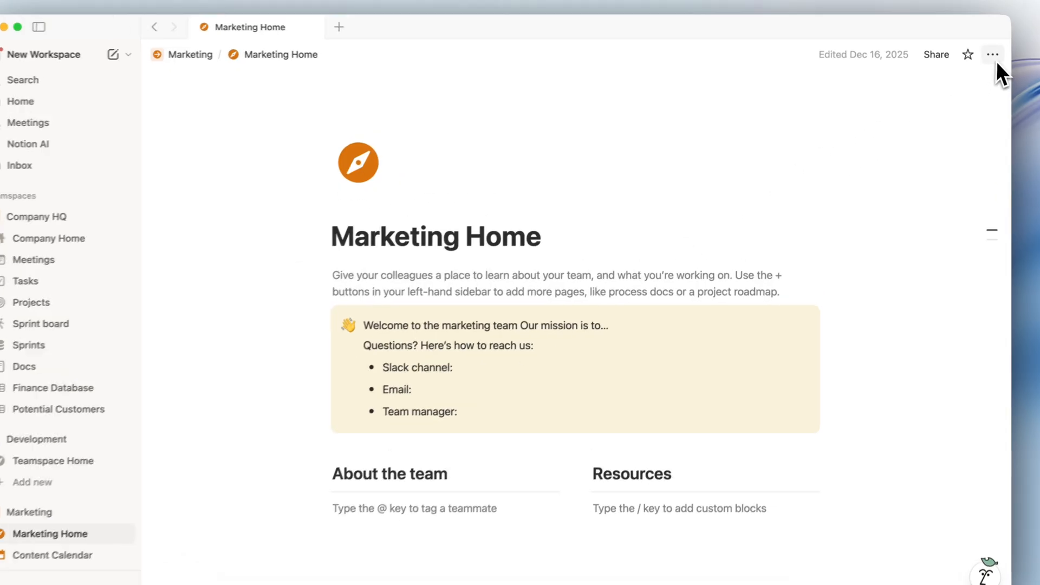
# Show the Marketing Home page's Connections list from its ••• options menu
pyautogui.click(992, 55)
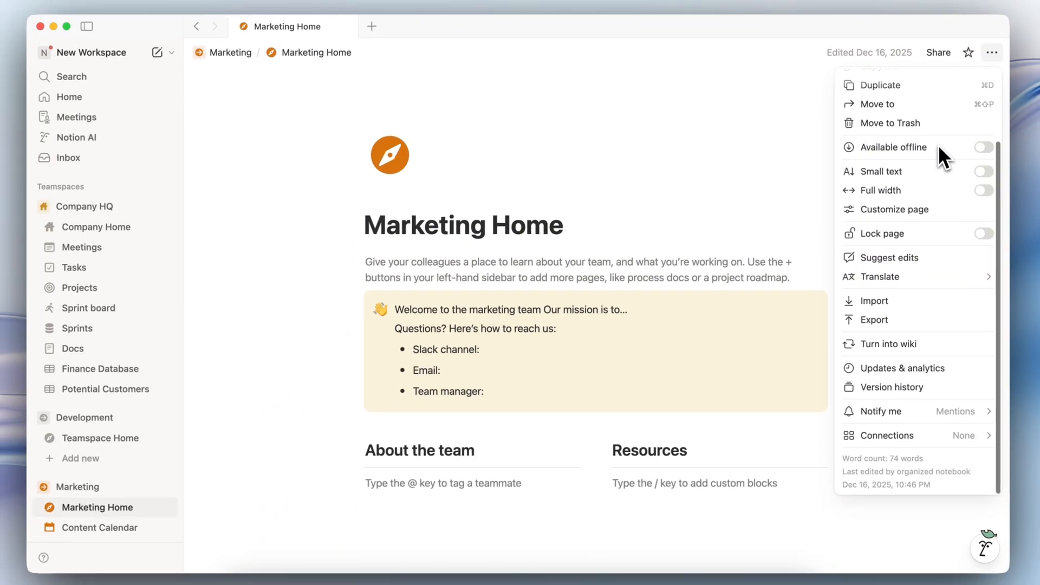
pyautogui.click(885, 434)
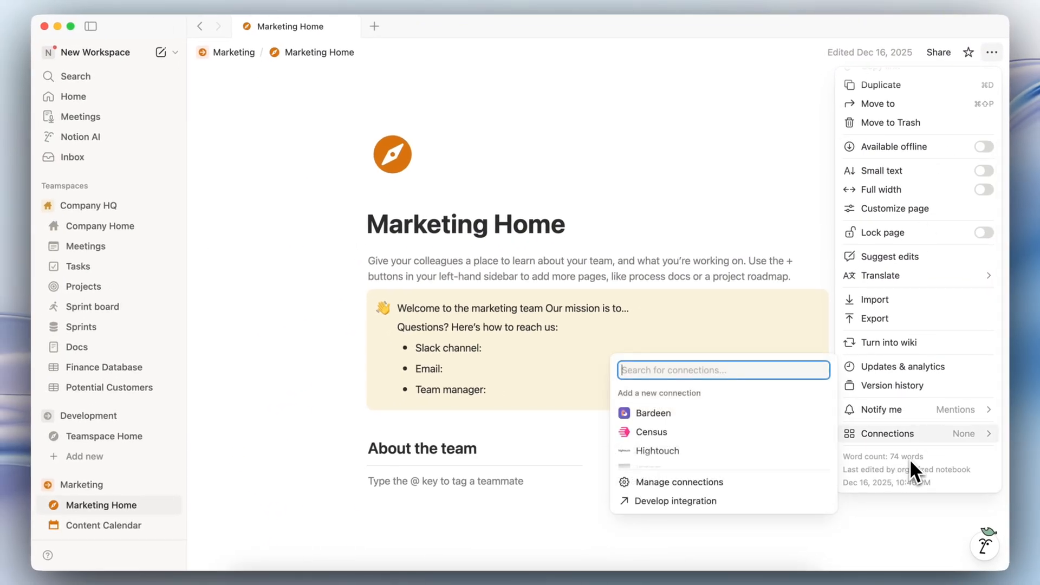
pyautogui.moveTo(897, 471)
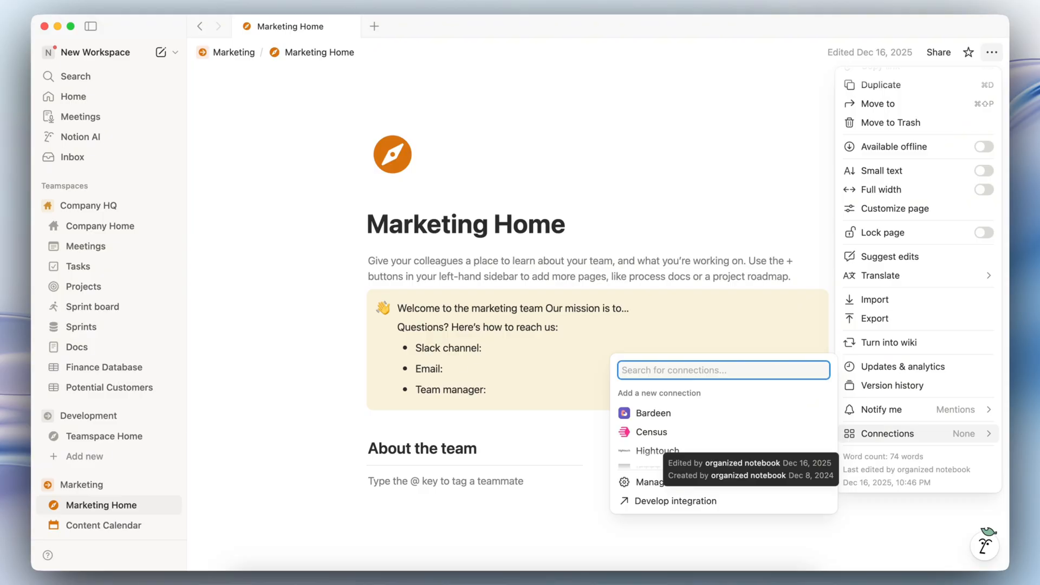
pyautogui.moveTo(882, 491)
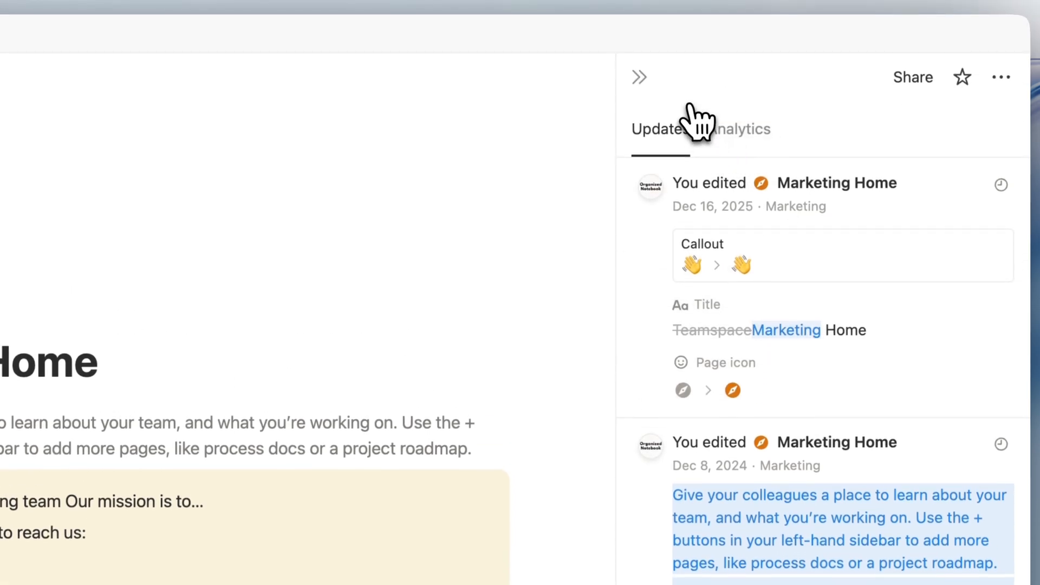
# Reopen the Marketing Home page's ••• options with the updates panel showing
pyautogui.click(991, 52)
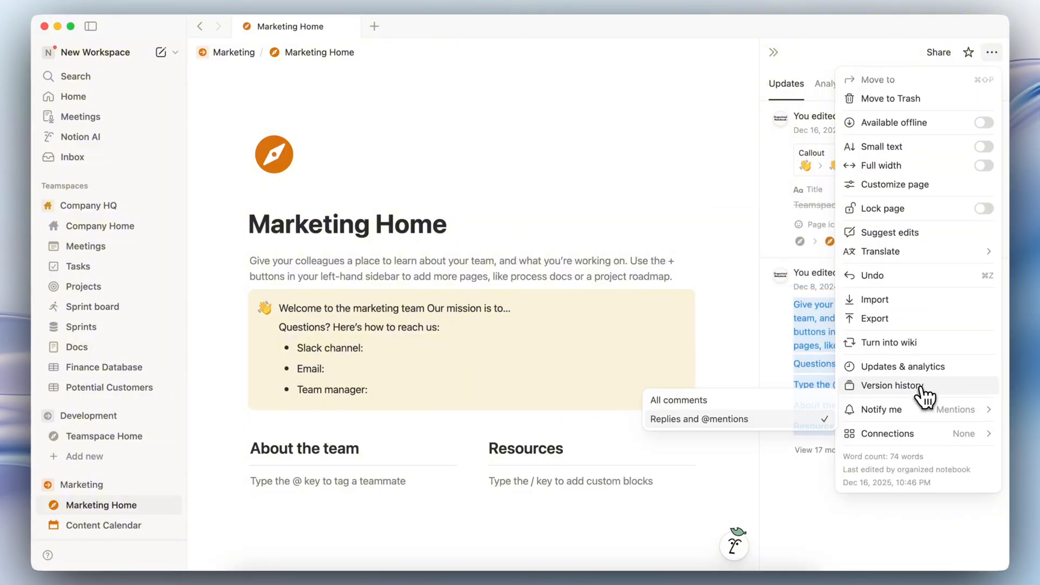
pyautogui.click(891, 386)
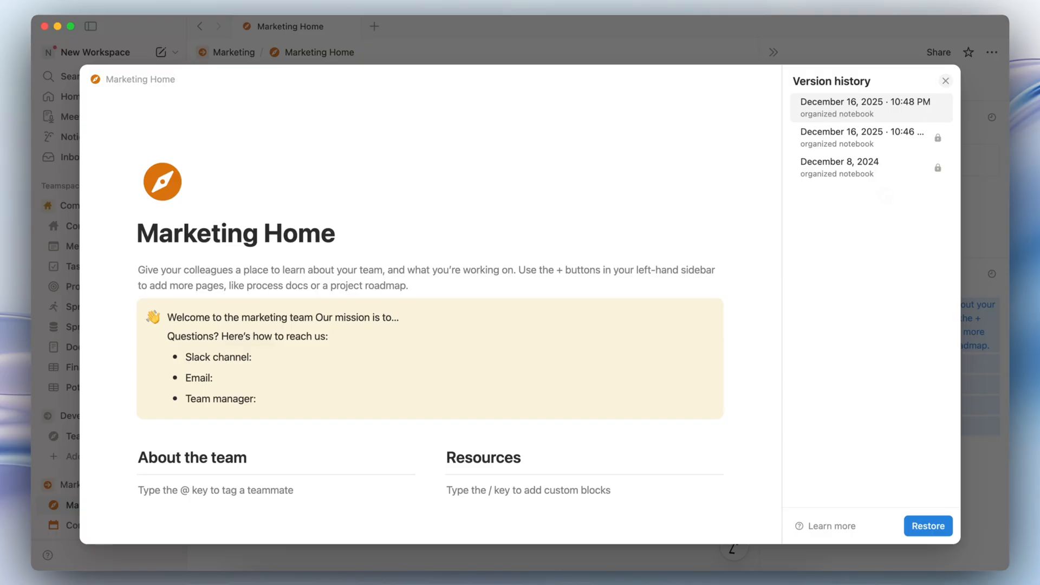
pyautogui.moveTo(886, 194)
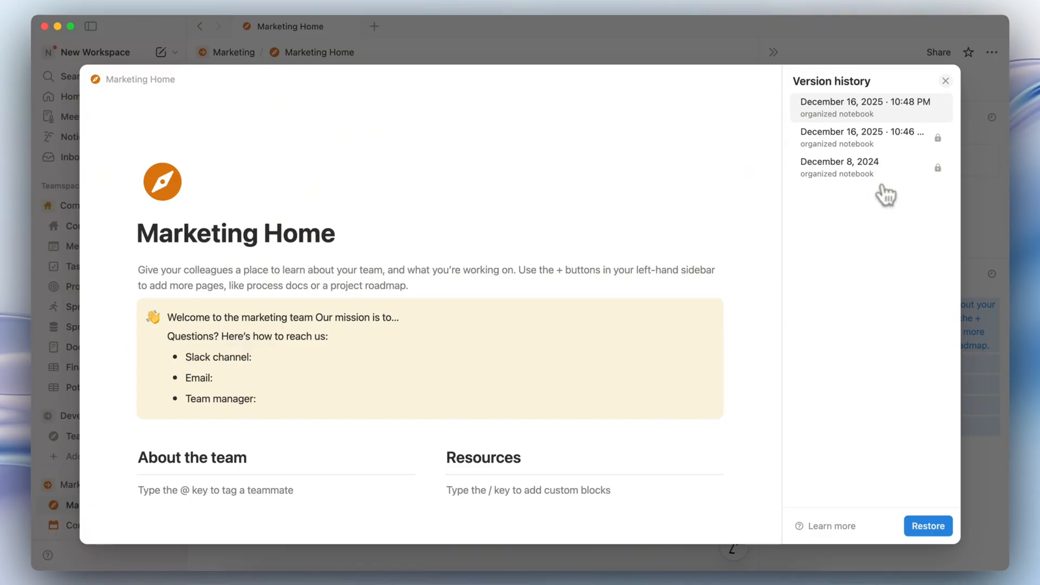
pyautogui.moveTo(713, 225)
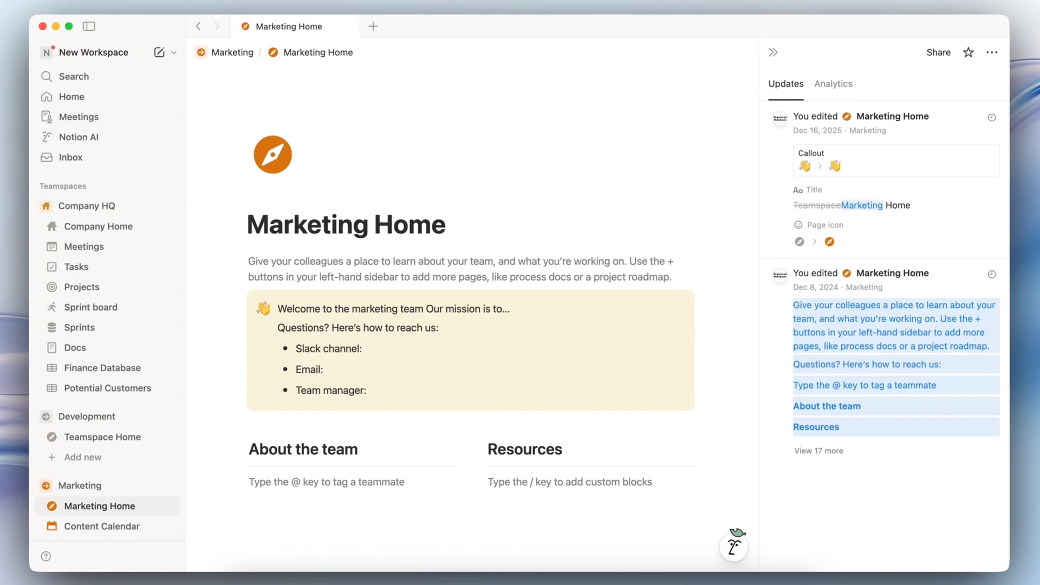
pyautogui.moveTo(856, 84)
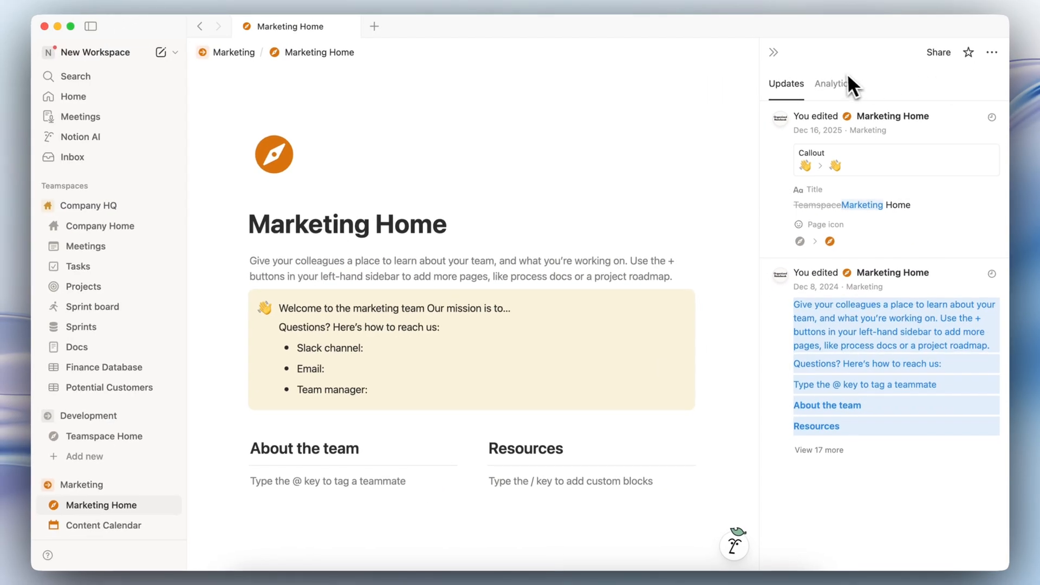
pyautogui.click(100, 225)
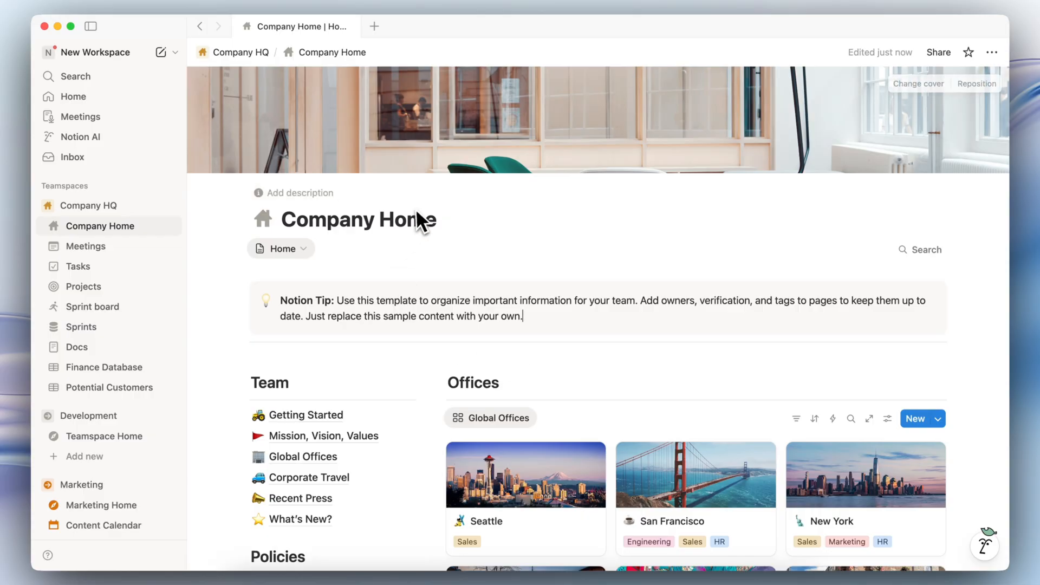
pyautogui.moveTo(454, 207)
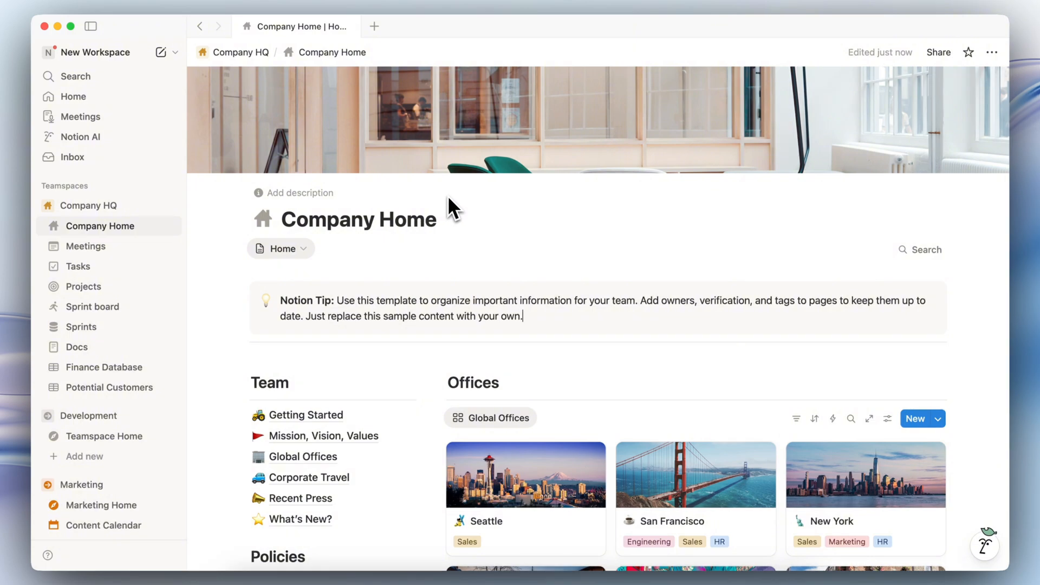
# Switch on Lock wiki for Company Home so its breadcrumb shows Locked
pyautogui.click(992, 52)
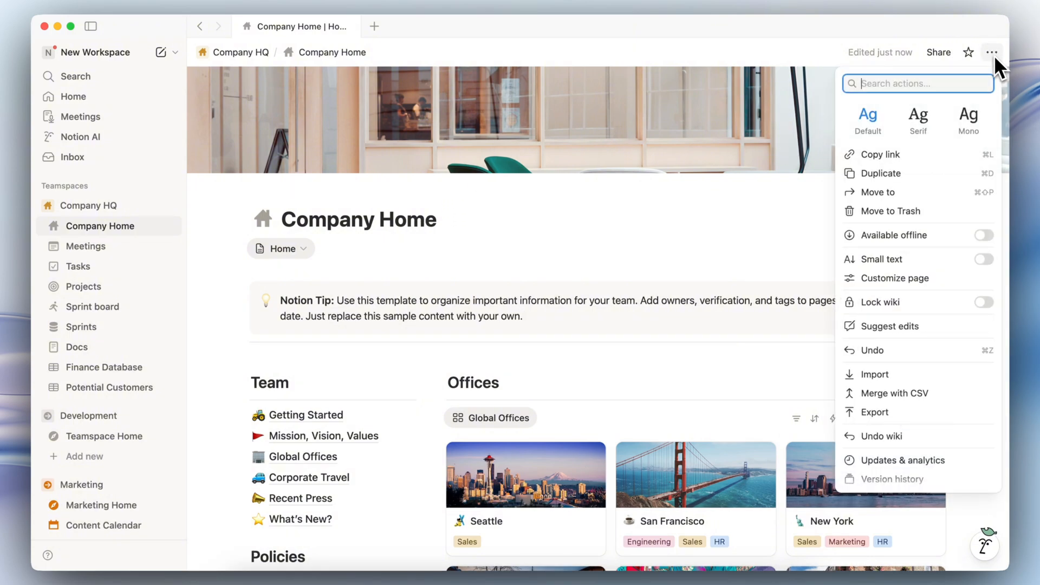
pyautogui.click(985, 303)
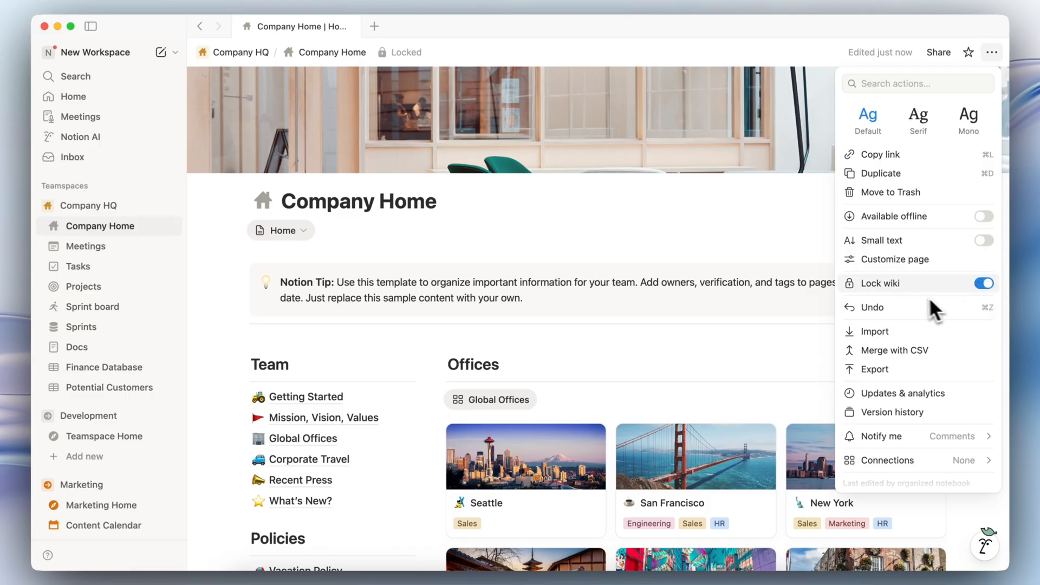
pyautogui.click(343, 313)
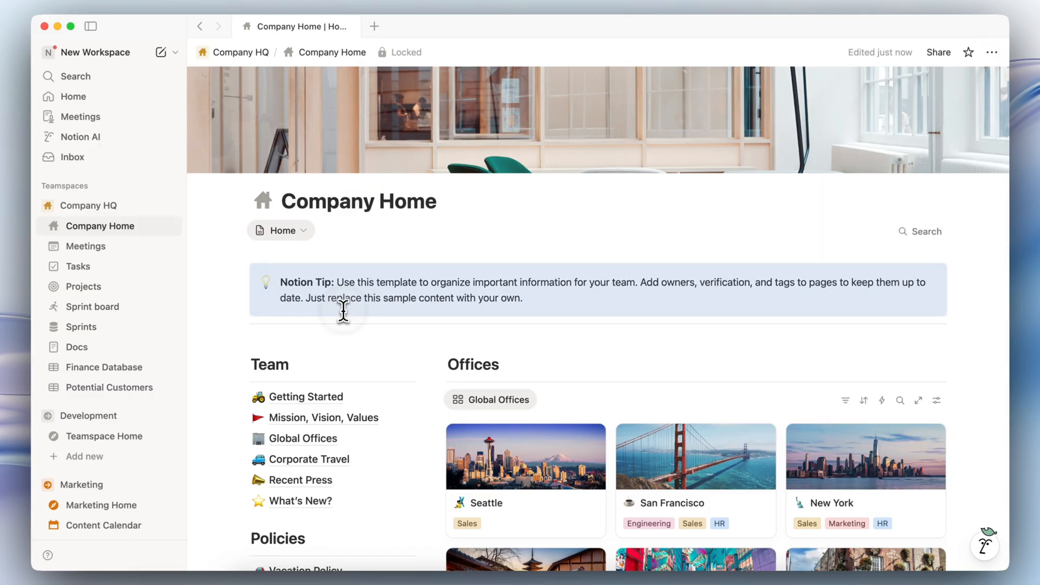
pyautogui.moveTo(533, 300)
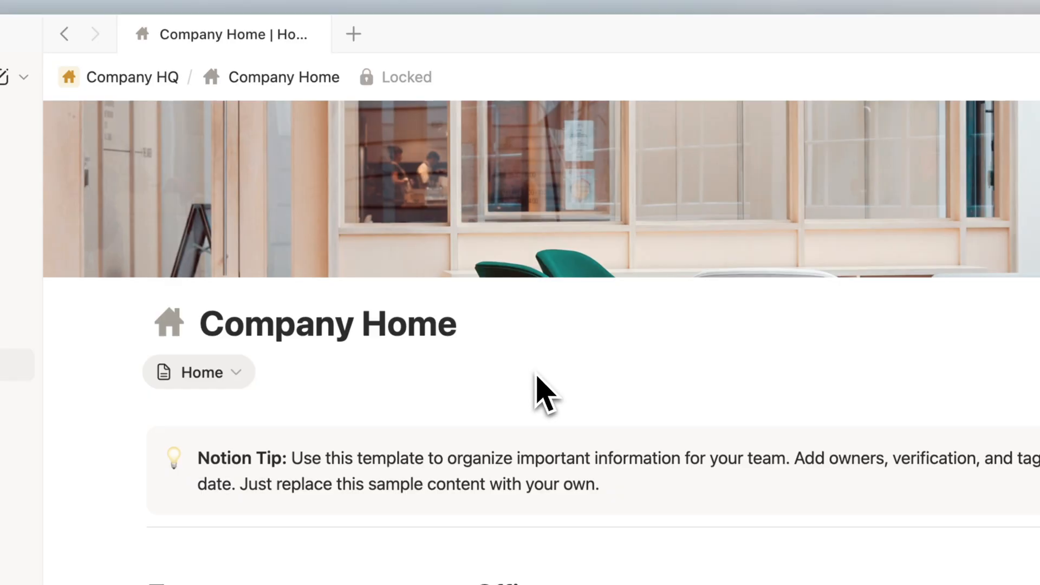
pyautogui.click(394, 76)
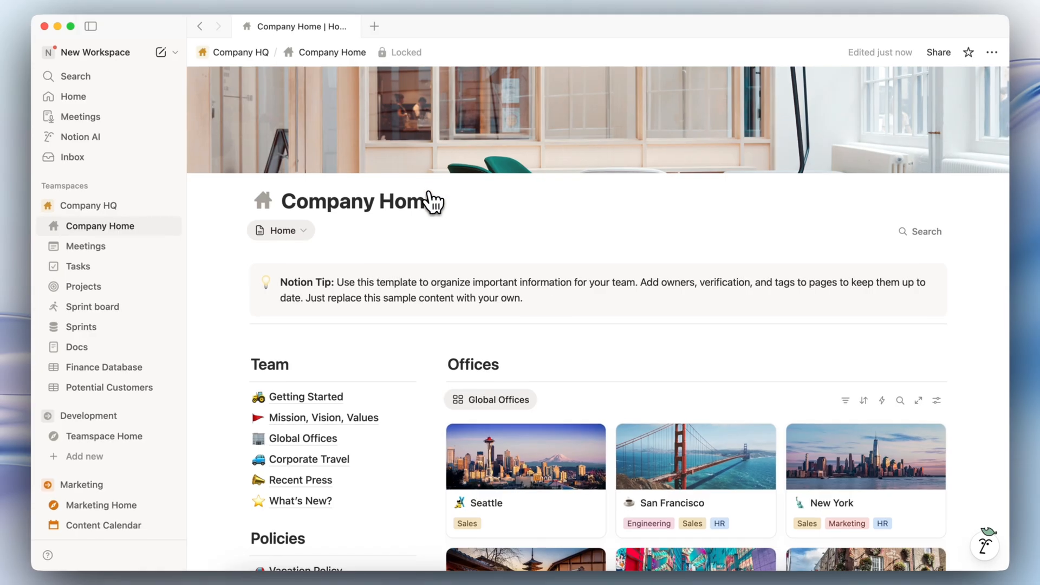
pyautogui.moveTo(431, 205)
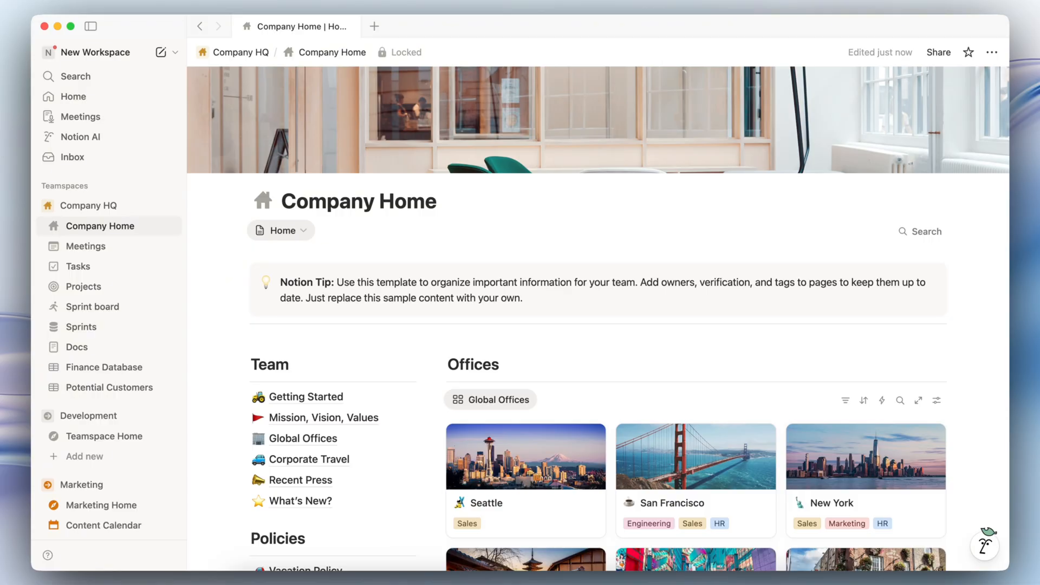
pyautogui.moveTo(435, 189)
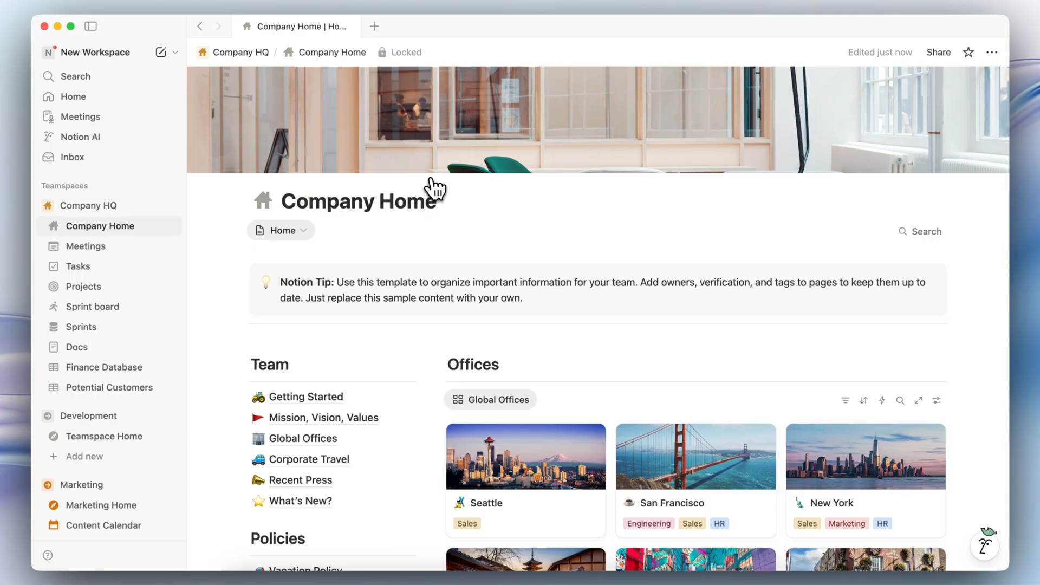
pyautogui.moveTo(434, 189)
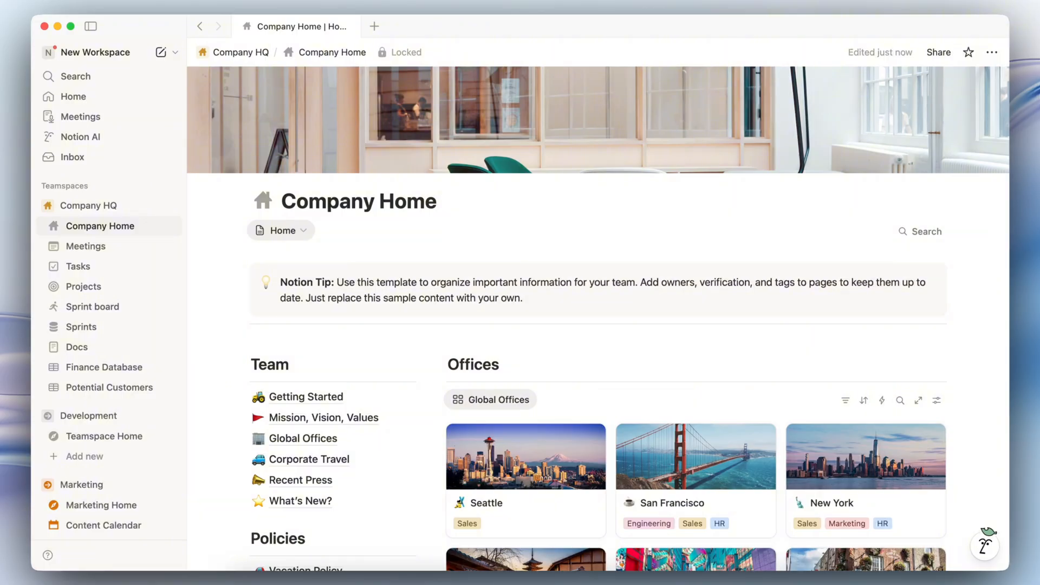
pyautogui.moveTo(950, 93)
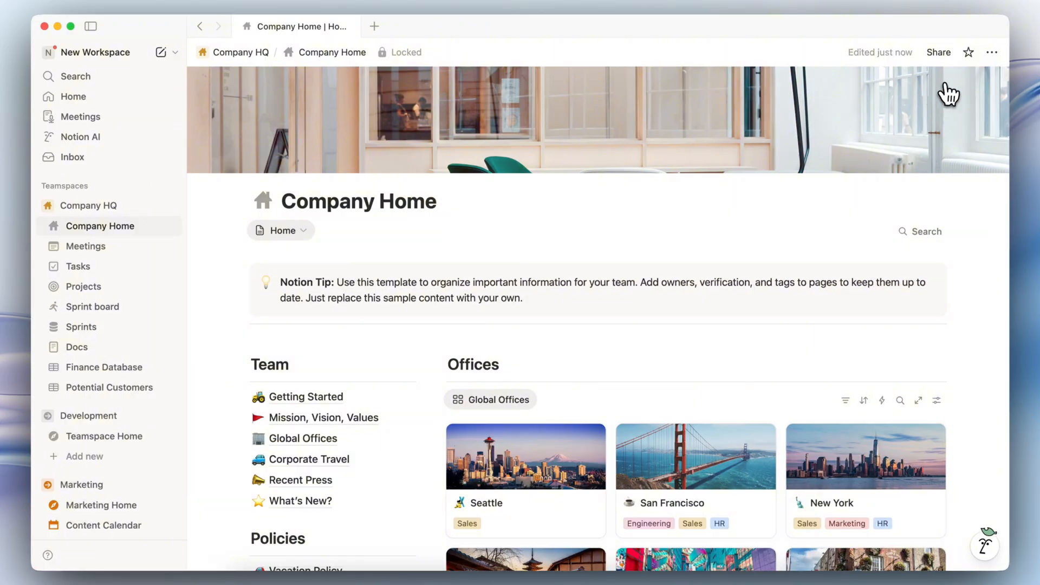
pyautogui.moveTo(438, 105)
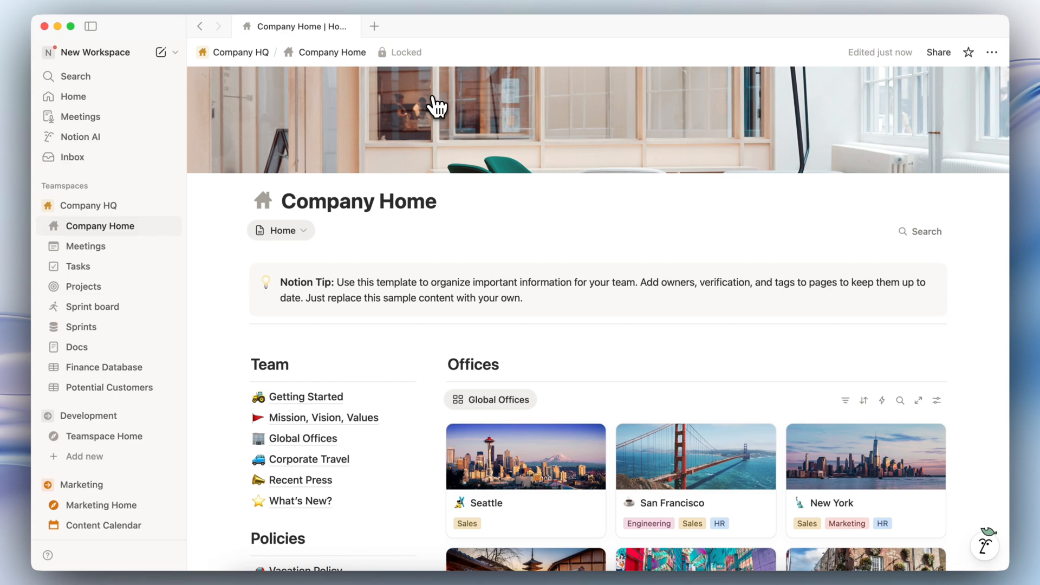
pyautogui.moveTo(437, 106)
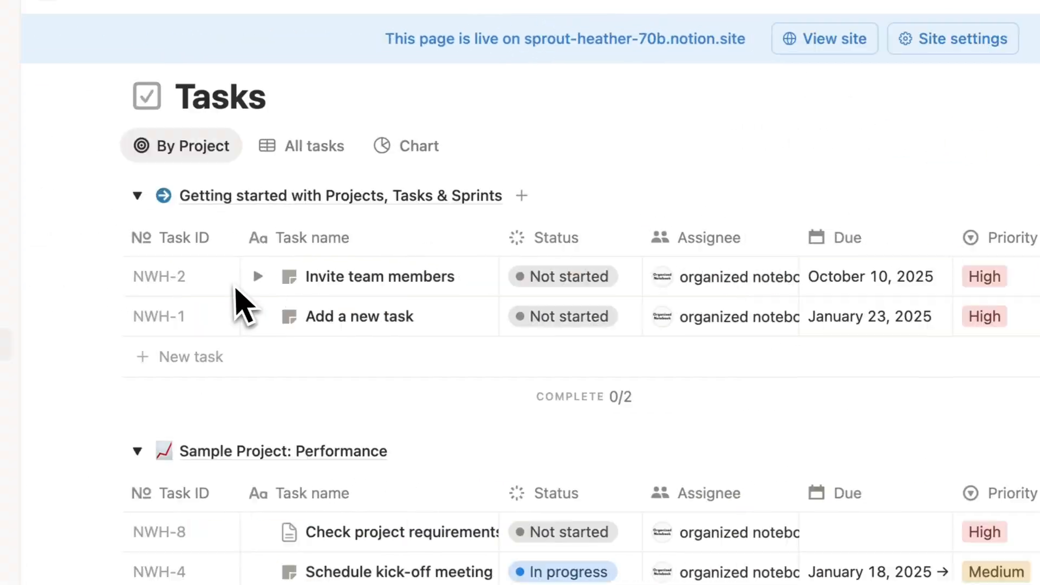
# Open Invite team members in side peek and expand its 2 more properties
pyautogui.click(380, 276)
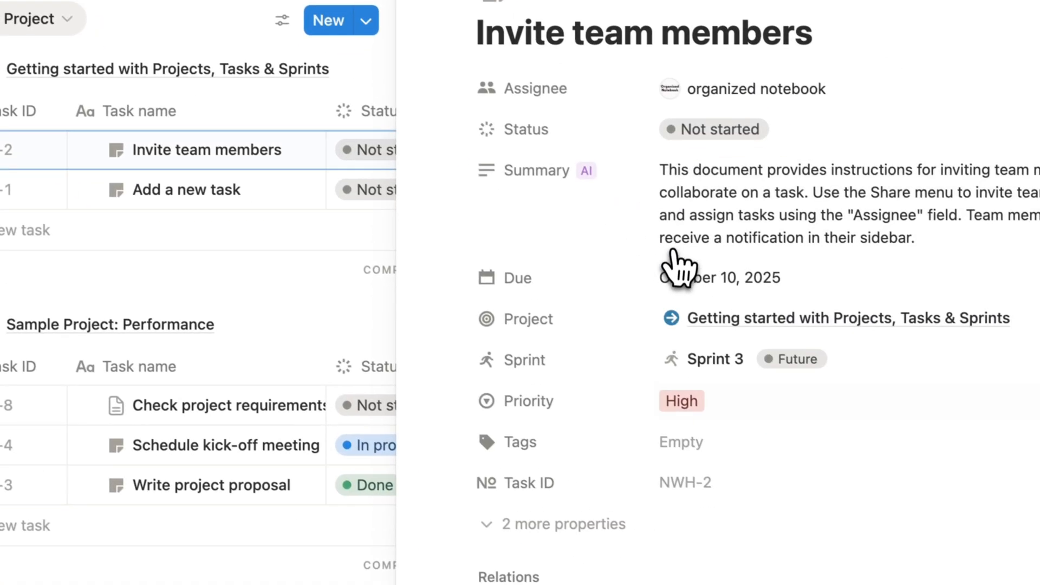
pyautogui.click(565, 525)
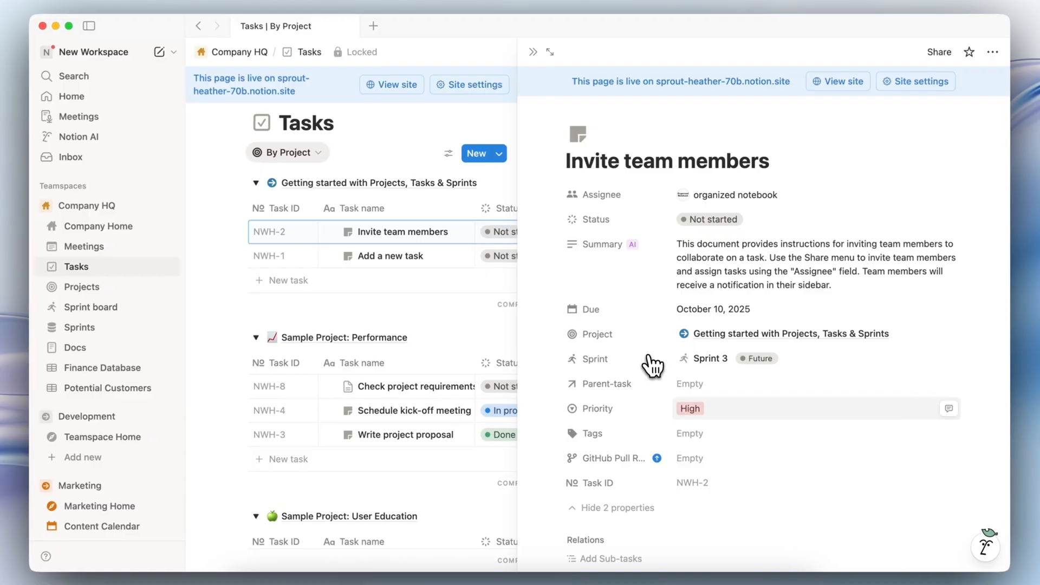
pyautogui.scroll(3)
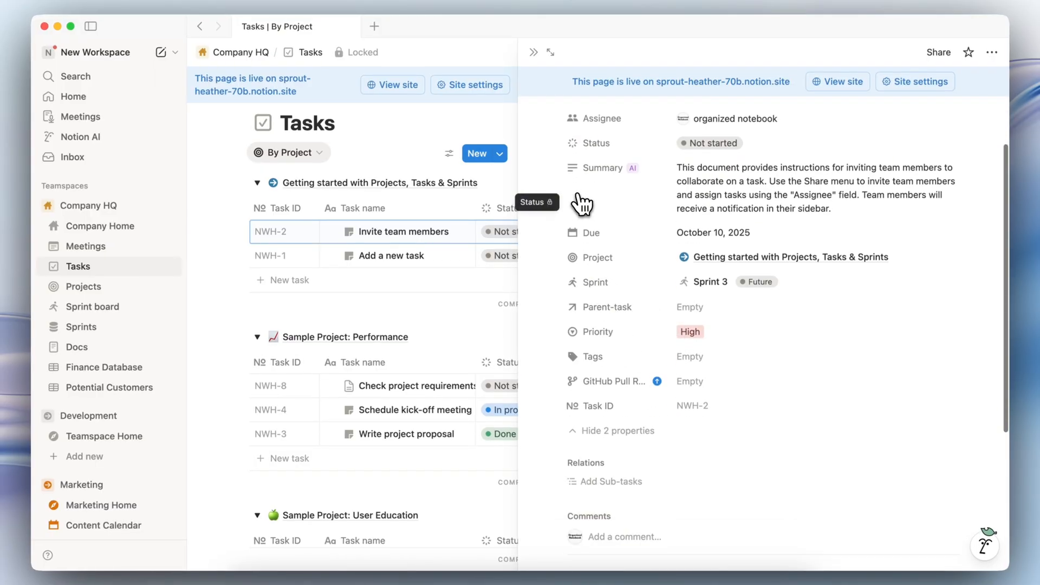
pyautogui.scroll(-3)
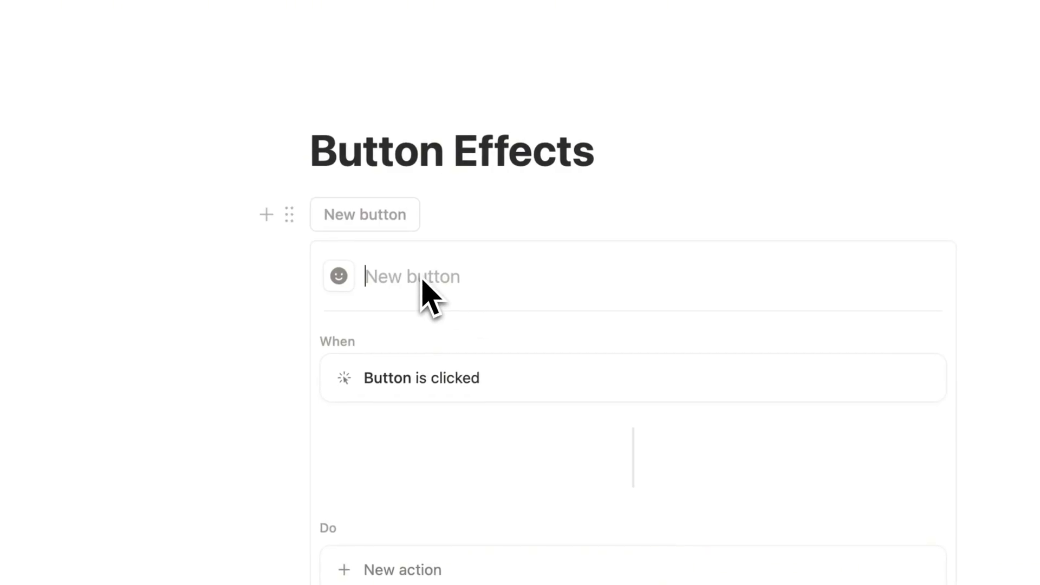
# Name the button Checklist and save its Insert blocks action of four To-dos
pyautogui.write('Checklist')
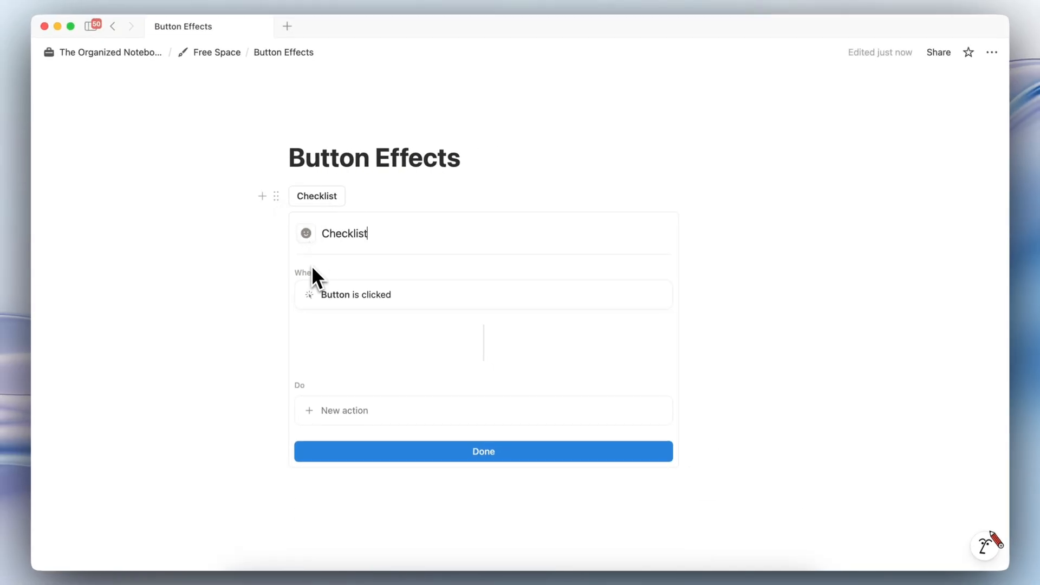
pyautogui.click(344, 409)
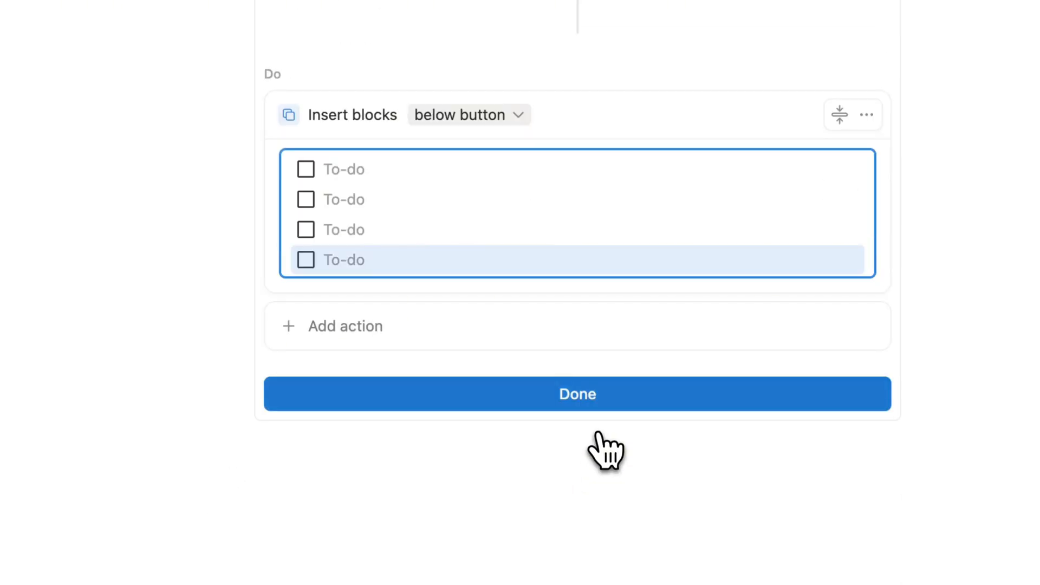
pyautogui.click(577, 395)
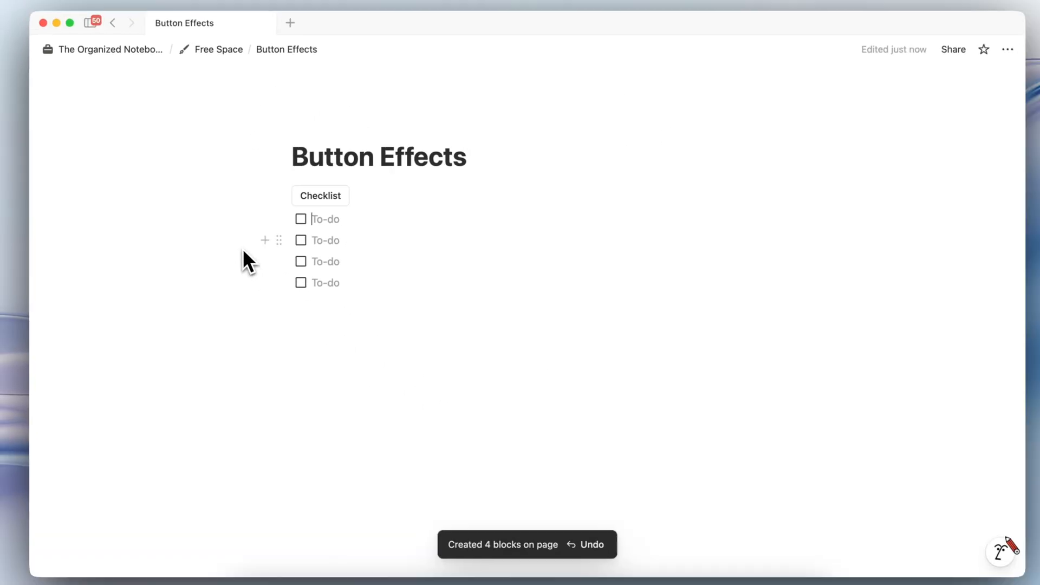
# Give the Checklist button a confetti click effect and run it
pyautogui.rightClick(321, 195)
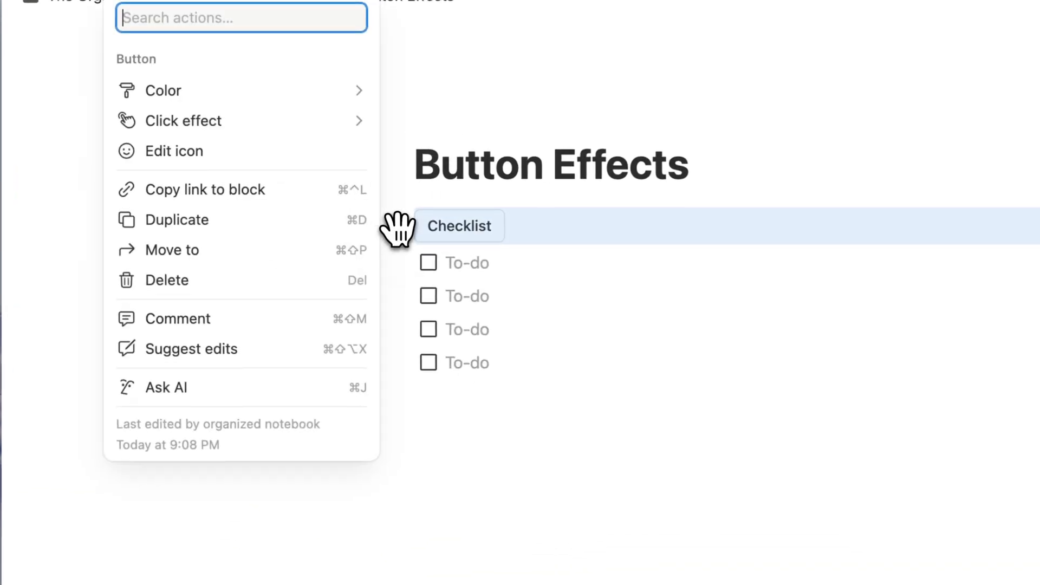
pyautogui.click(187, 120)
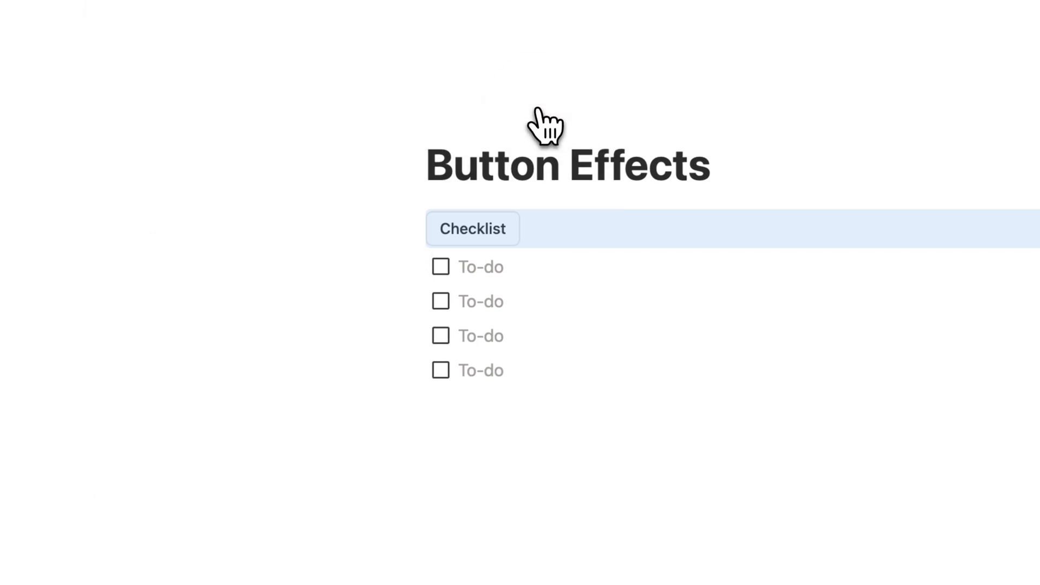
pyautogui.click(472, 229)
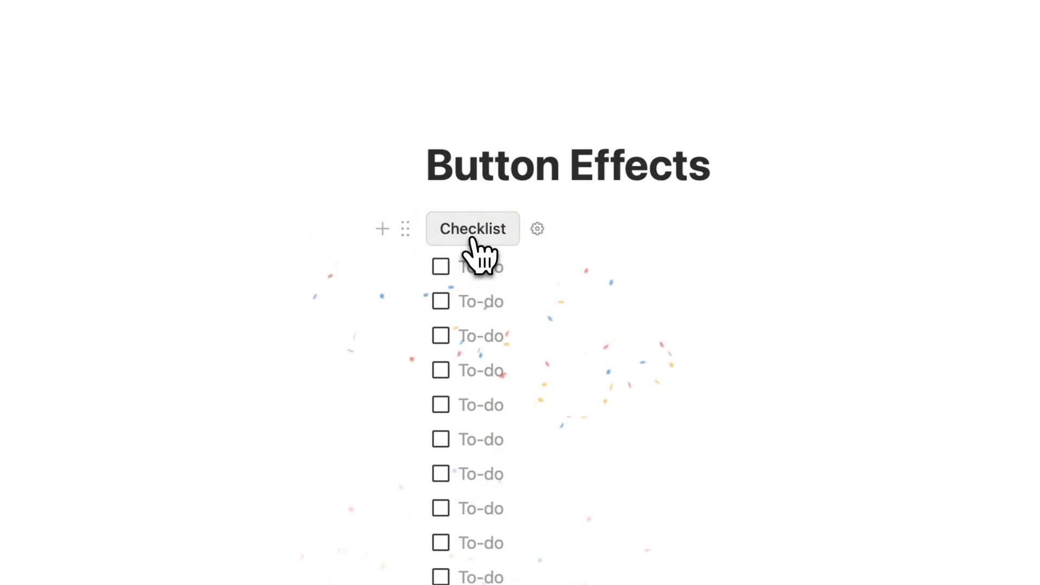
pyautogui.click(473, 229)
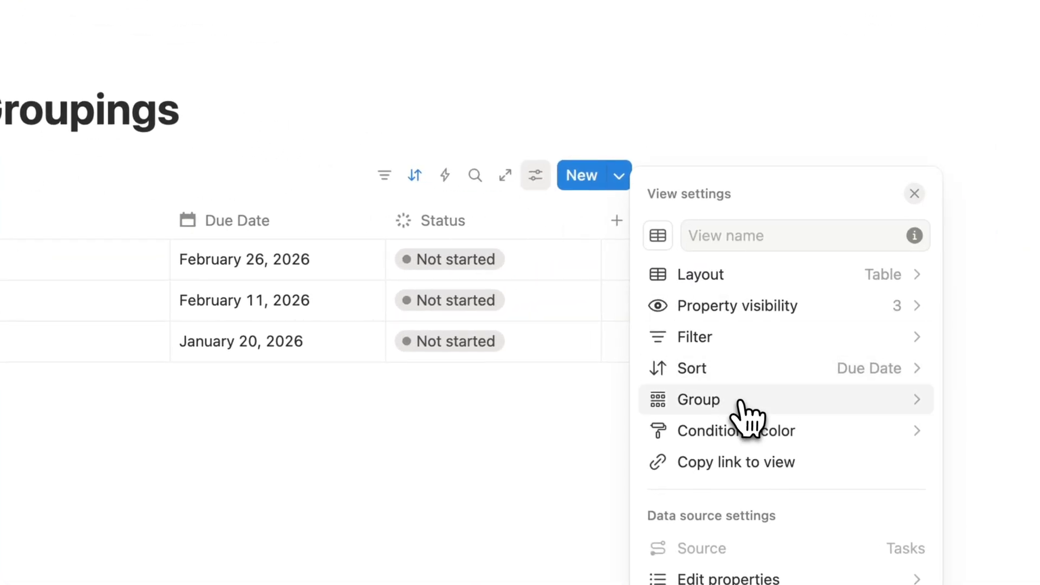
# Group the Tasks table by Due Date bucketed by Week
pyautogui.click(698, 399)
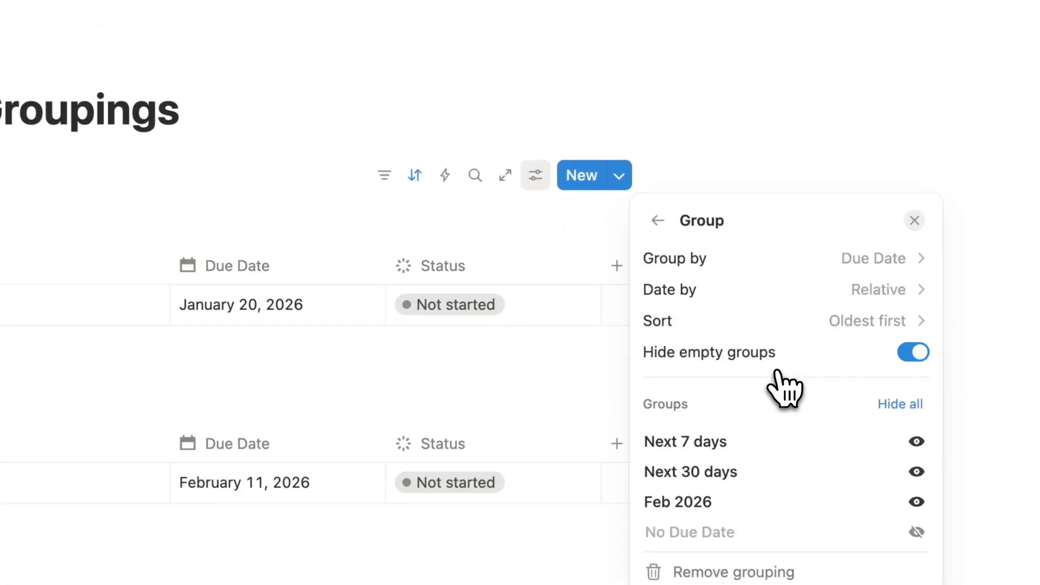
pyautogui.moveTo(849, 319)
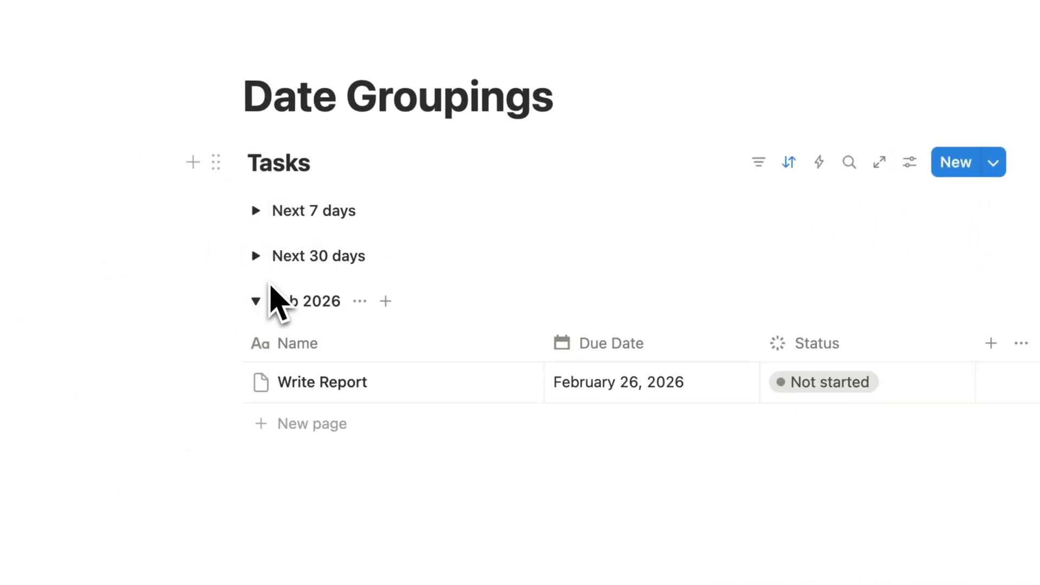
pyautogui.click(256, 210)
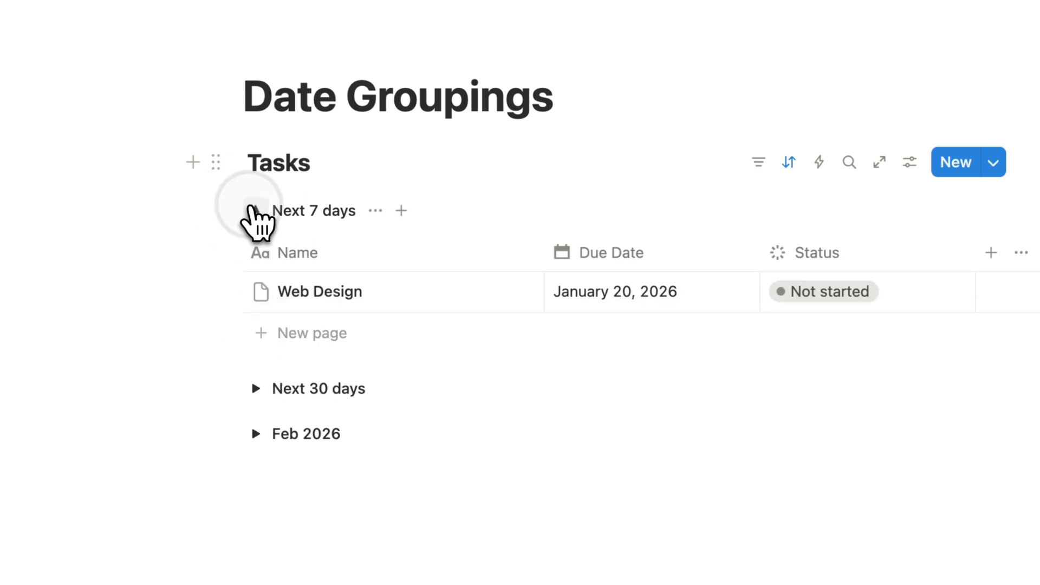
pyautogui.click(909, 162)
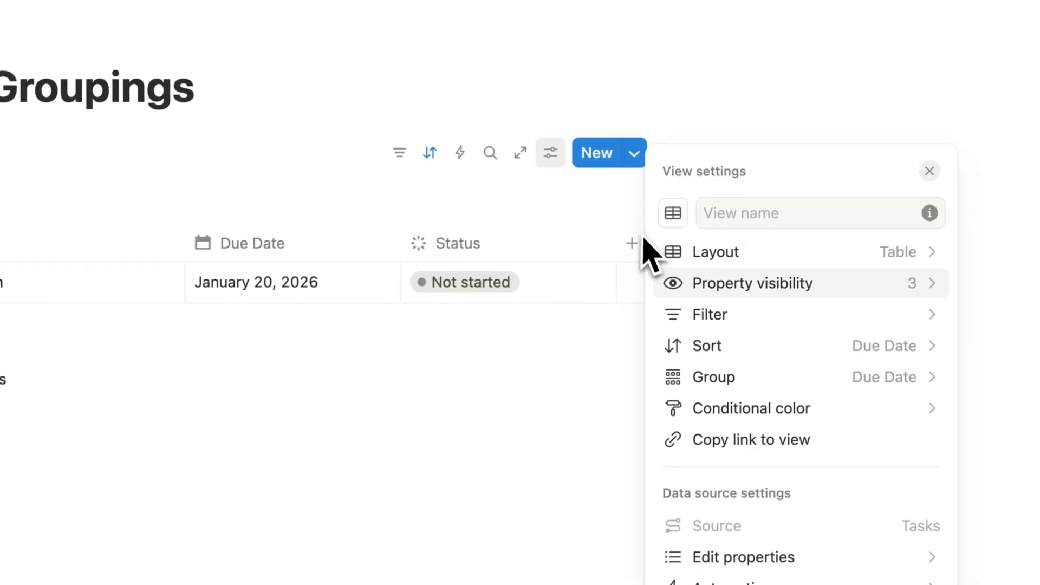
pyautogui.click(714, 378)
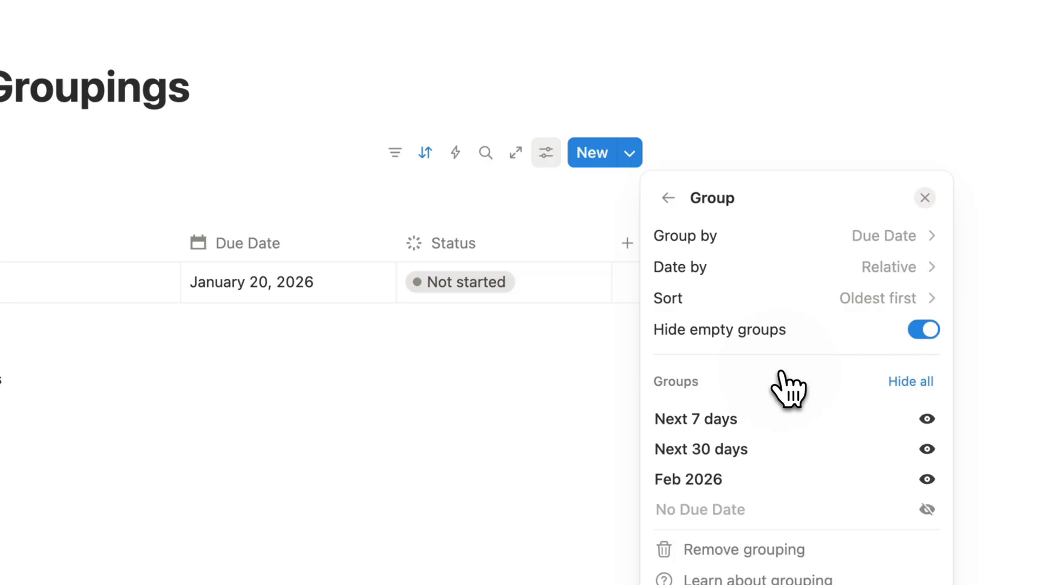
pyautogui.moveTo(843, 259)
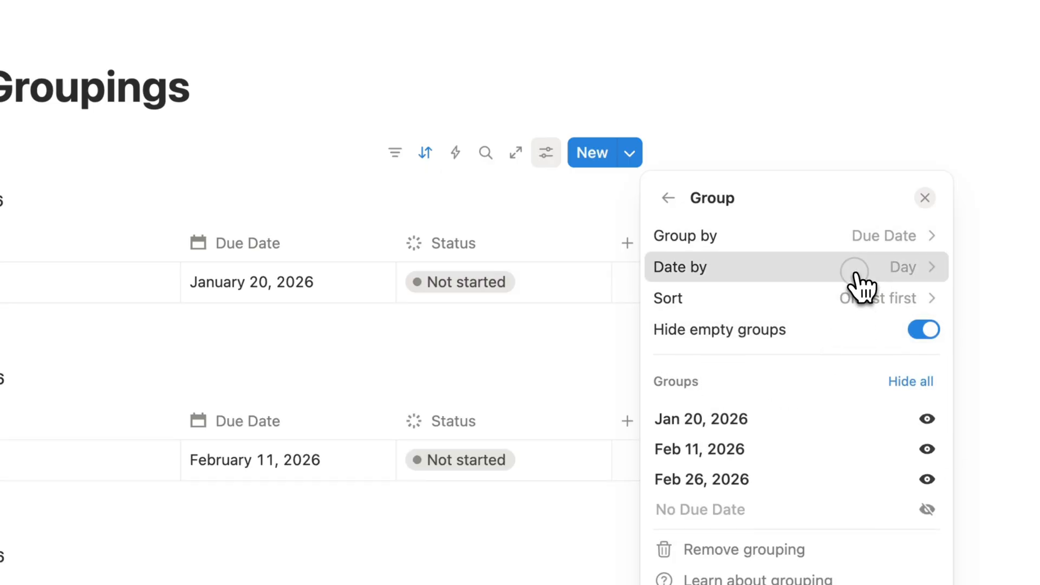
pyautogui.click(902, 267)
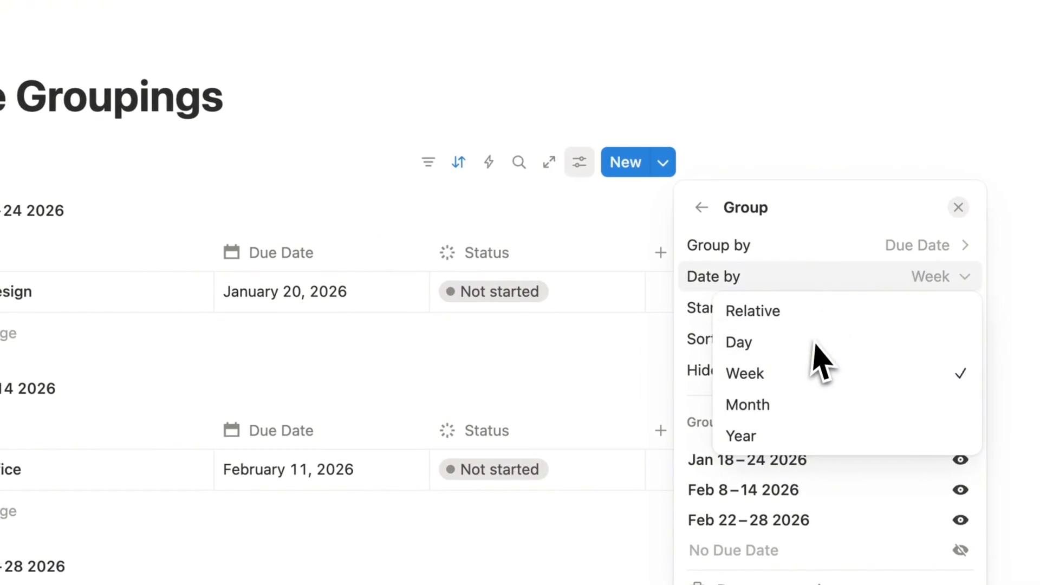
pyautogui.click(744, 373)
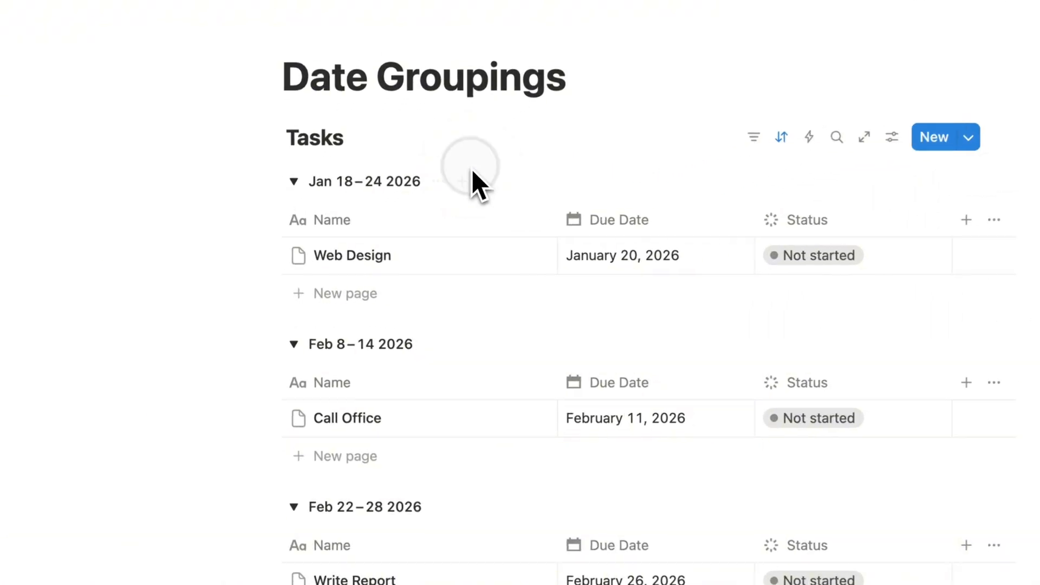
# Show a task count aggregation beside each weekly group
pyautogui.click(451, 169)
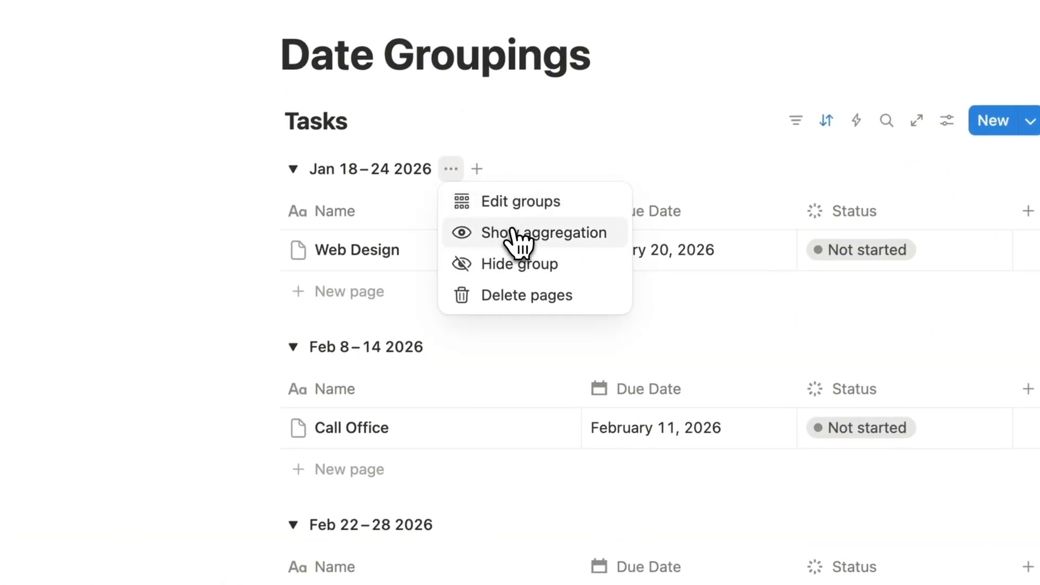
pyautogui.click(545, 232)
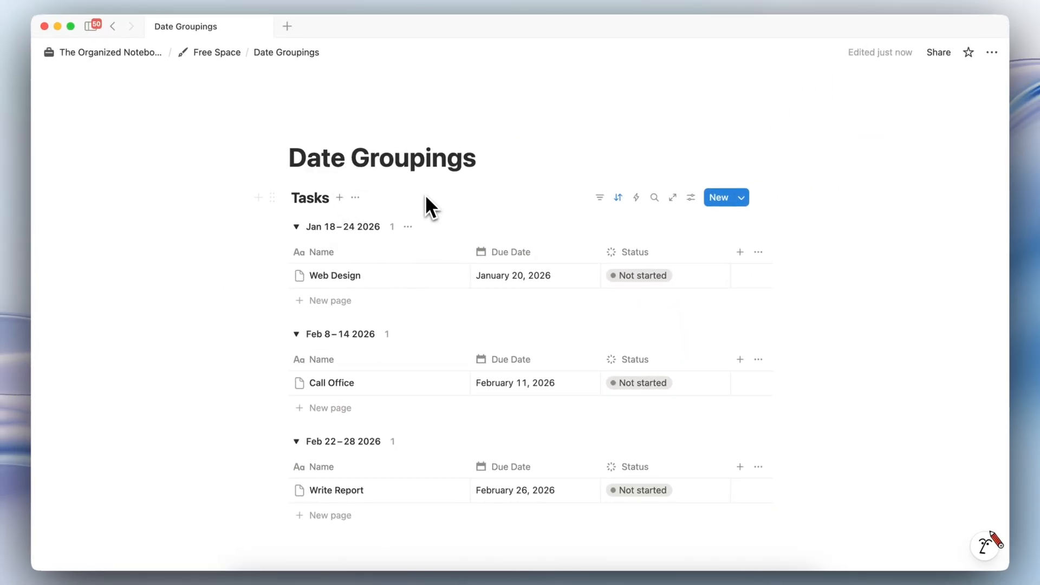
pyautogui.moveTo(312, 272)
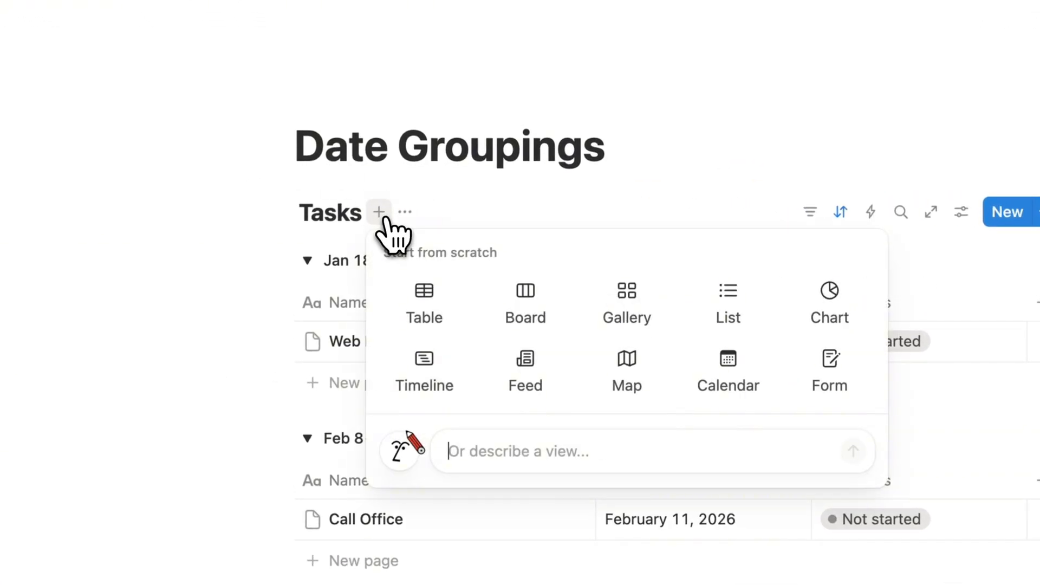
# Add a Board view of Tasks with columns grouped by Day
pyautogui.click(525, 305)
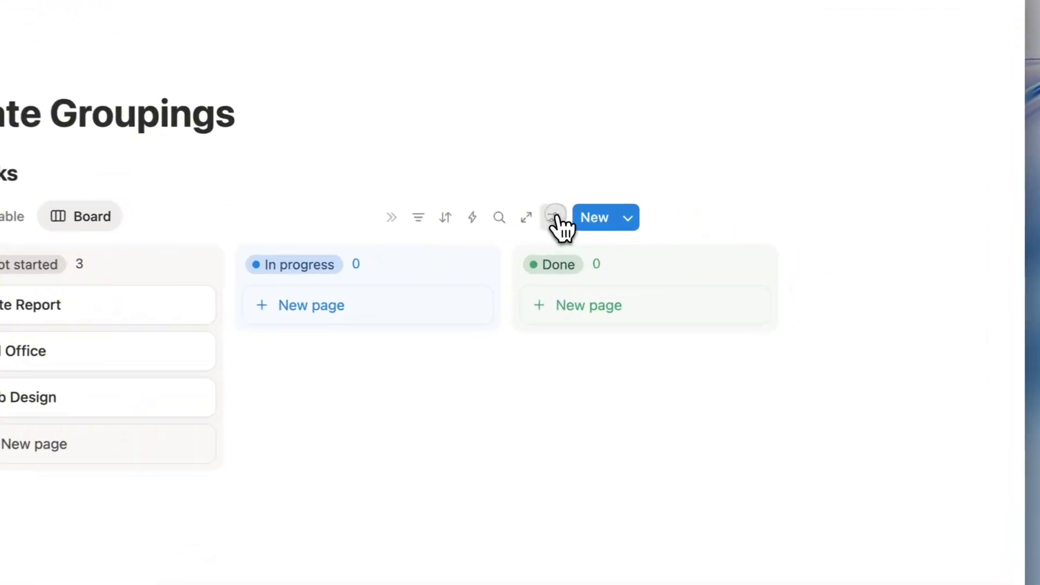
pyautogui.click(554, 216)
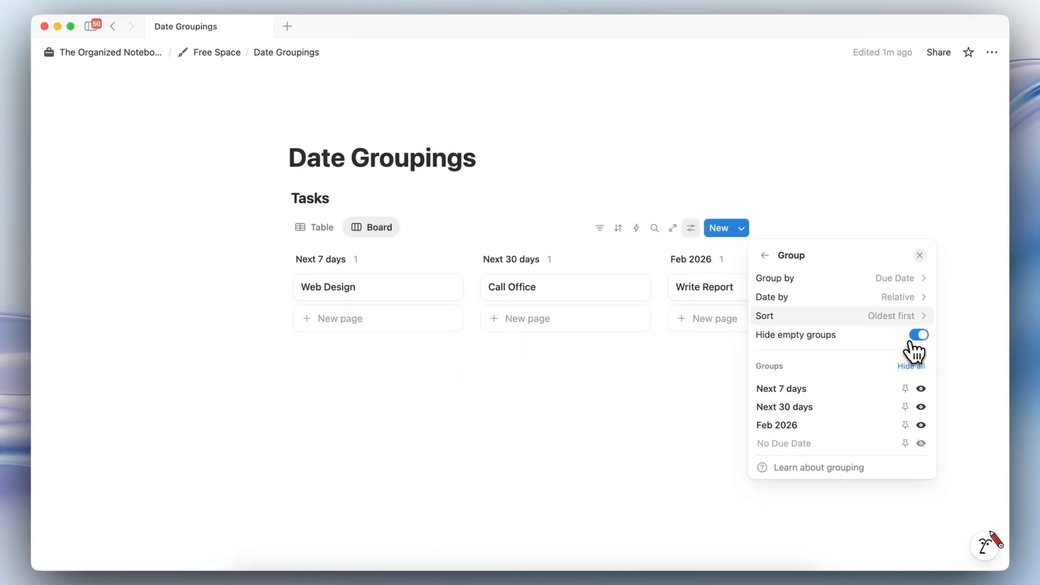
pyautogui.click(899, 297)
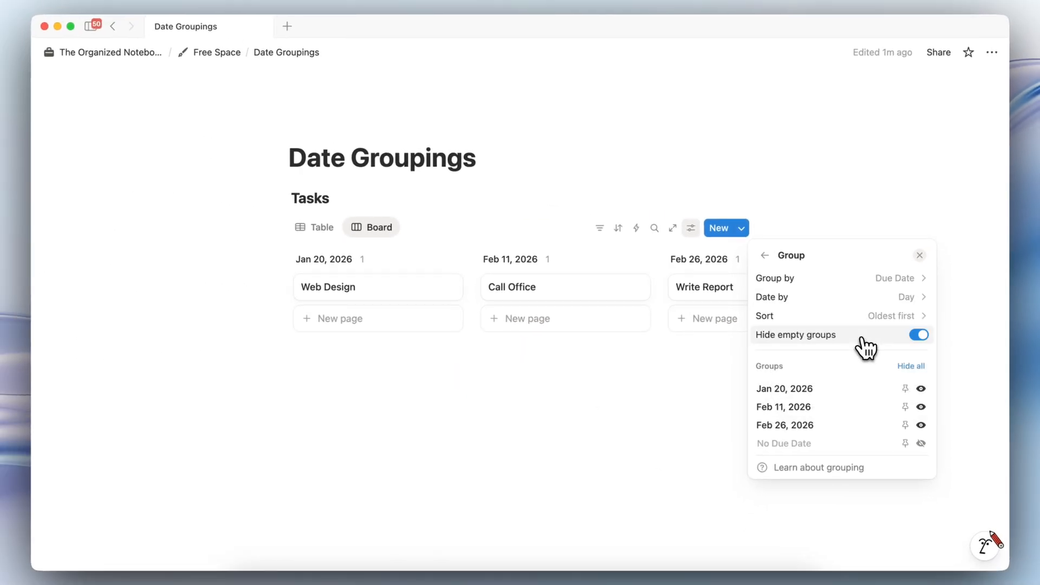
pyautogui.moveTo(787, 315)
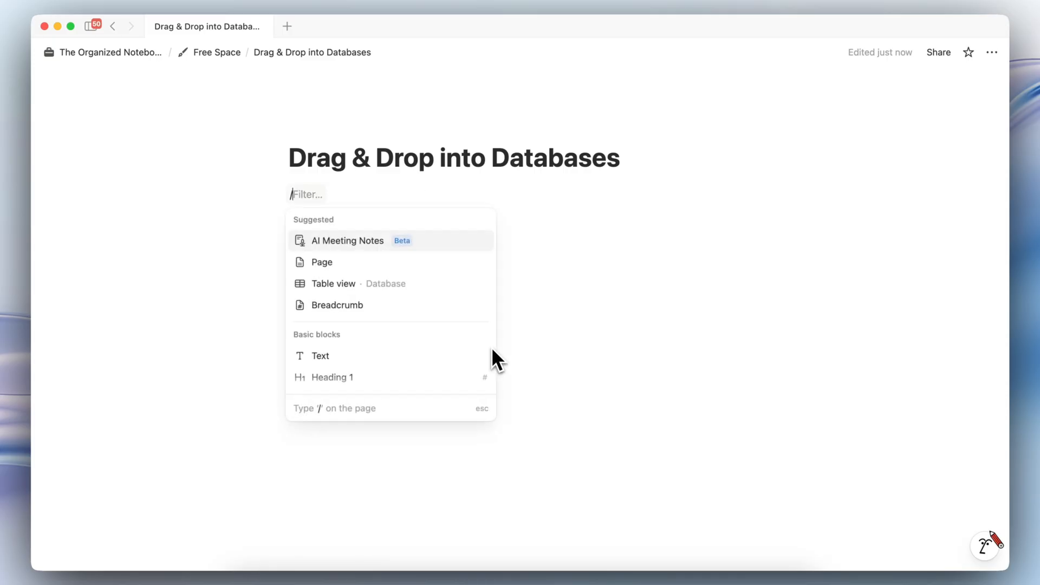
# Insert a Task table database via /table and add a Status property
pyautogui.write('table')
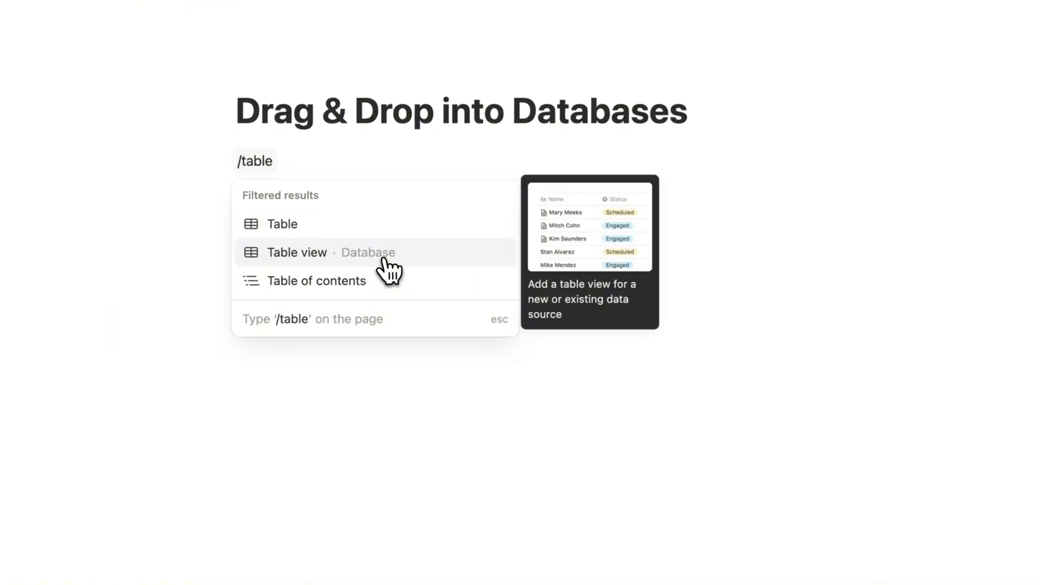
pyautogui.click(297, 252)
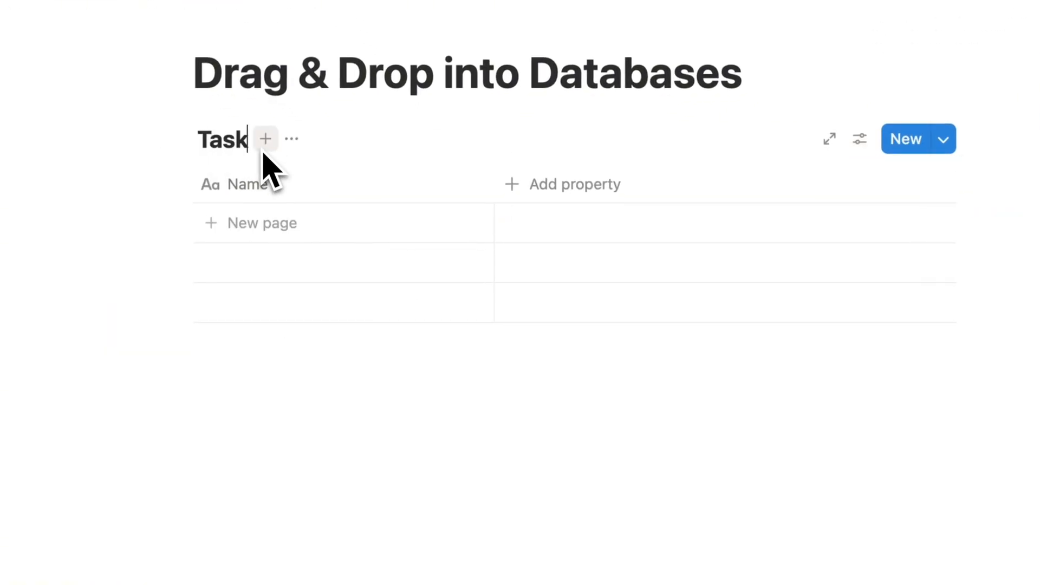
pyautogui.click(575, 184)
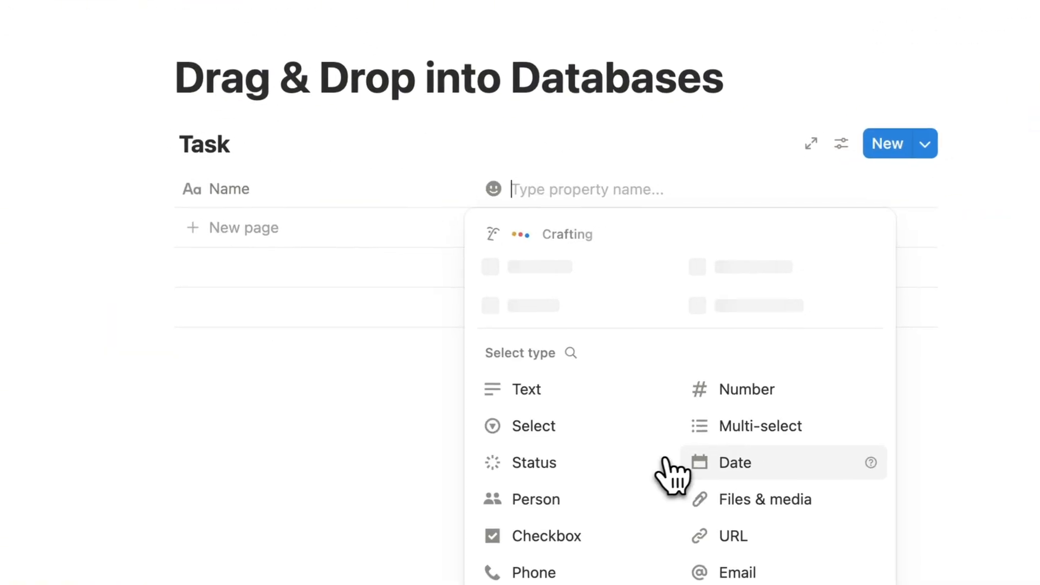
pyautogui.click(533, 463)
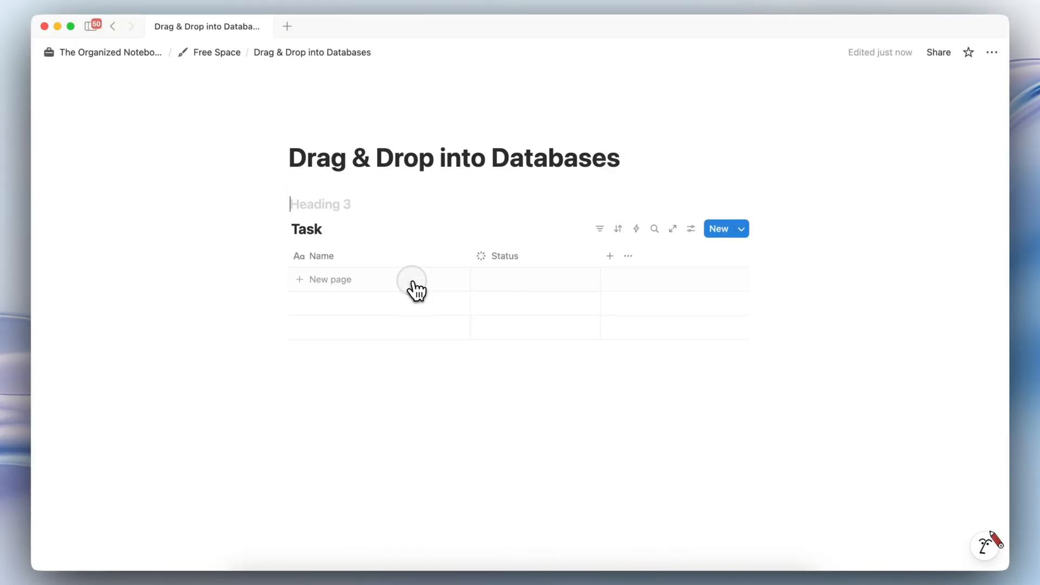
# Add a Brainstorming heading above and start entering the Go to dentist row
pyautogui.write('Brainstormings')
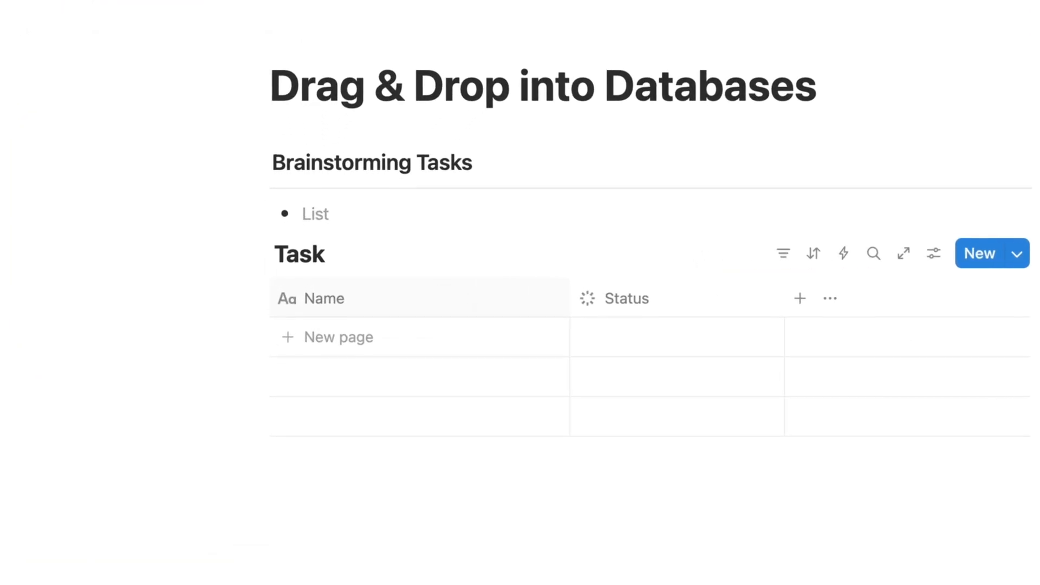
pyautogui.write('Go to dentist')
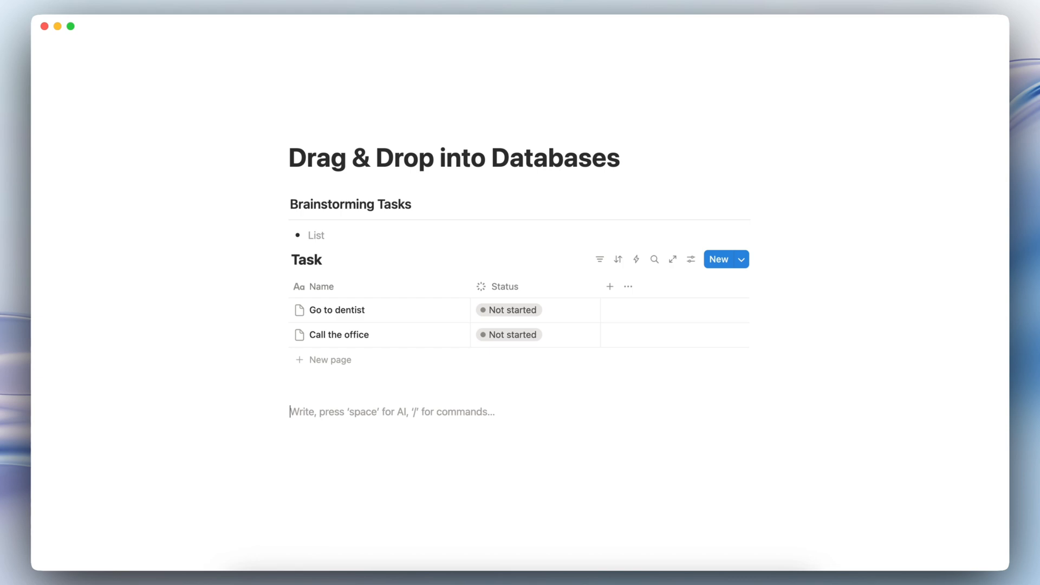
# Create a linked copy of the Task database on the empty line below the original
pyautogui.rightClick(306, 259)
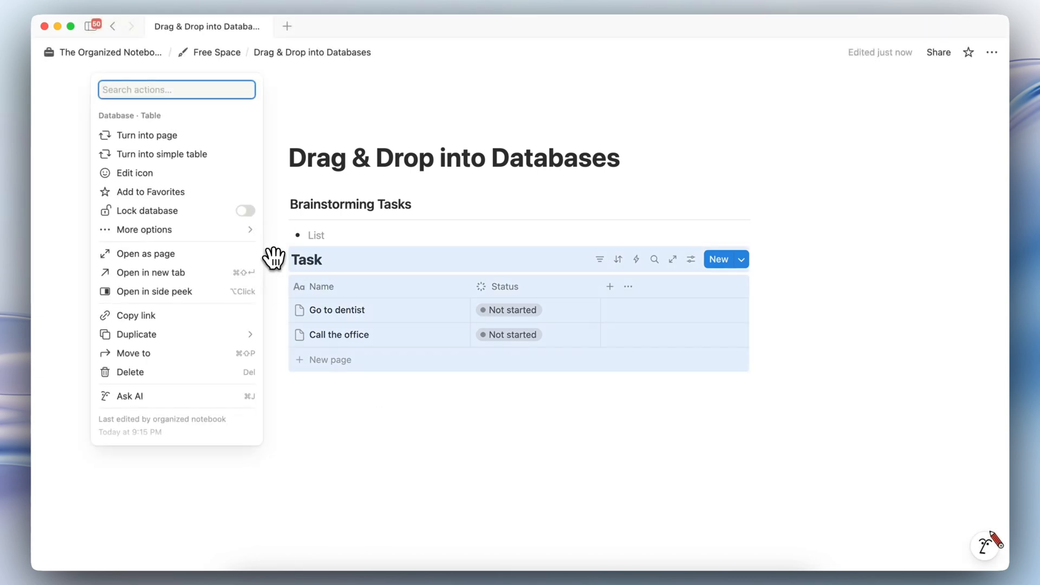
pyautogui.click(136, 316)
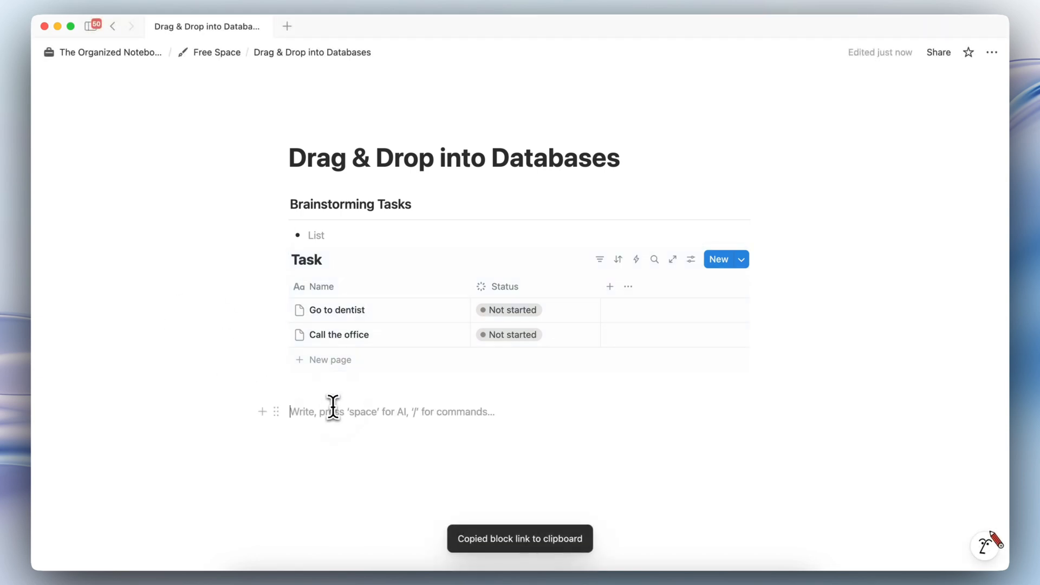
pyautogui.click(741, 259)
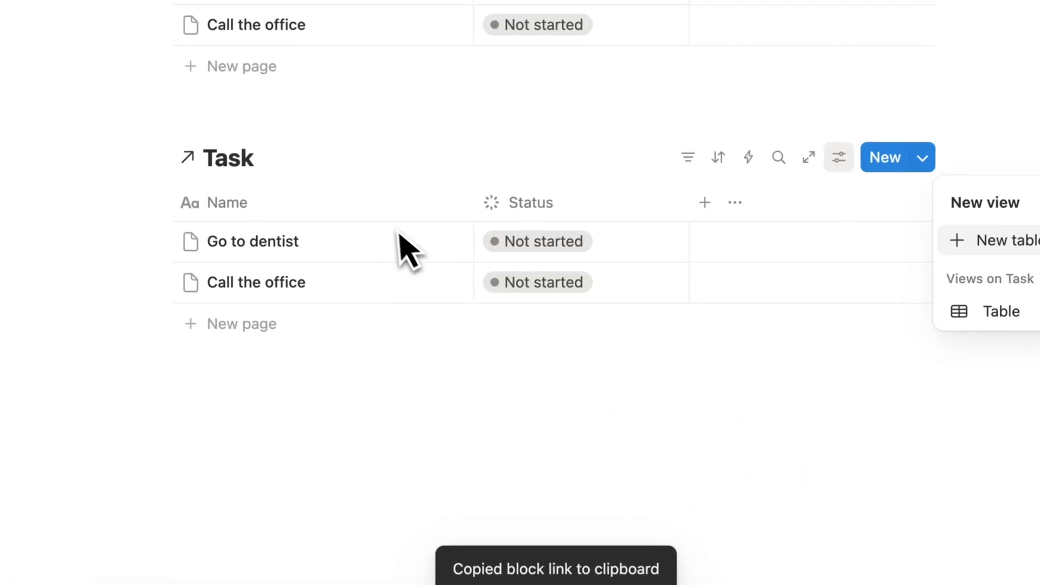
pyautogui.scroll(3)
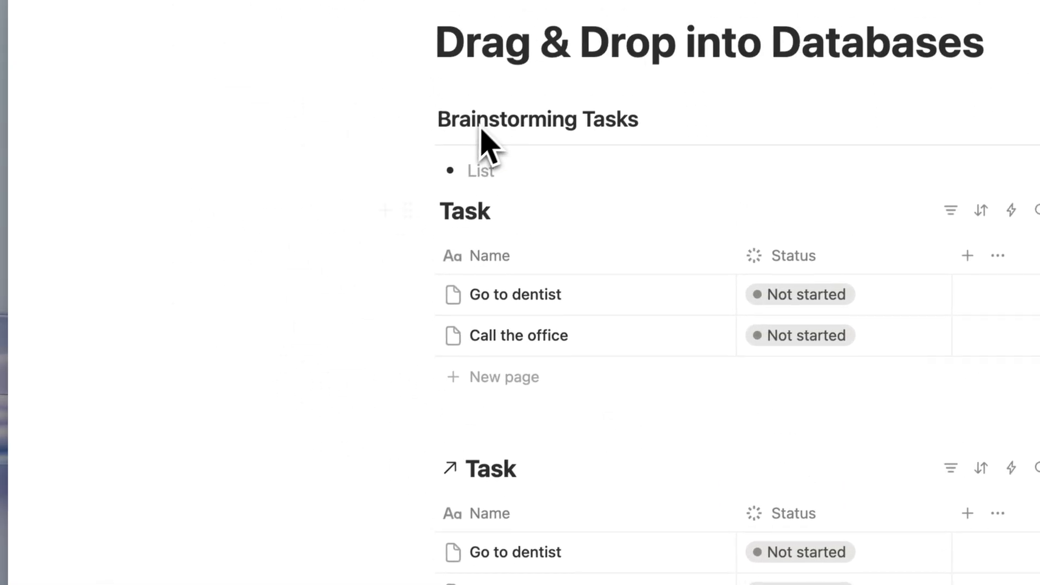
# Filter the linked Task view by Status set to Complete
pyautogui.click(682, 247)
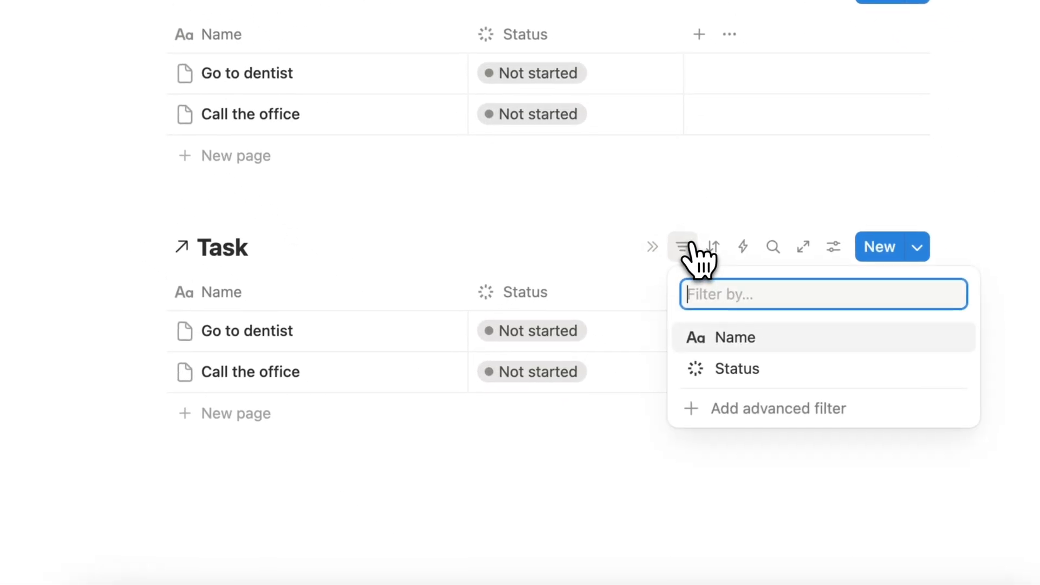
pyautogui.click(736, 368)
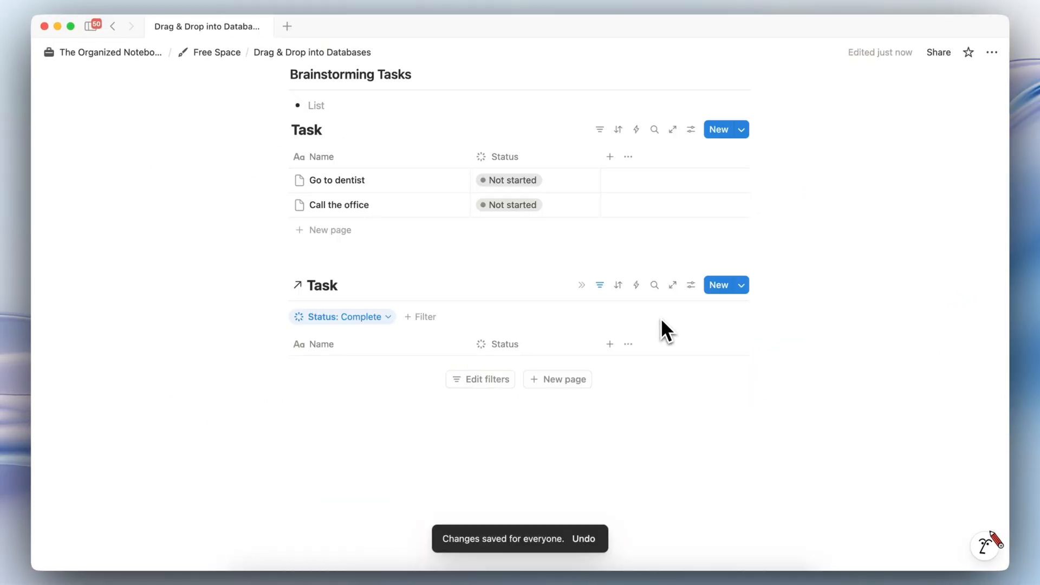
# Filter the first Task view to To-do and In progress, then move both tasks to the Complete view
pyautogui.click(598, 129)
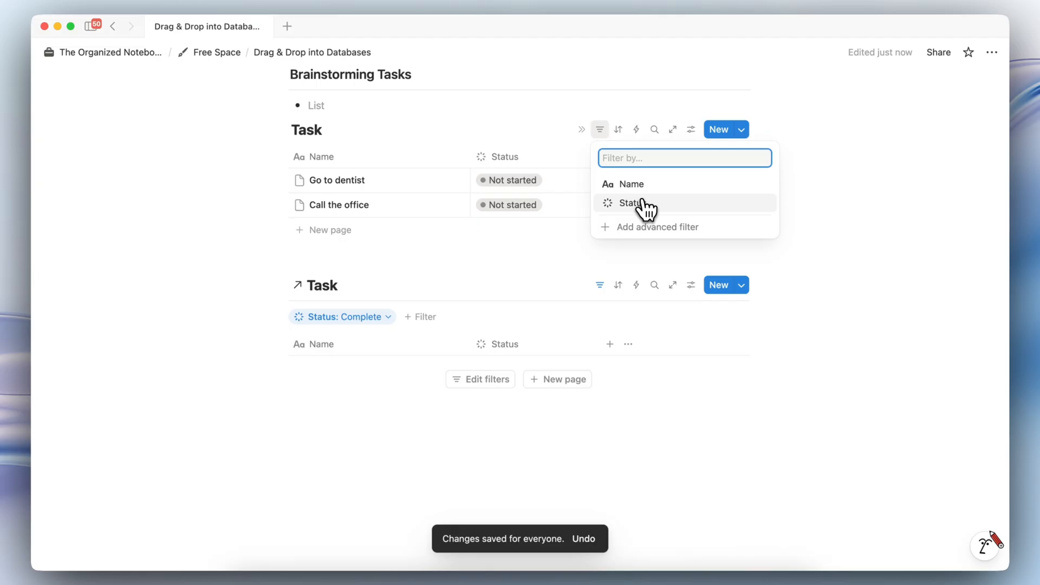
pyautogui.click(631, 202)
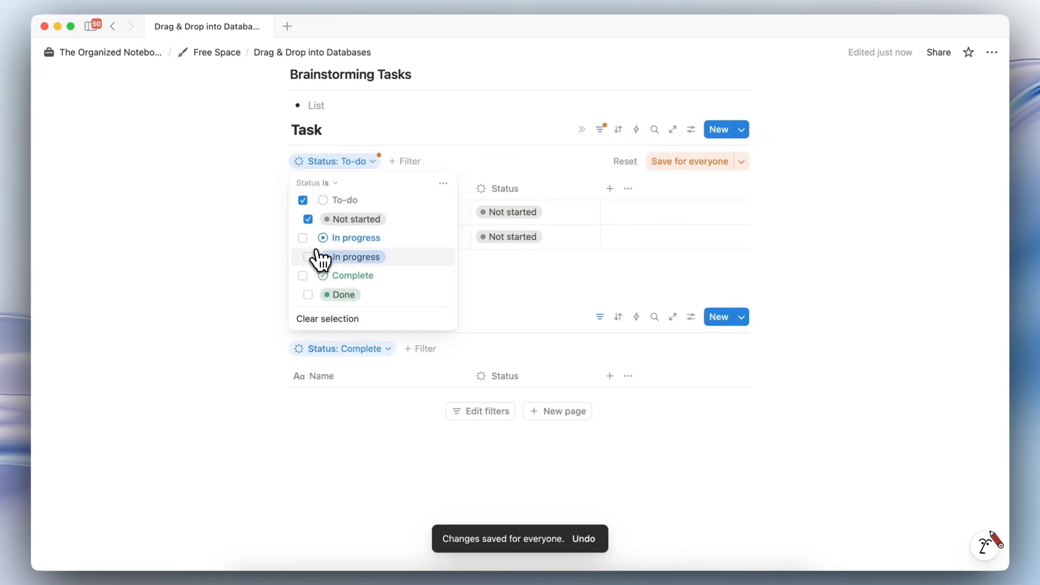
pyautogui.click(303, 238)
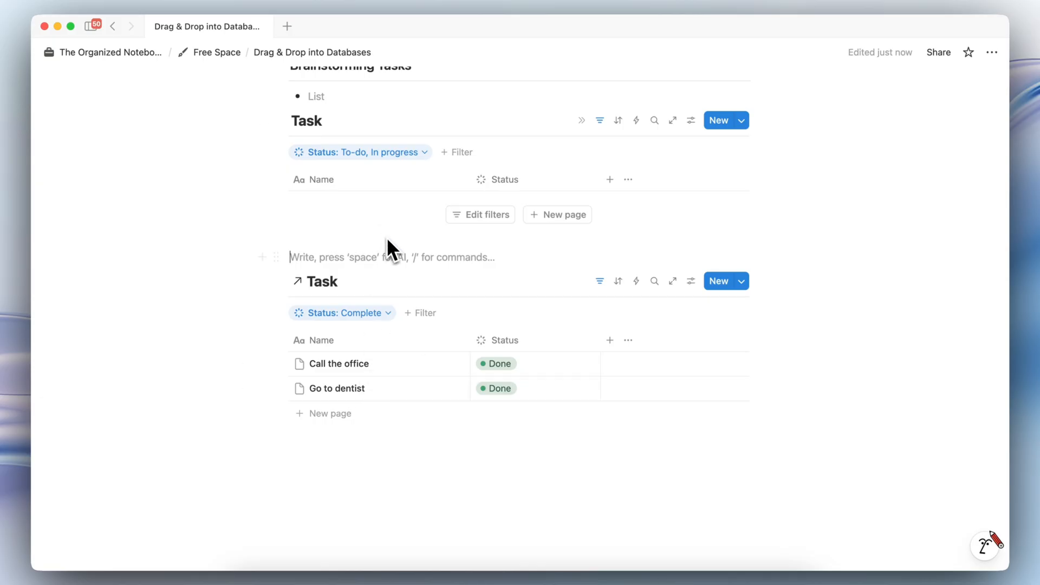
pyautogui.moveTo(295, 193)
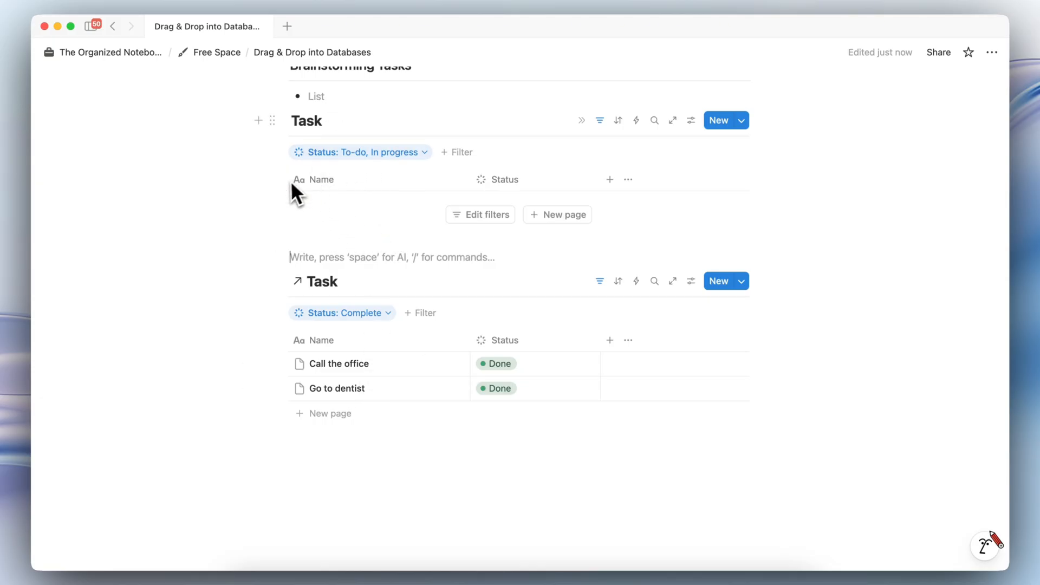
pyautogui.scroll(3)
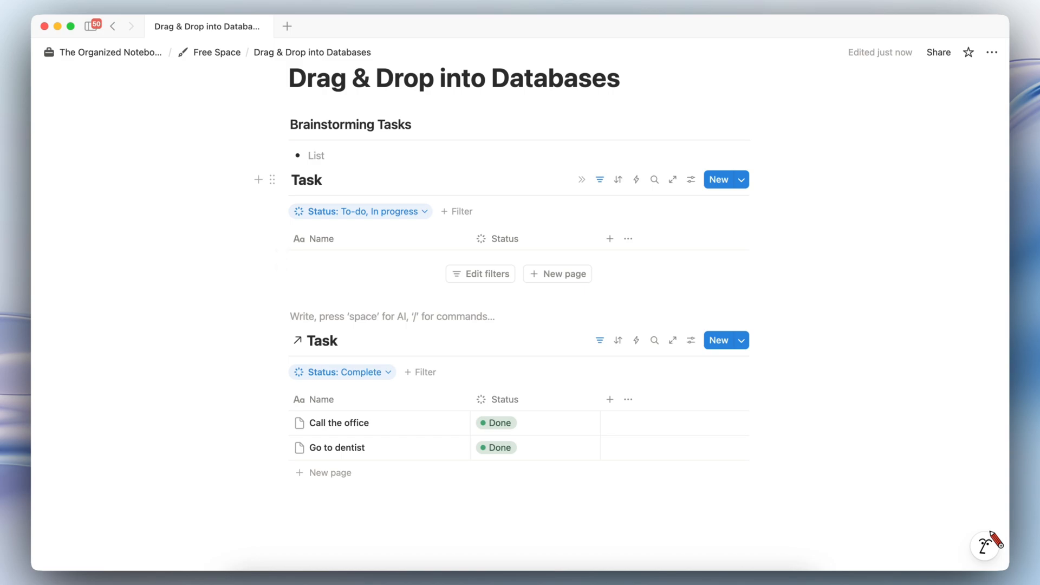
pyautogui.moveTo(361, 155)
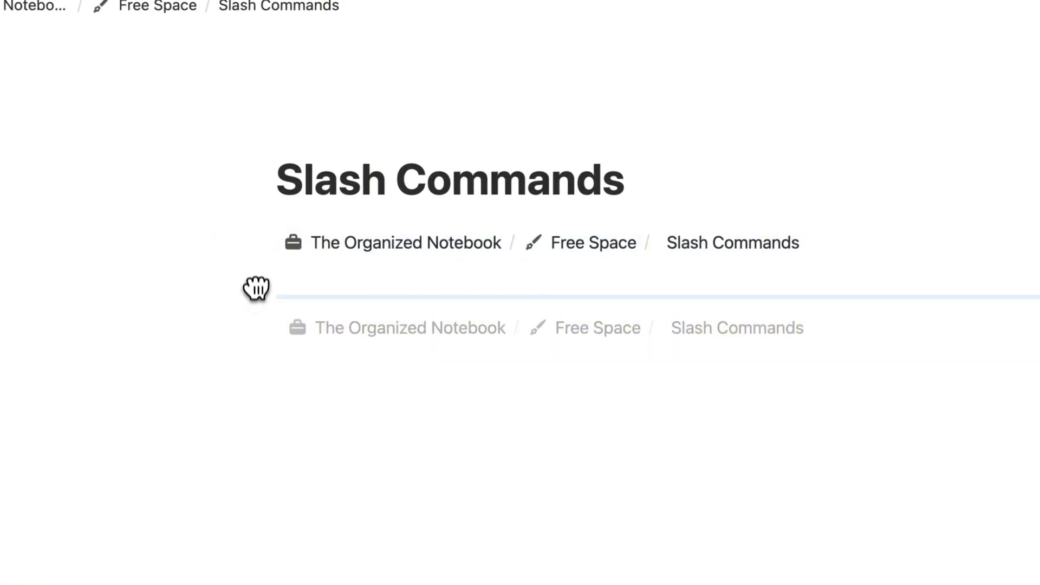
# Place the Breadcrumb block showing the page path beneath the Slash Commands title
pyautogui.click(397, 241)
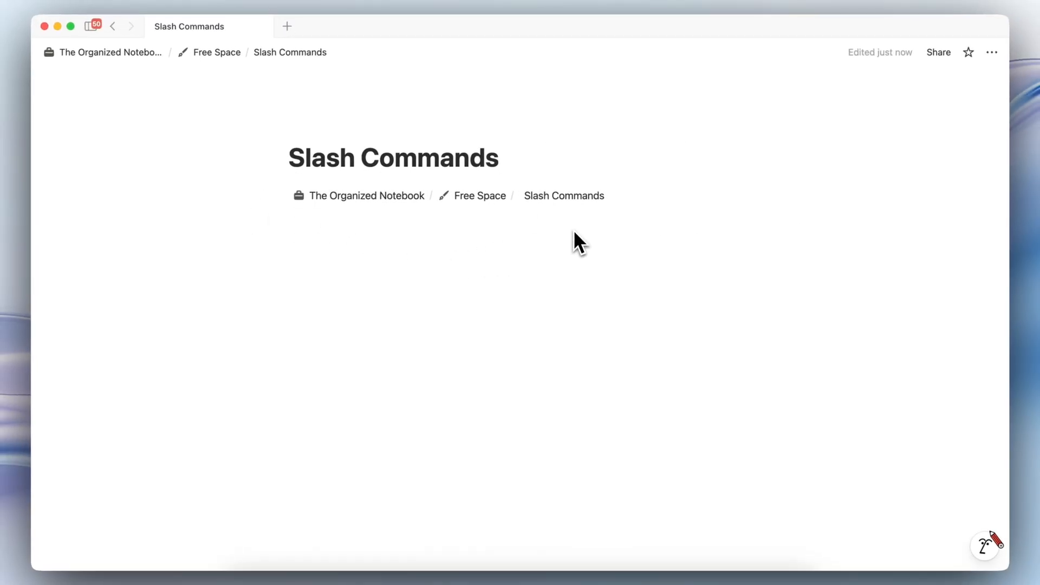
pyautogui.moveTo(489, 220)
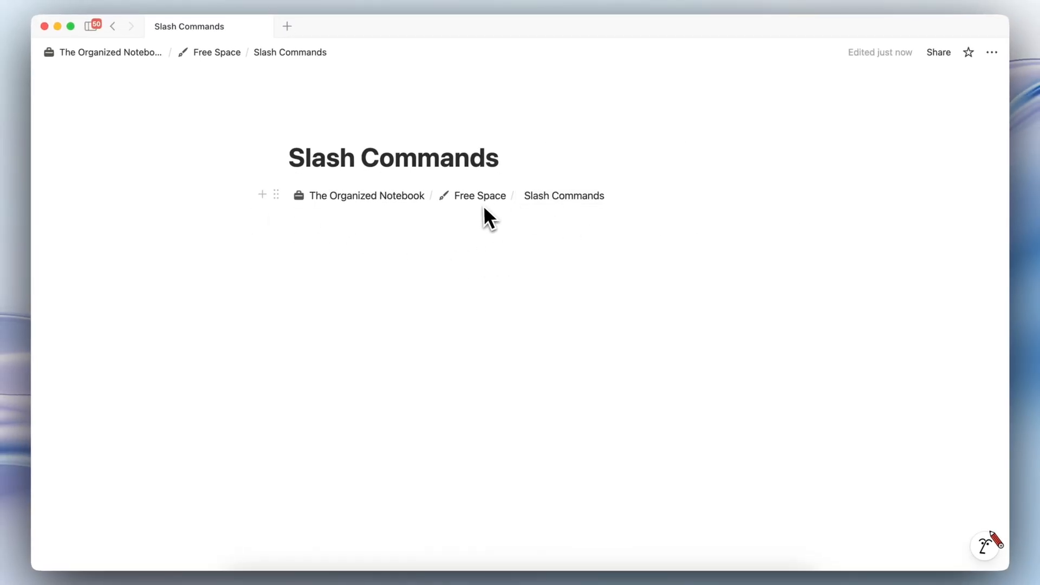
pyautogui.moveTo(479, 195)
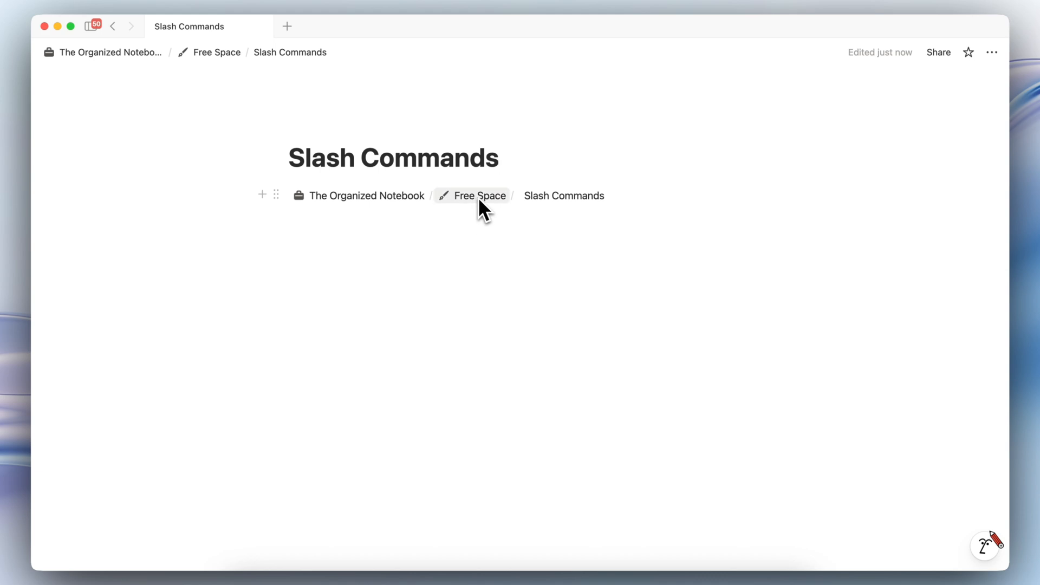
pyautogui.moveTo(365, 195)
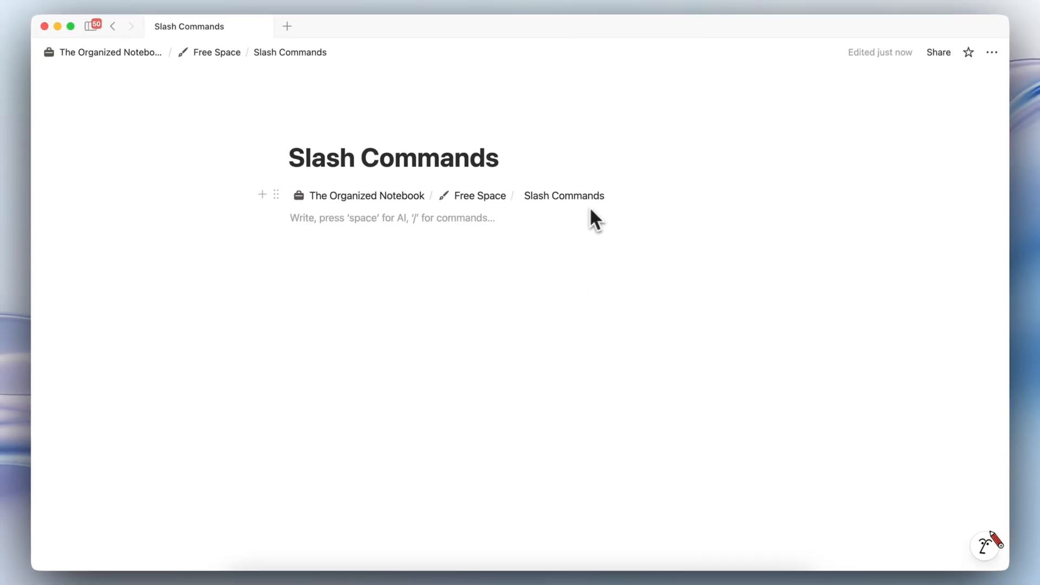
pyautogui.moveTo(451, 261)
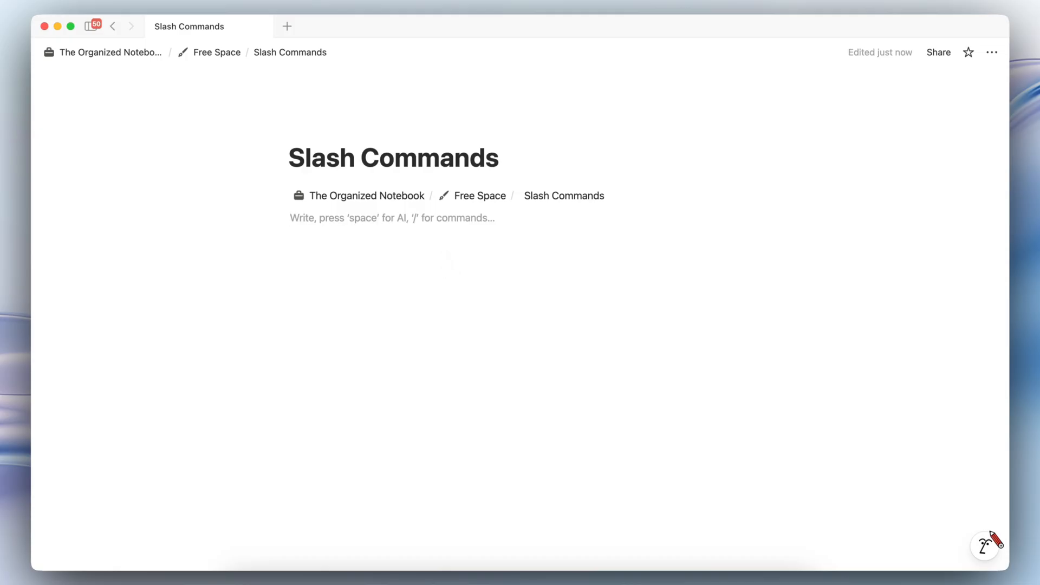
# Insert a Table of contents block via the /table command
pyautogui.write('/')
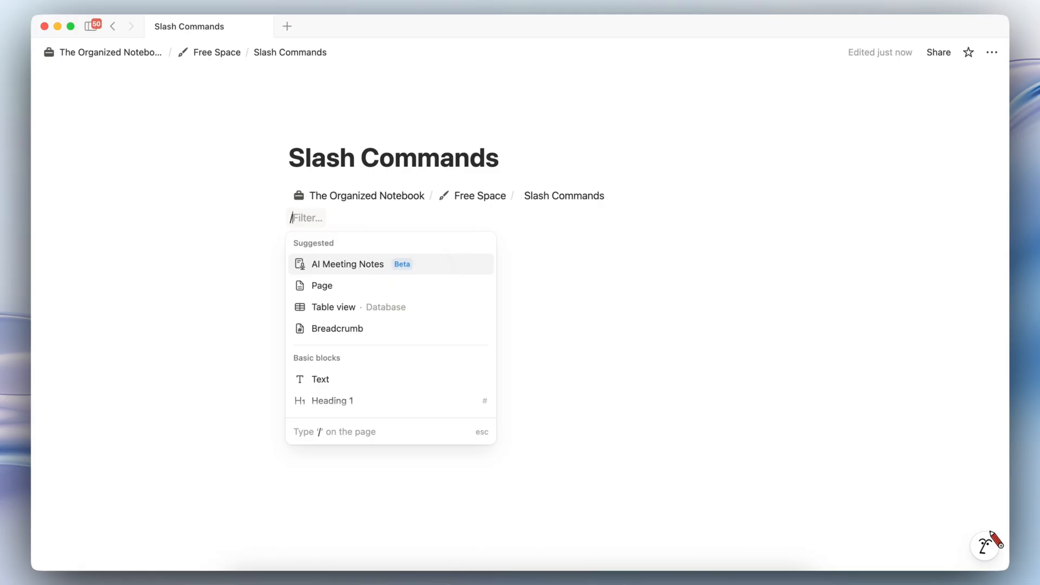
pyautogui.write('/table')
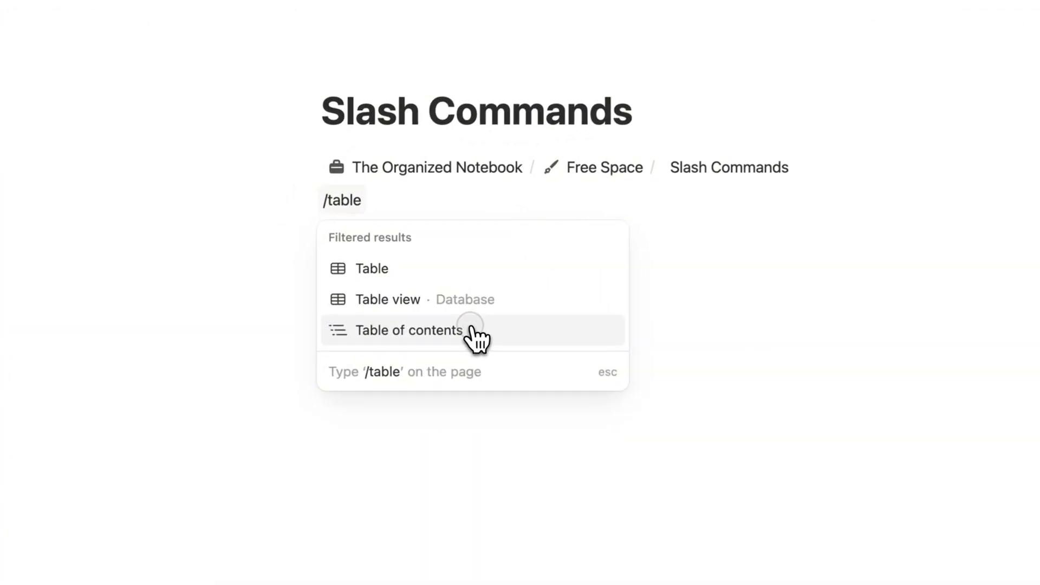
pyautogui.click(410, 331)
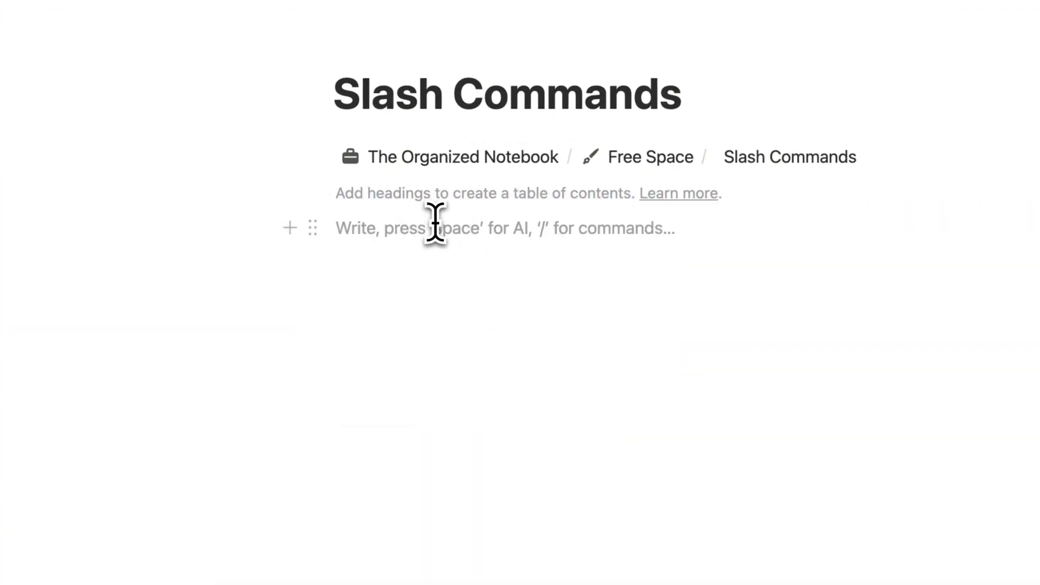
# Add Title and Next Topic headings for the contents, then clear the page below its title
pyautogui.write('/heading')
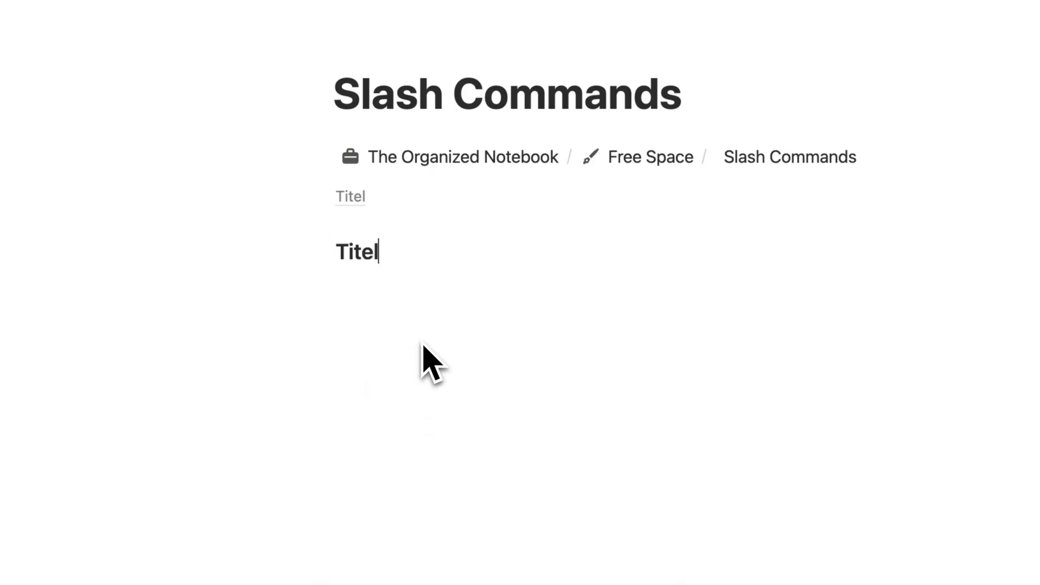
pyautogui.write('/heading')
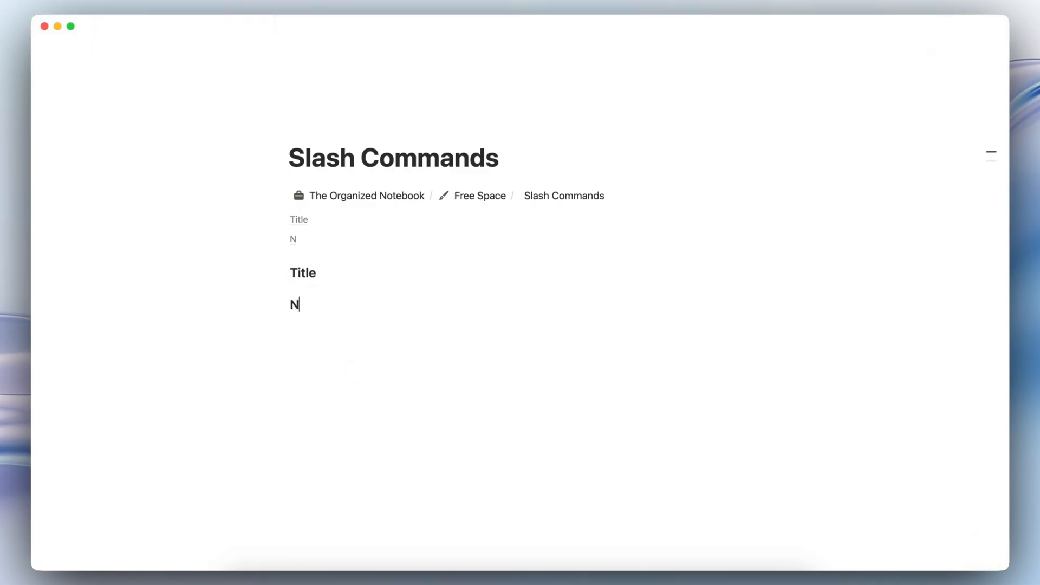
pyautogui.write('ext Topic')
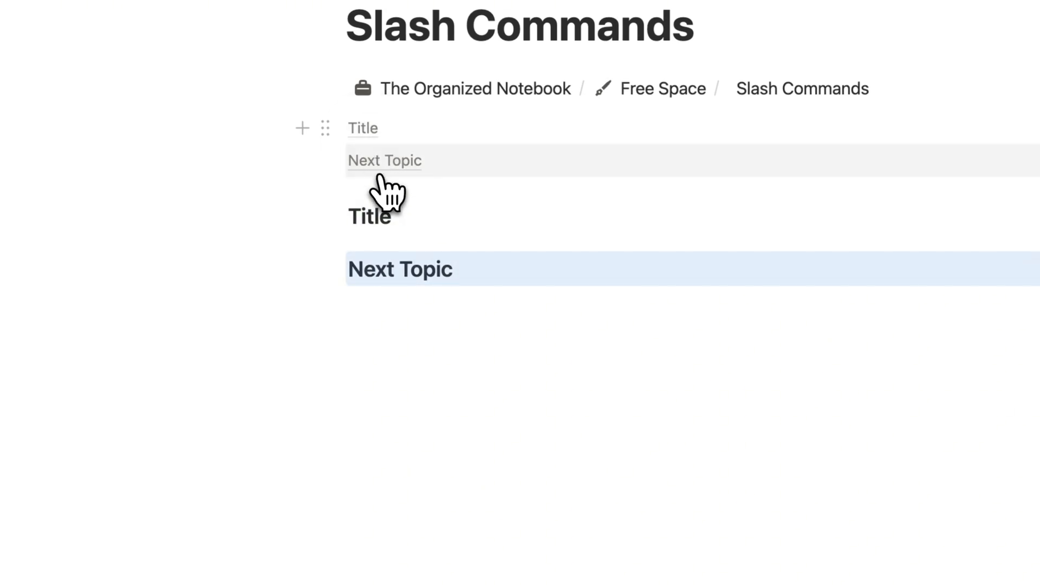
pyautogui.write('asdfasdfasd')
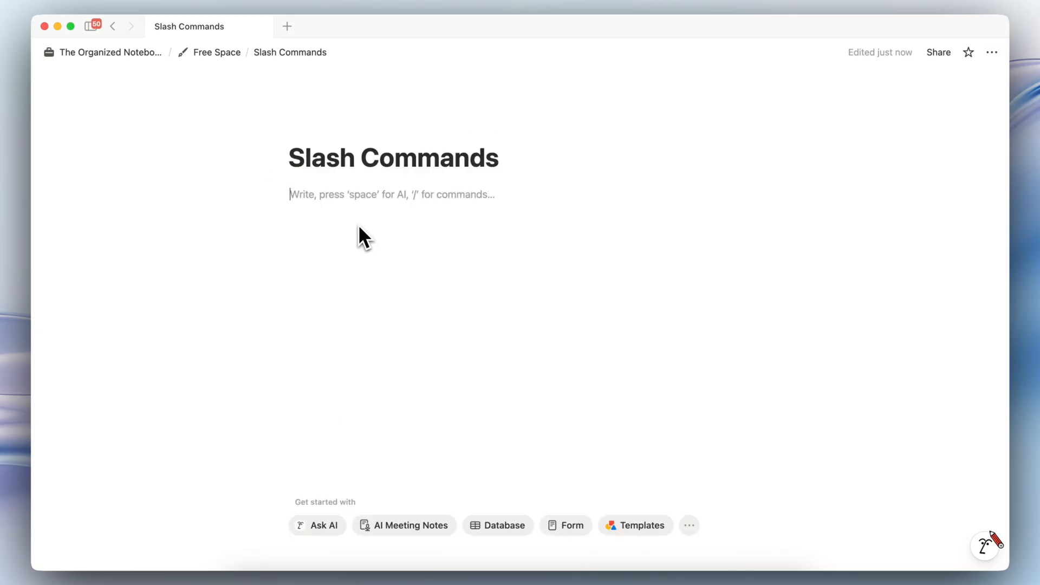
# Insert a Synced block titled MISSION STATEMENT with a bulleted list inside it
pyautogui.write('/')
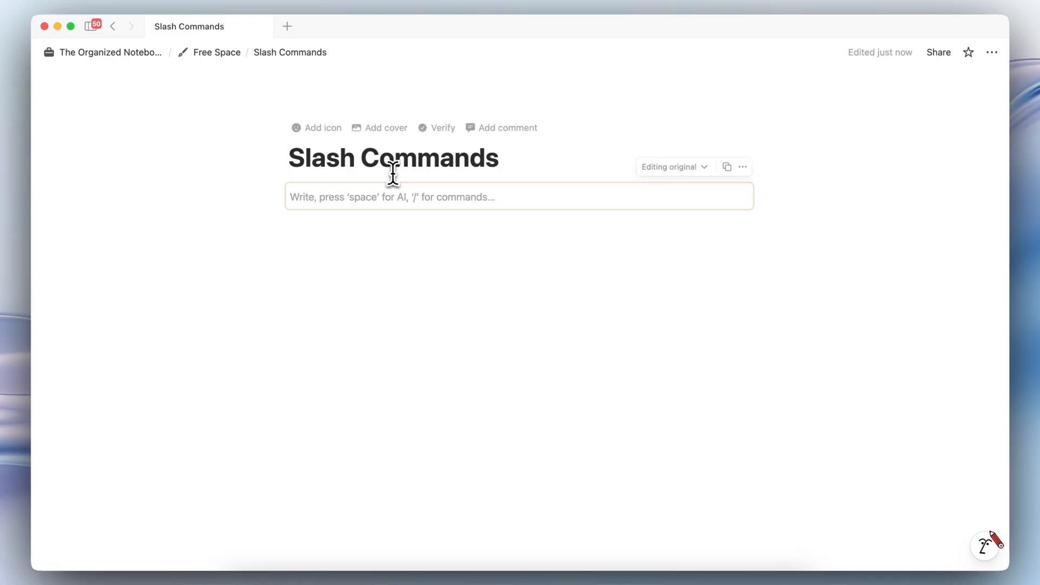
pyautogui.moveTo(382, 222)
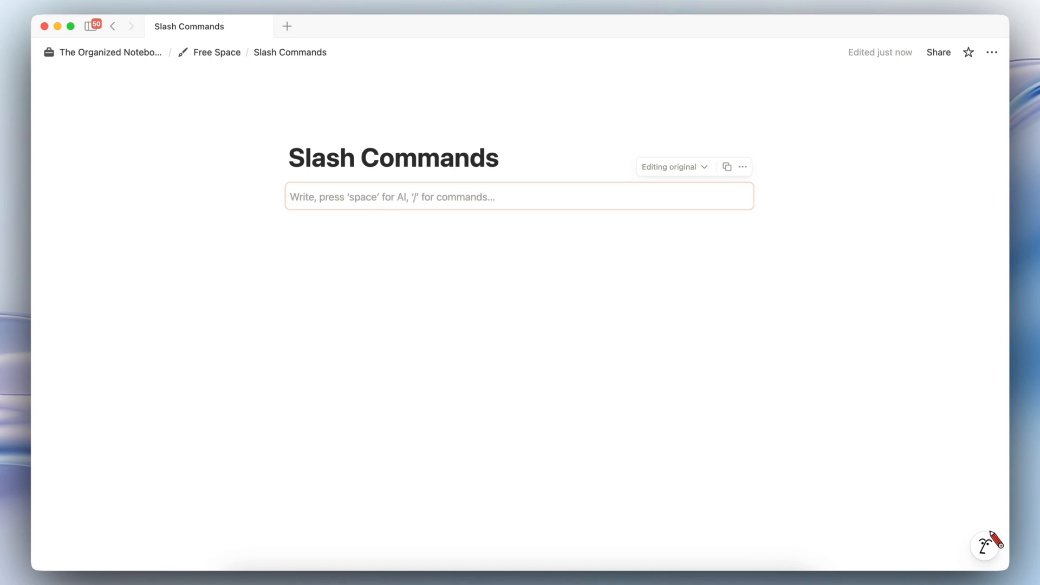
pyautogui.write('M')
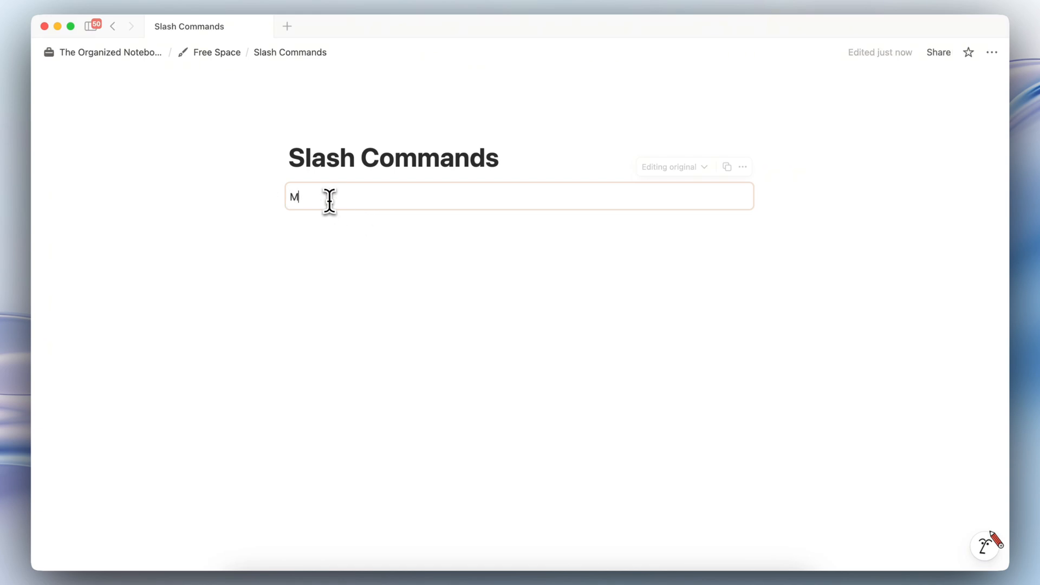
pyautogui.write('ISSION STATEMENT')
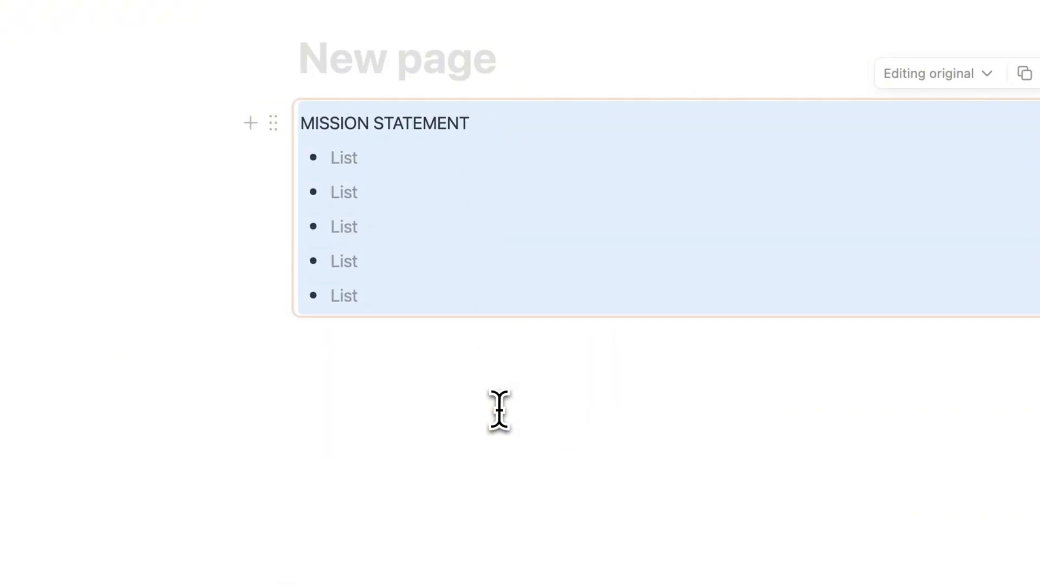
# Write 'Add a statement' in the synced copy's first bullet and view its 'Synced to' pages
pyautogui.click(343, 158)
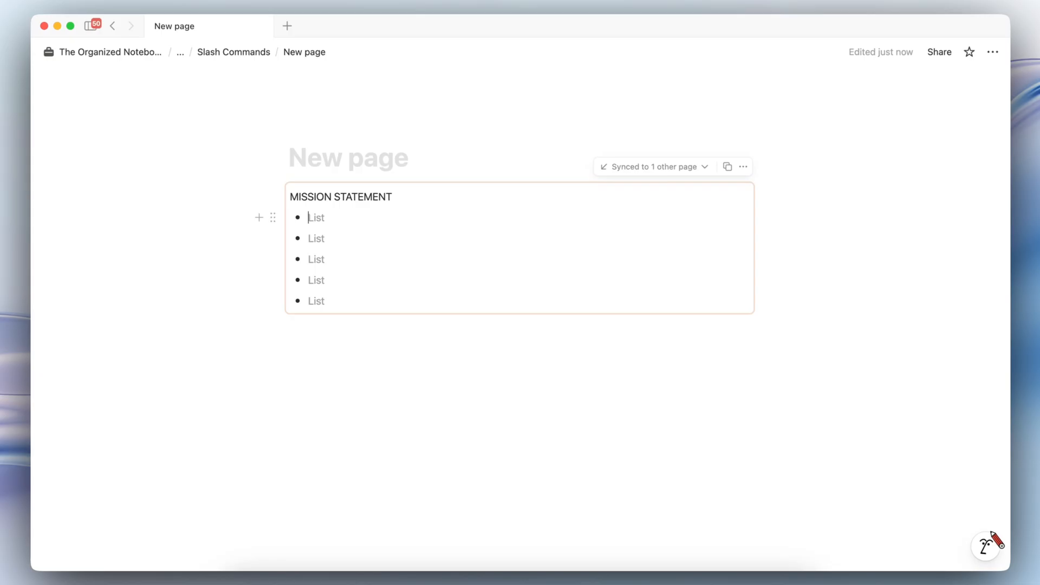
pyautogui.write('Add a statement')
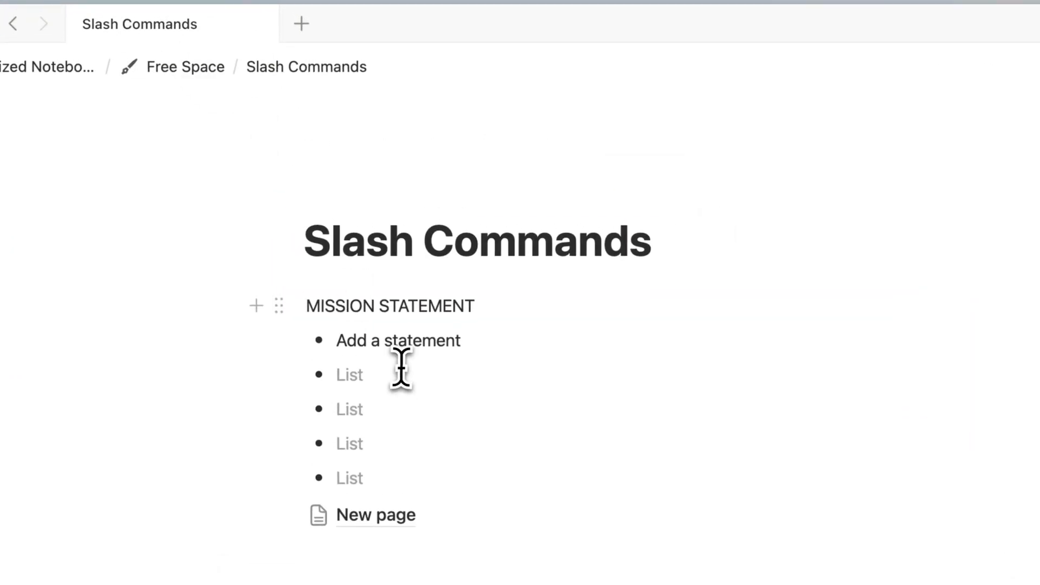
pyautogui.click(350, 375)
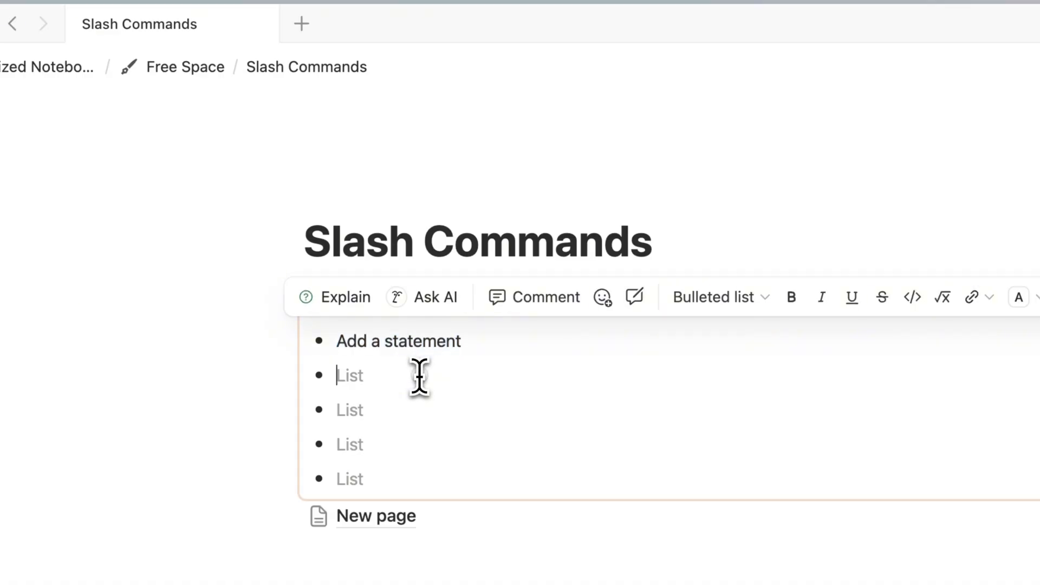
pyautogui.click(624, 199)
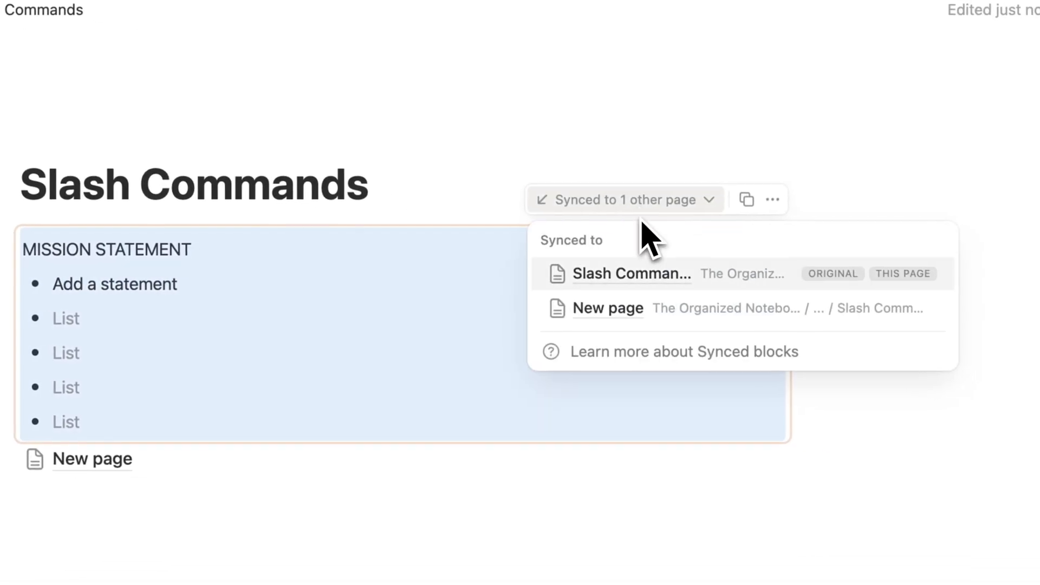